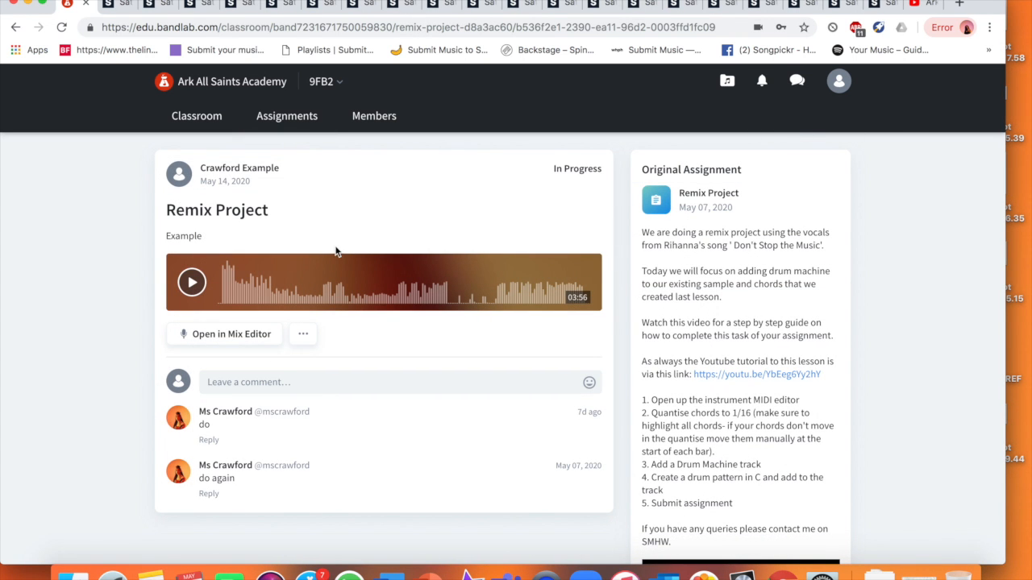
- Launch the Remix Project submission in the mix editor, showing vocal, instrument and drum tracks
click(231, 334)
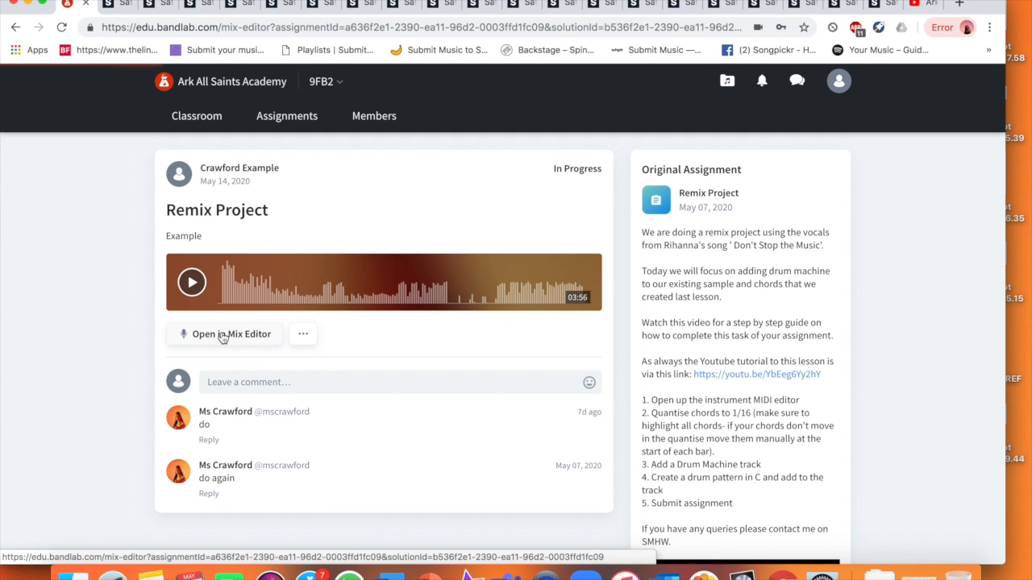
click(226, 333)
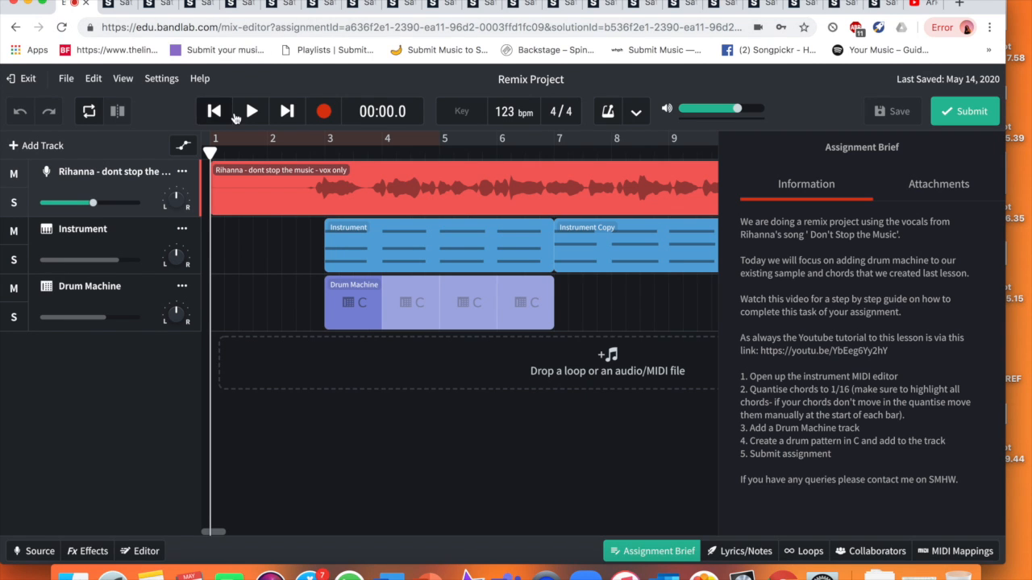
- Play the Remix Project arrangement to about 20 seconds
click(251, 111)
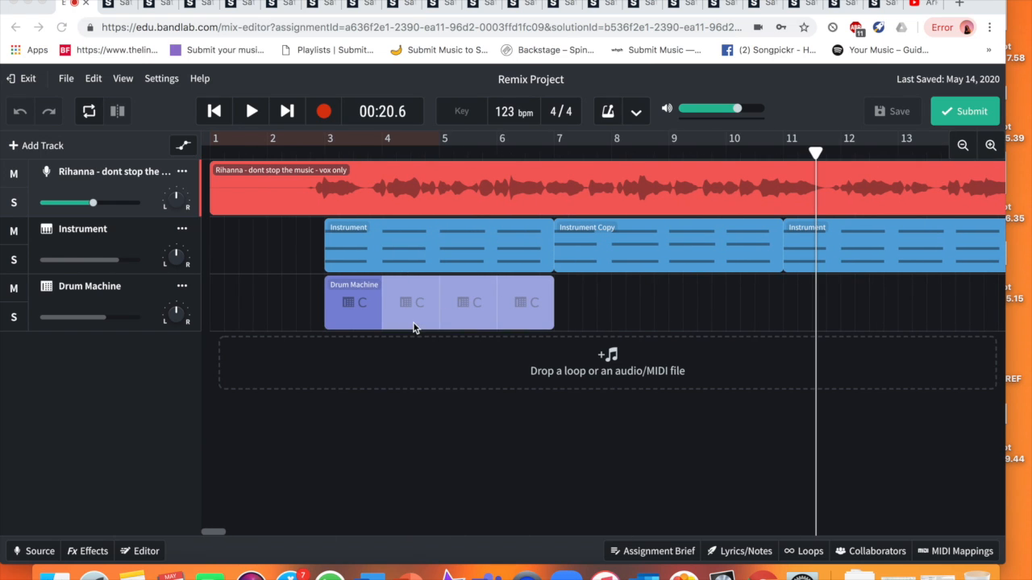
mouse_move(796, 178)
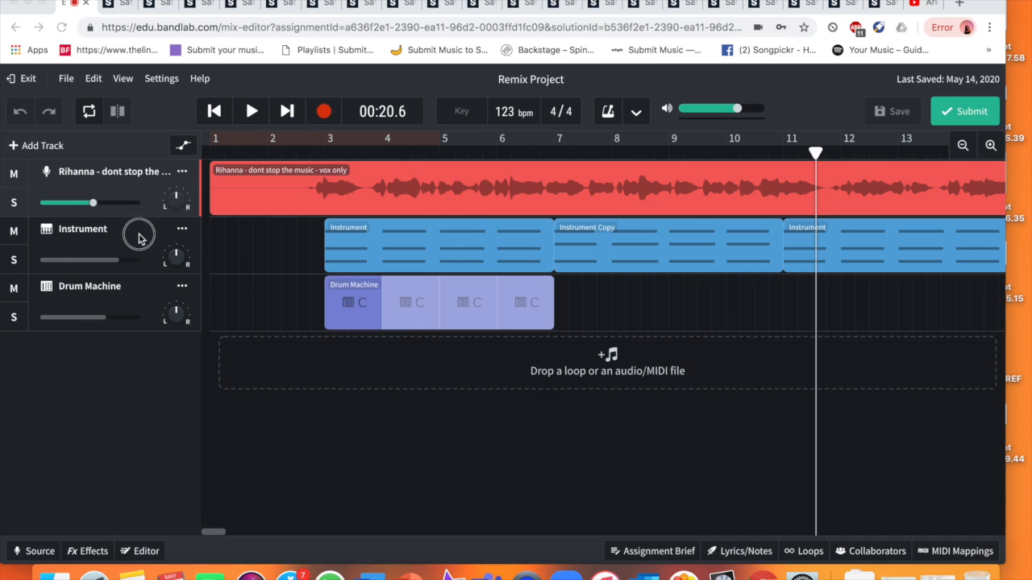
- Select the Instrument track and move the playback position to bar 8
click(406, 245)
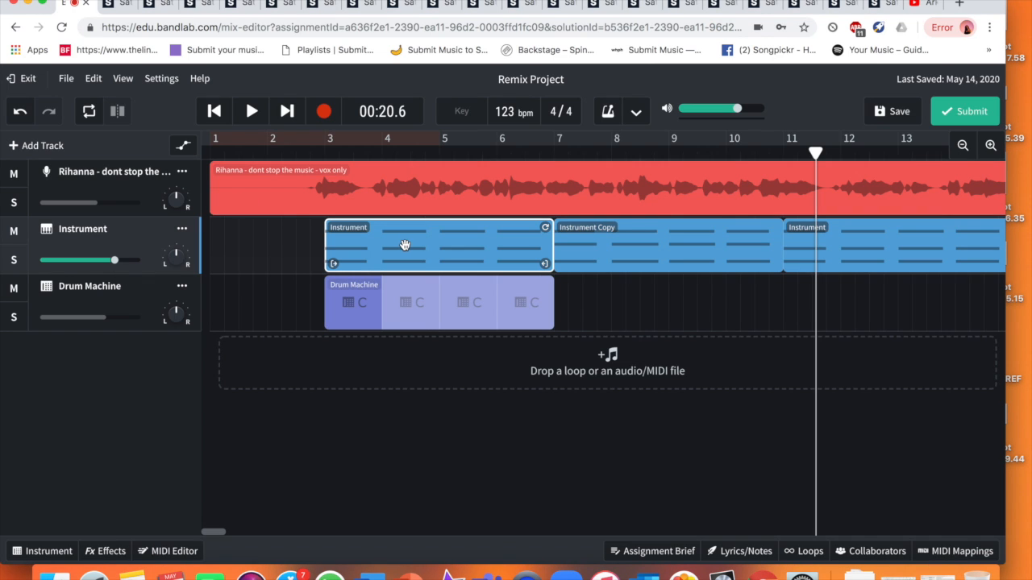
mouse_move(24, 229)
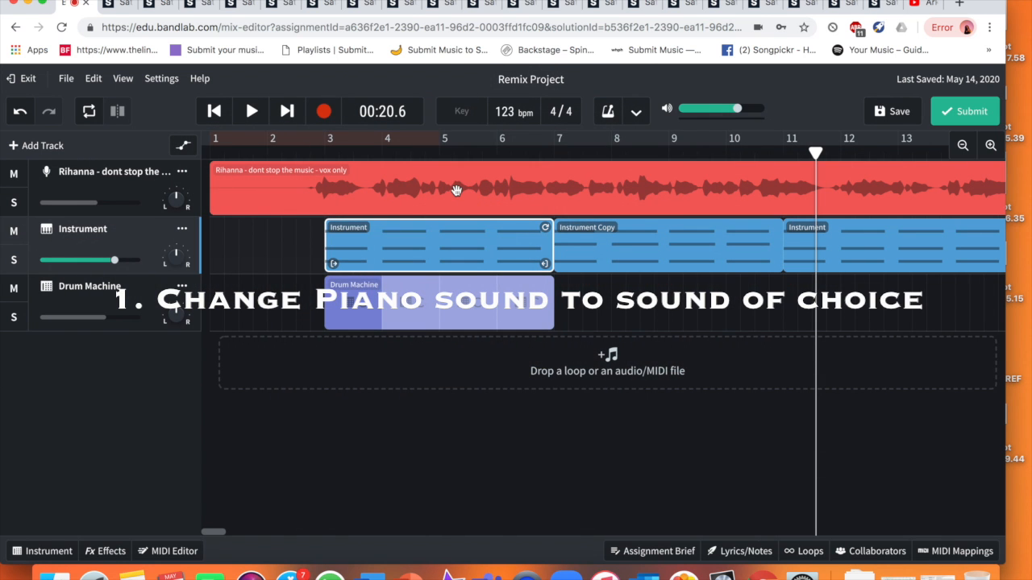
mouse_move(680, 175)
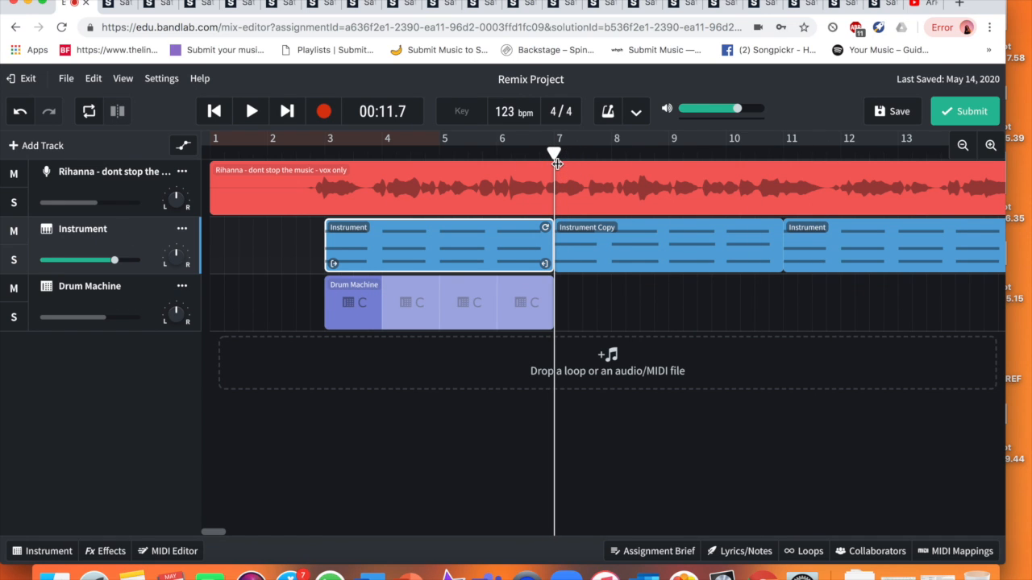
click(251, 111)
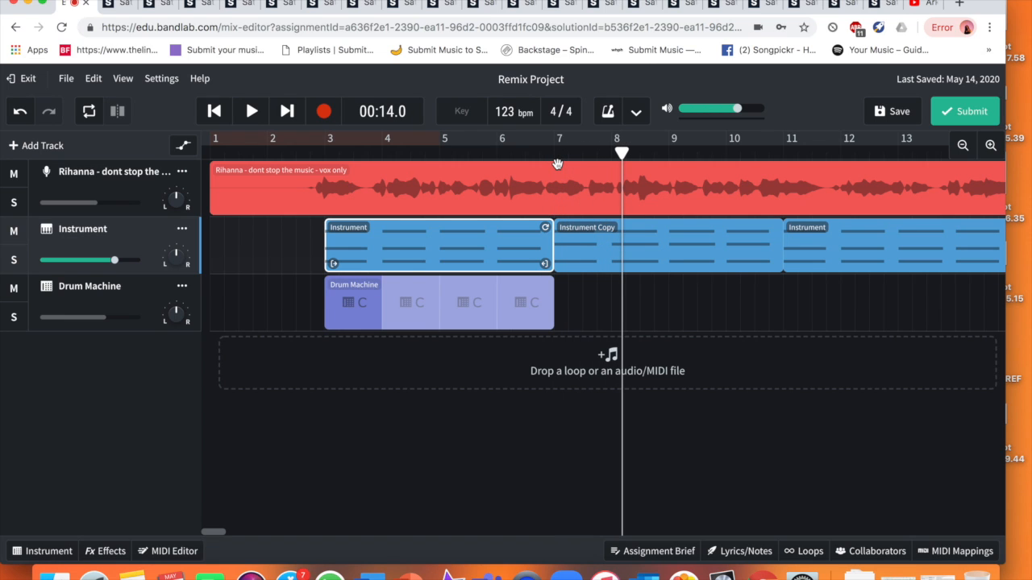
mouse_move(46, 233)
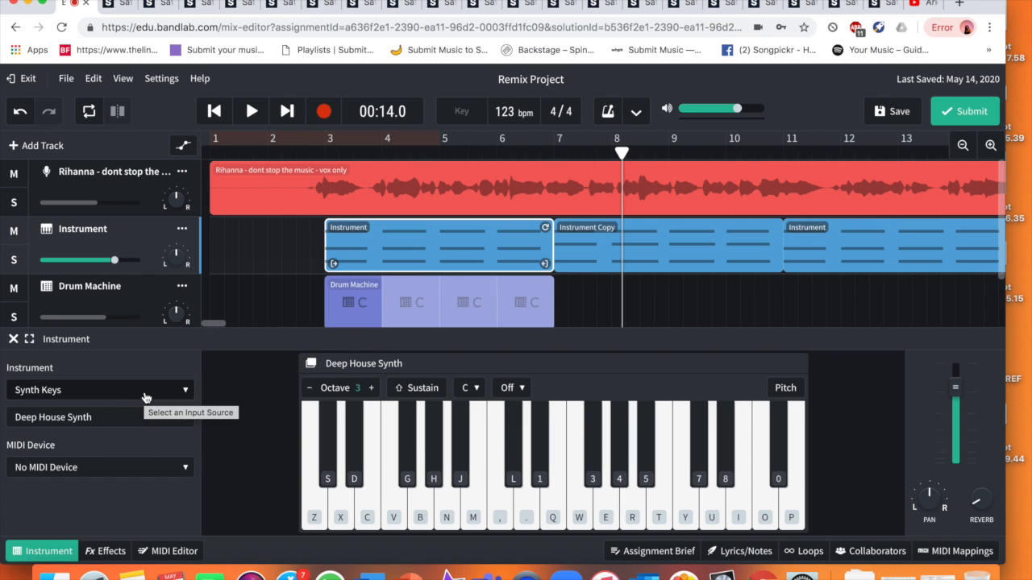
- Browse the Synth Leads presets and audition the Future Pop Stab sound
click(97, 389)
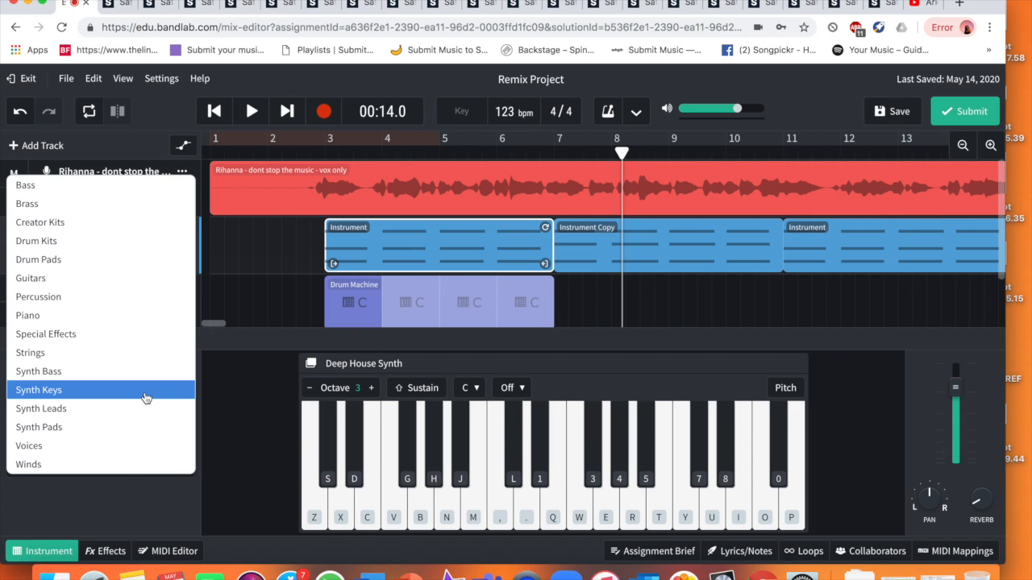
mouse_move(85, 329)
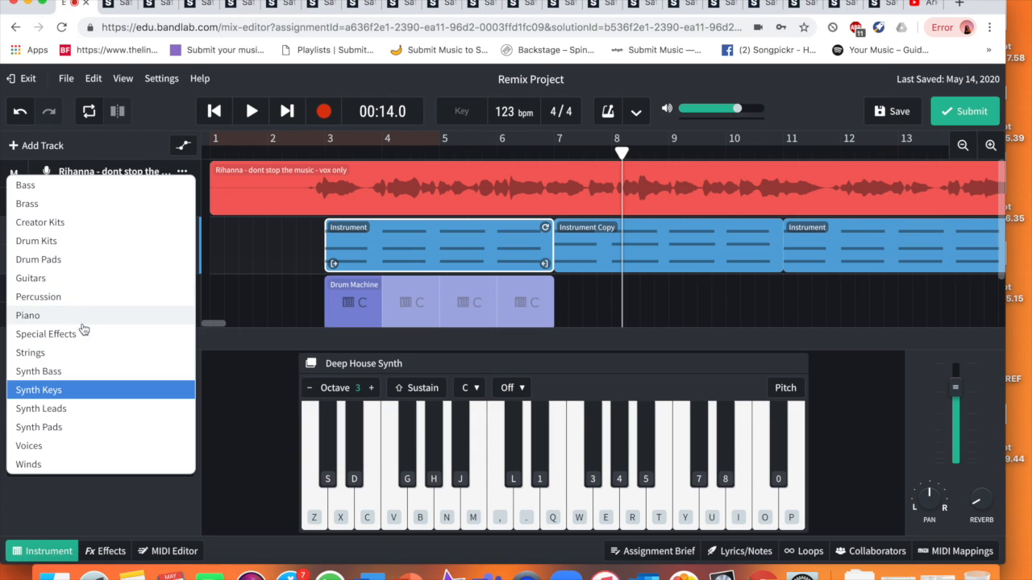
mouse_move(77, 325)
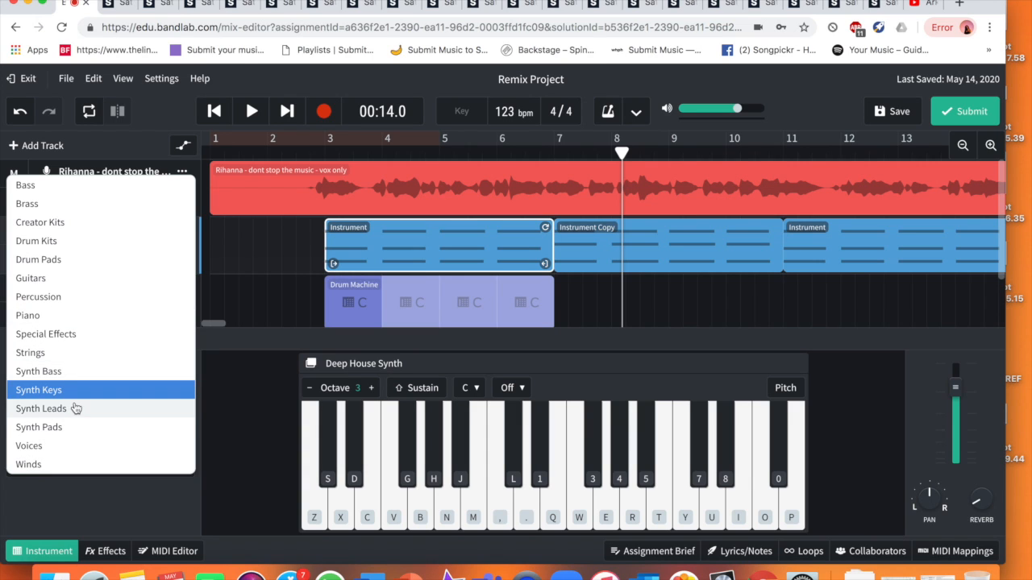
mouse_move(80, 377)
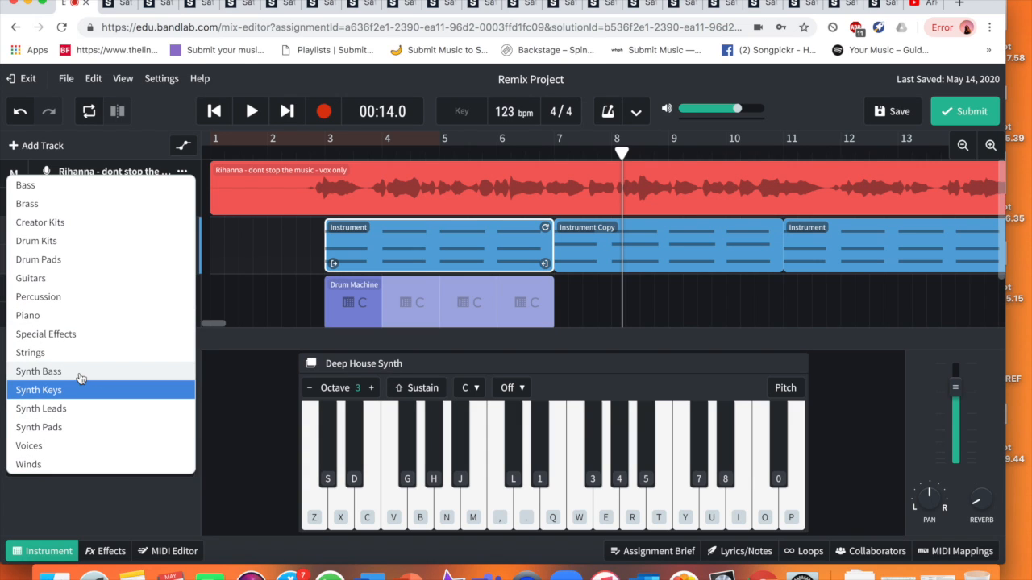
mouse_move(85, 412)
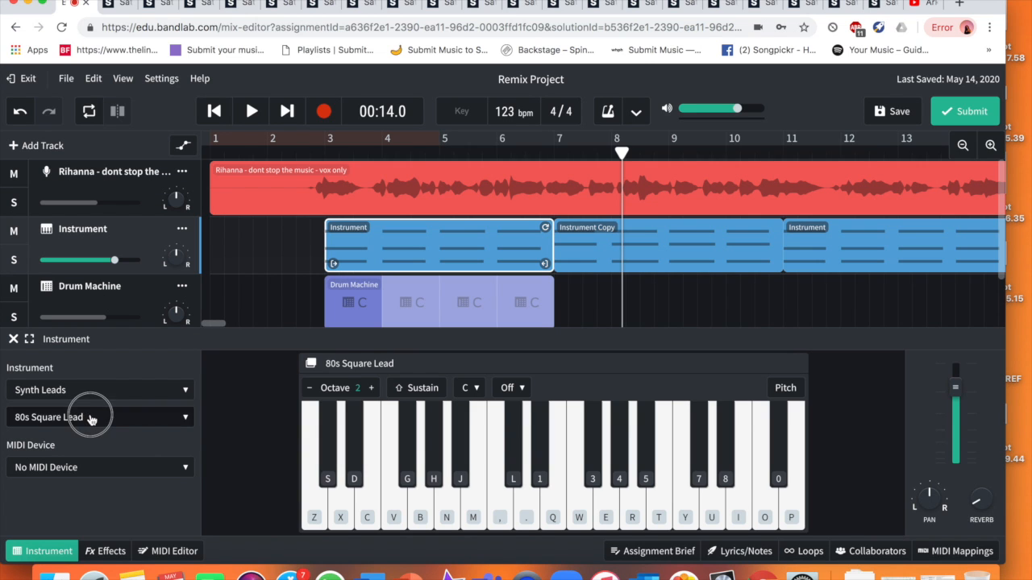
click(91, 417)
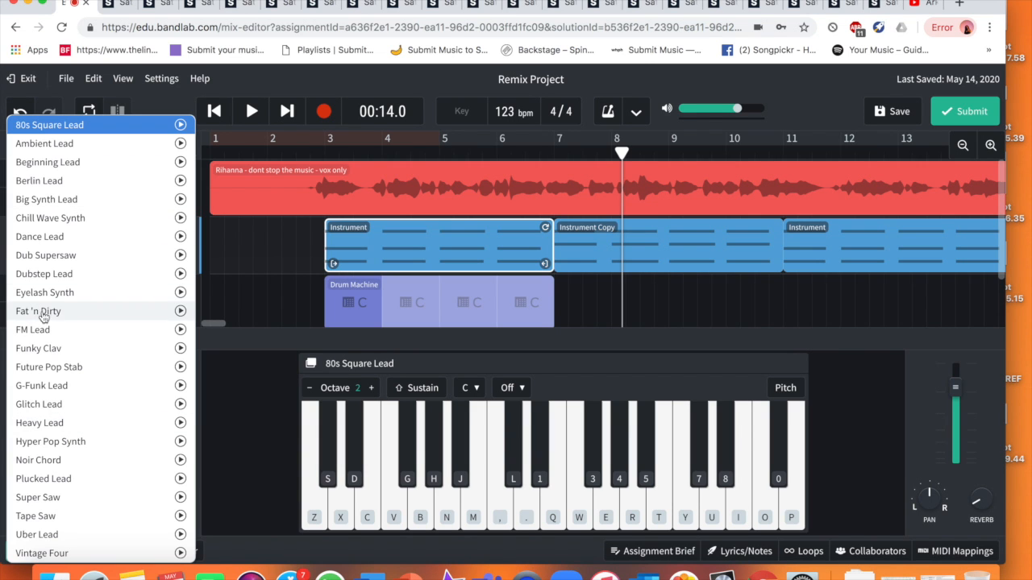
mouse_move(65, 366)
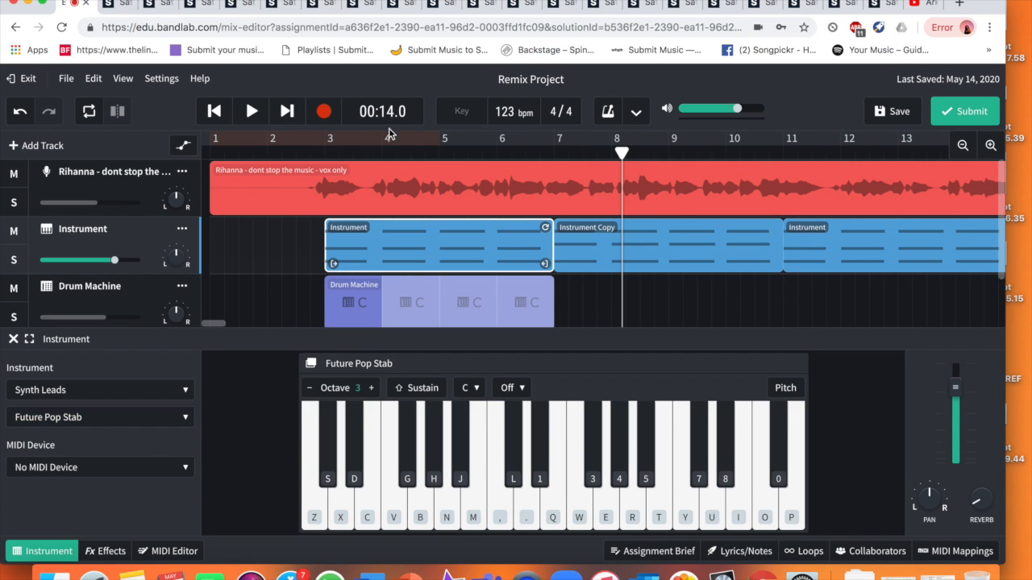
click(250, 111)
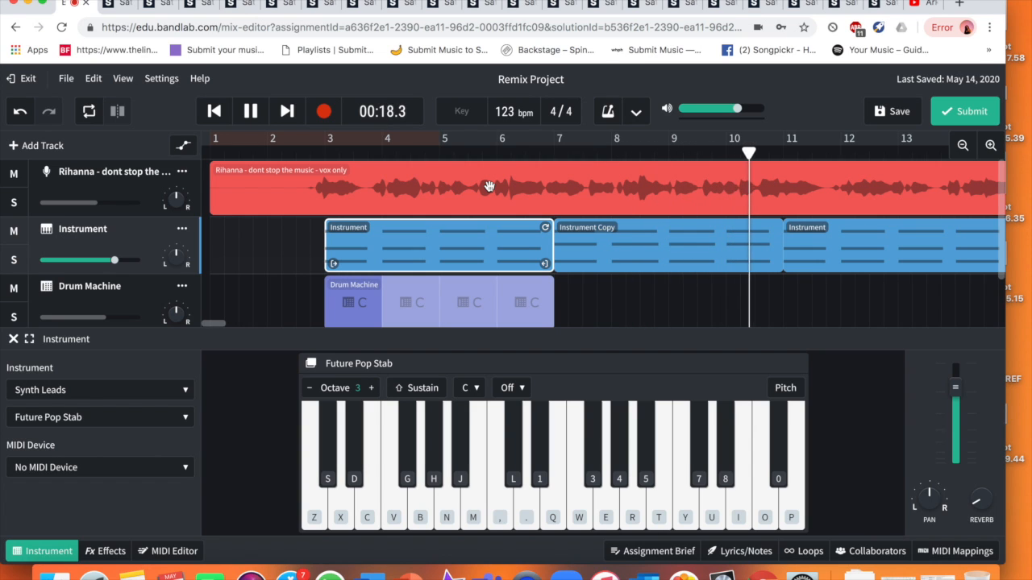
click(251, 110)
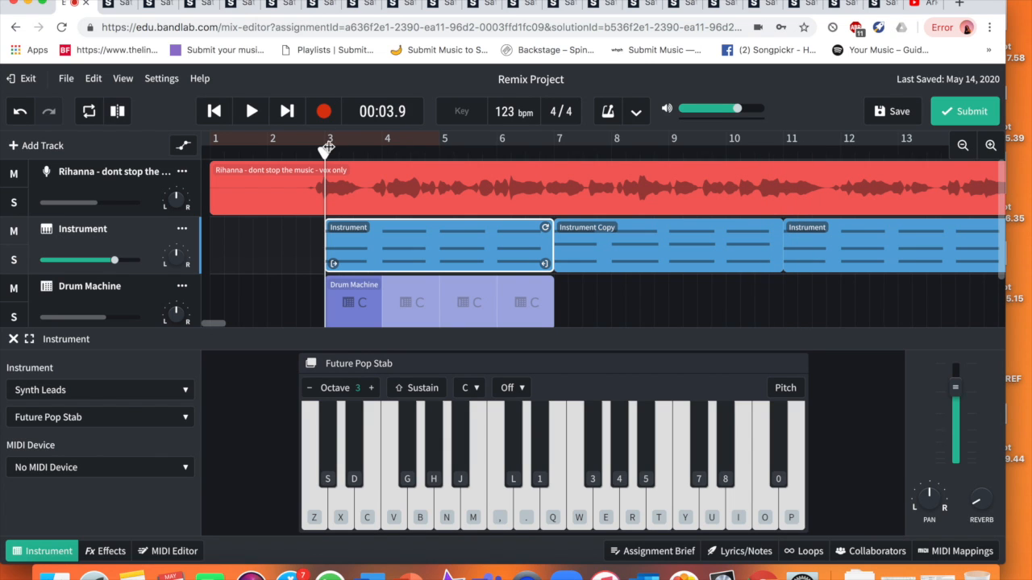
click(251, 110)
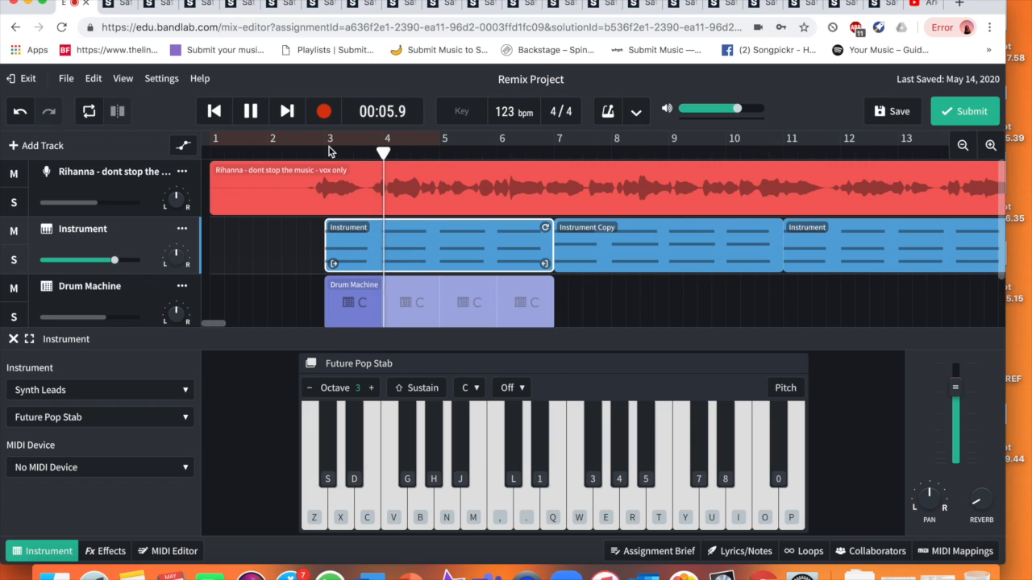
click(250, 111)
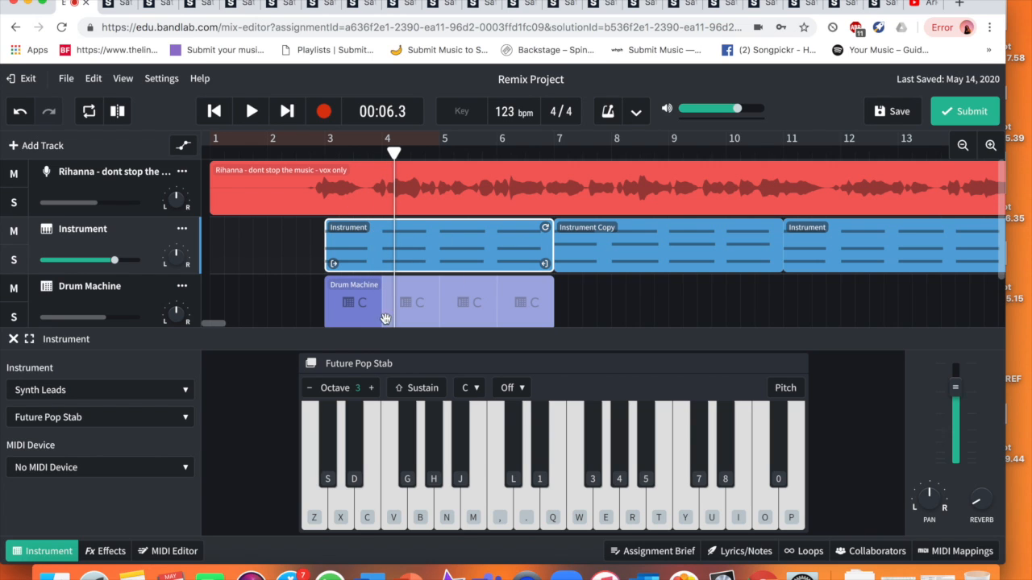
mouse_move(113, 399)
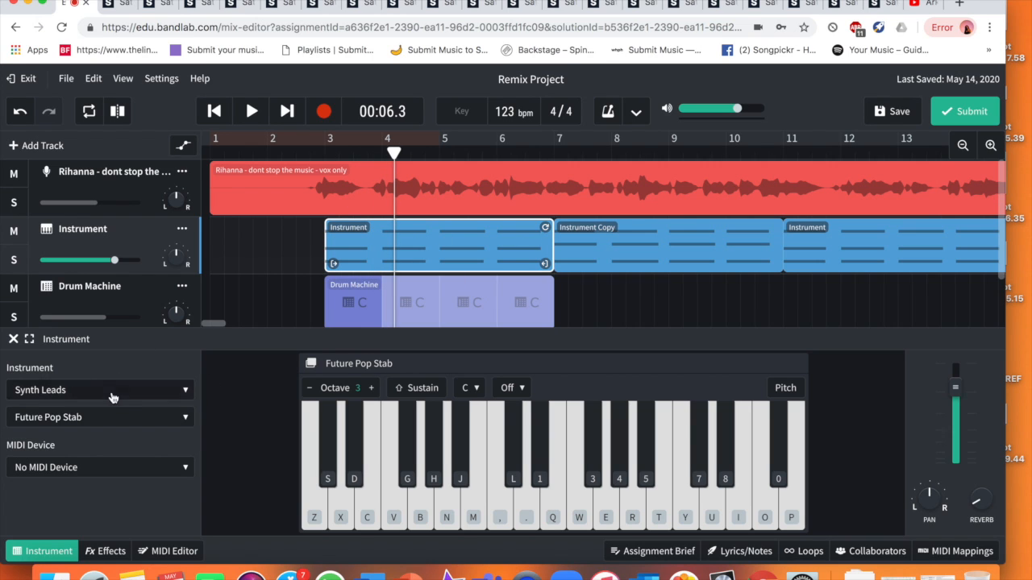
- Pick the Tape Saw synth lead and play the arrangement to test it
click(97, 417)
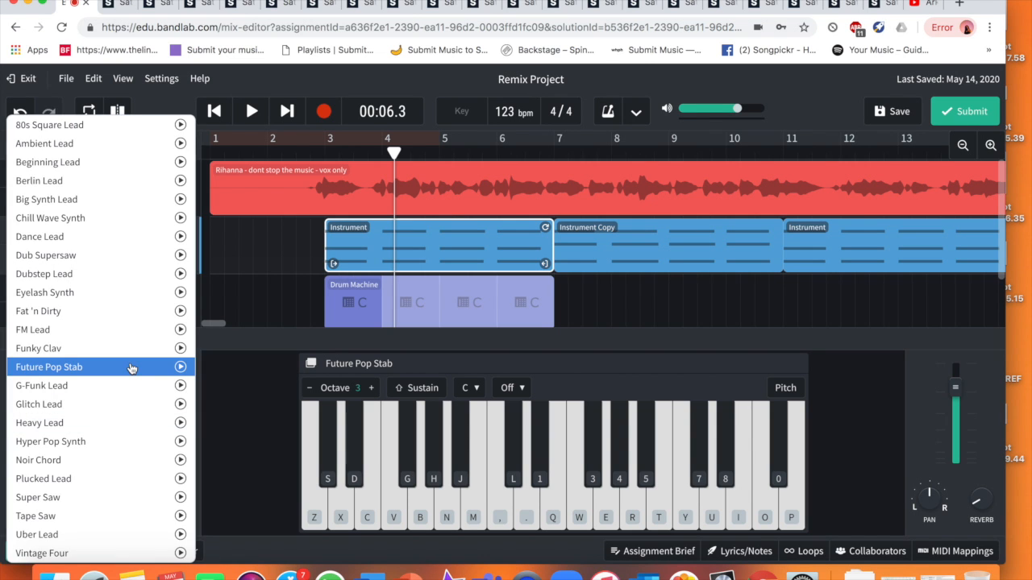
mouse_move(83, 515)
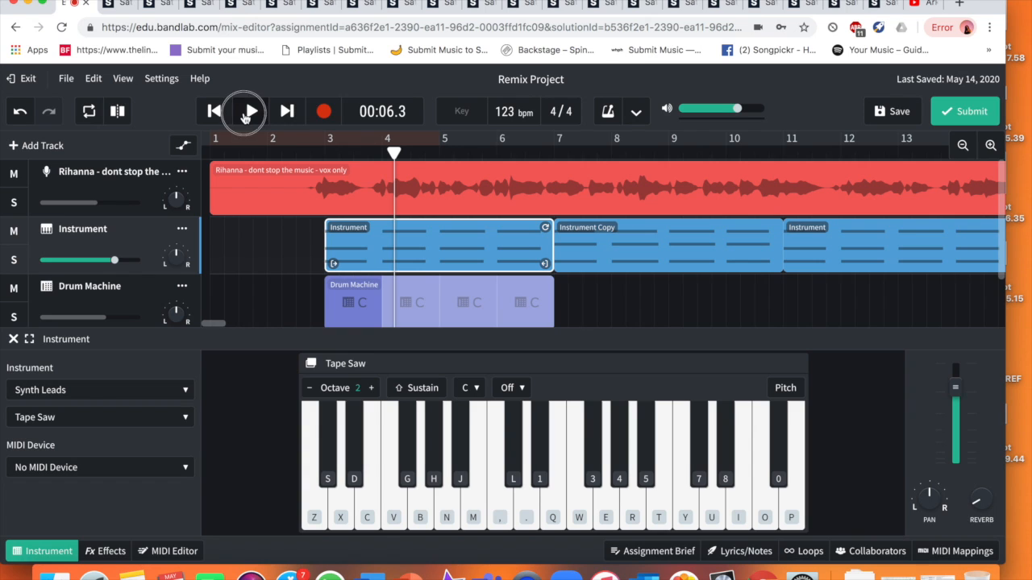
click(249, 112)
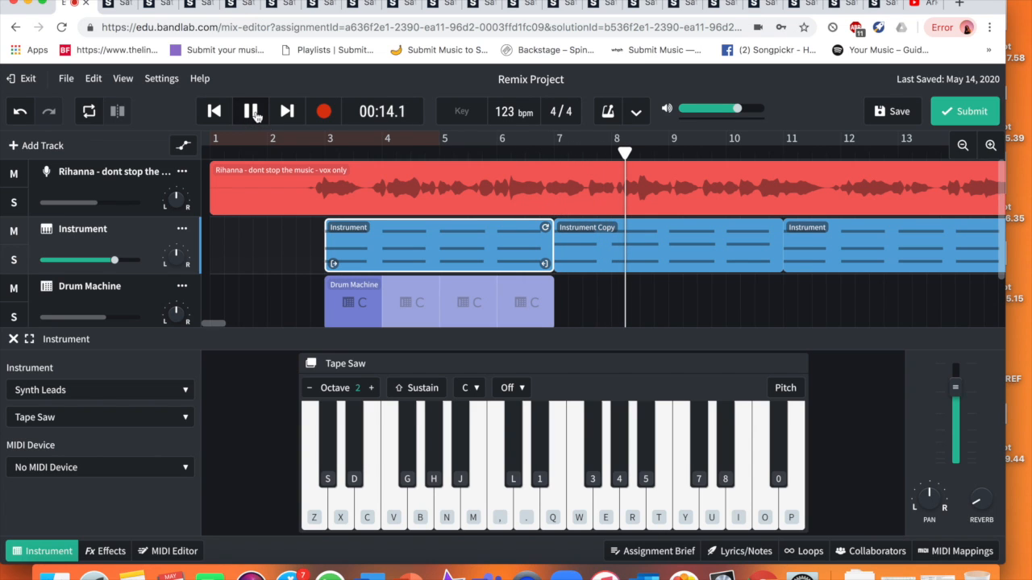
click(251, 111)
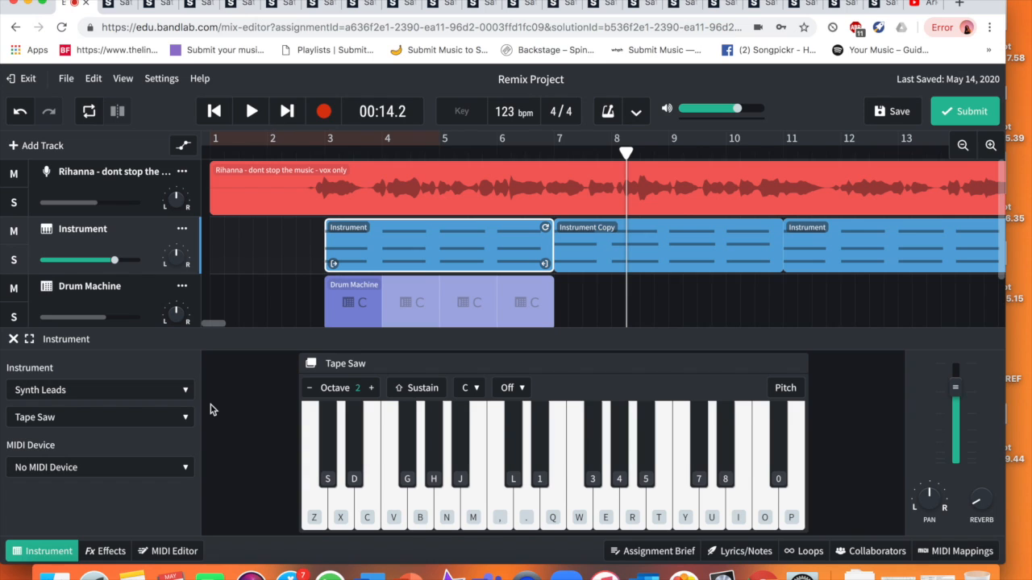
mouse_move(121, 330)
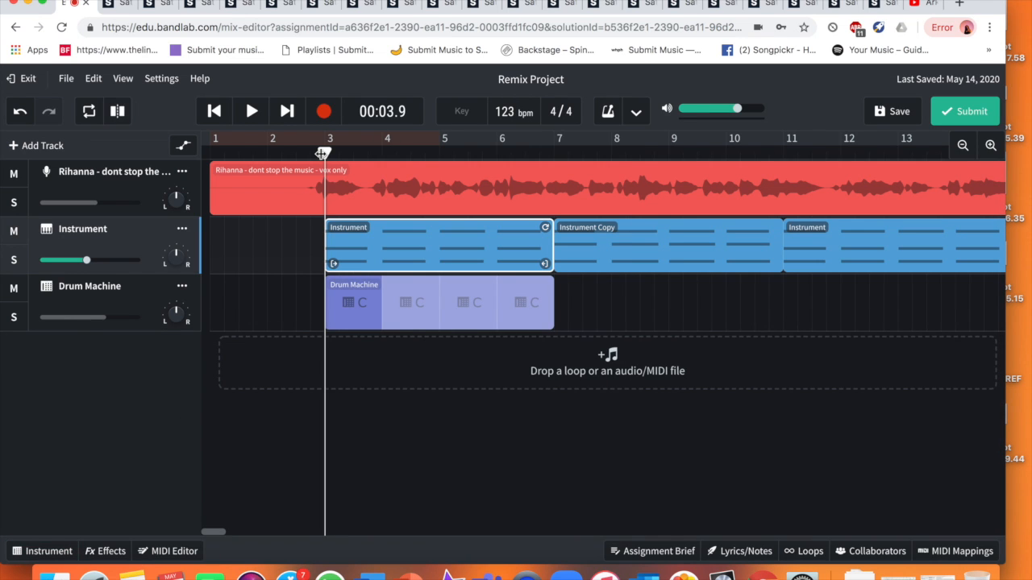
- Extend the Drum Machine region so it repeats from bar 3 across the arrangement
click(251, 110)
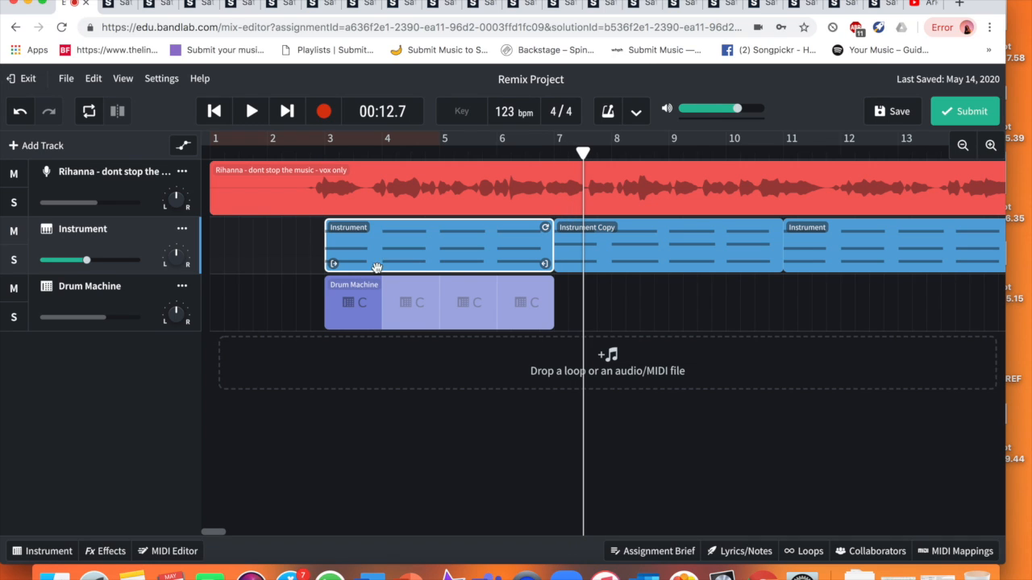
mouse_move(497, 301)
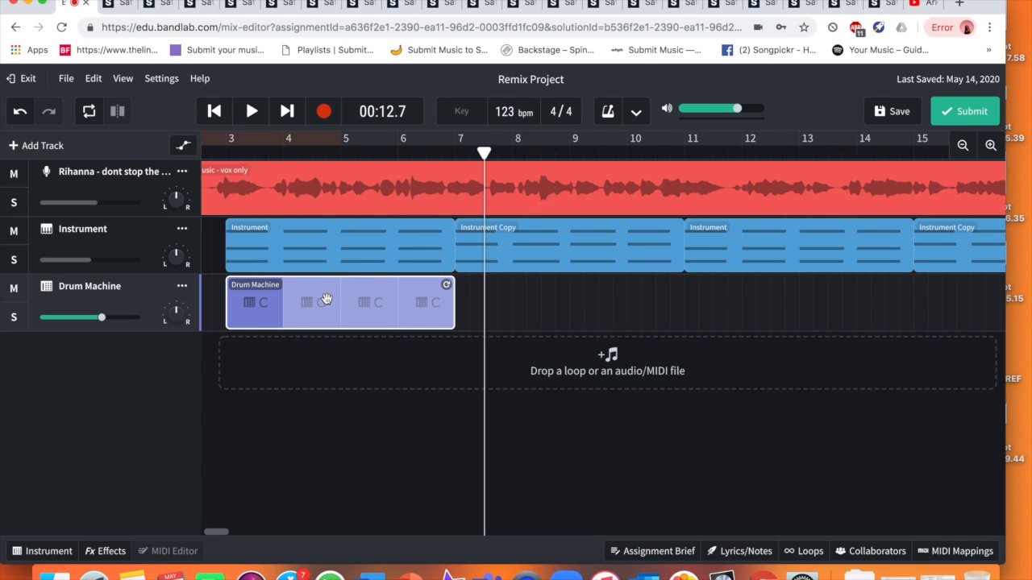
scroll(right, 3)
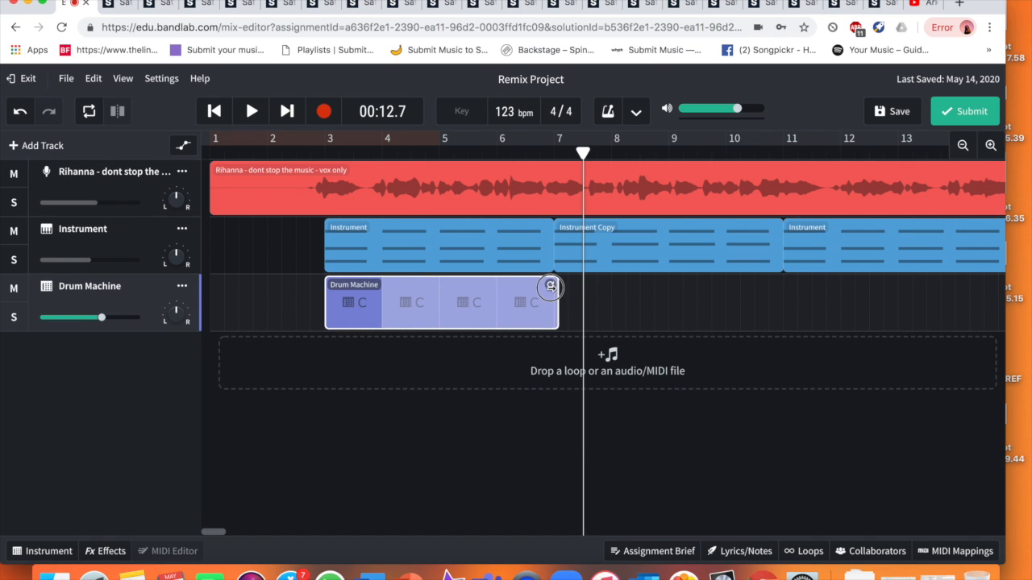
mouse_move(500, 301)
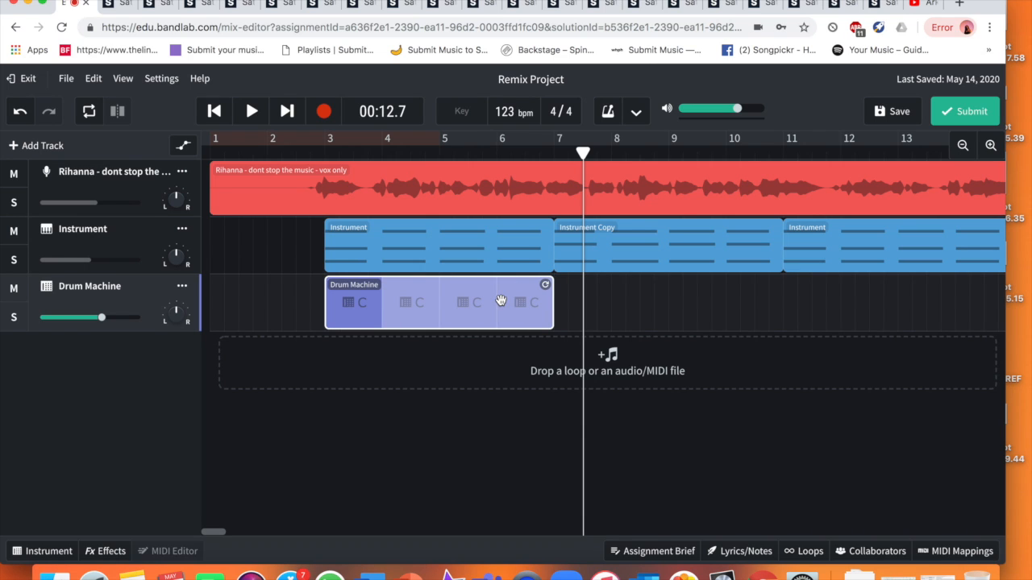
right_click(499, 301)
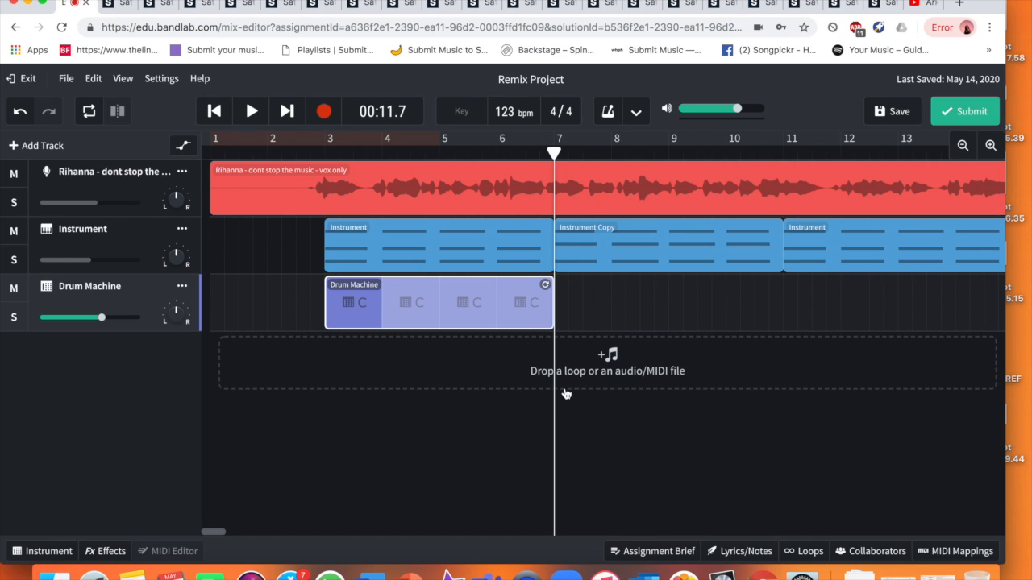
mouse_move(562, 316)
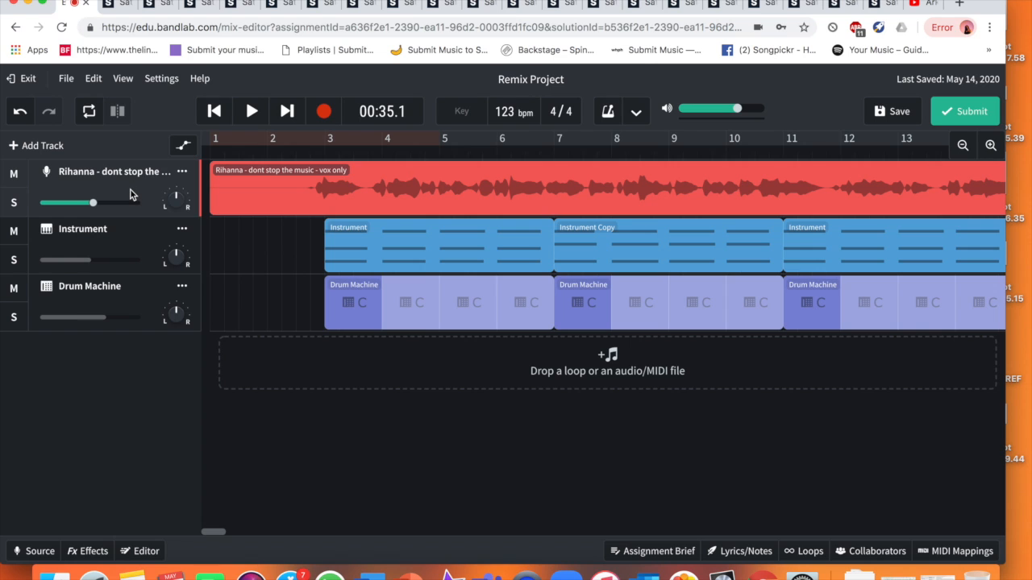
- Duplicate the Rihanna vocal track from its options menu into a second copy
click(181, 171)
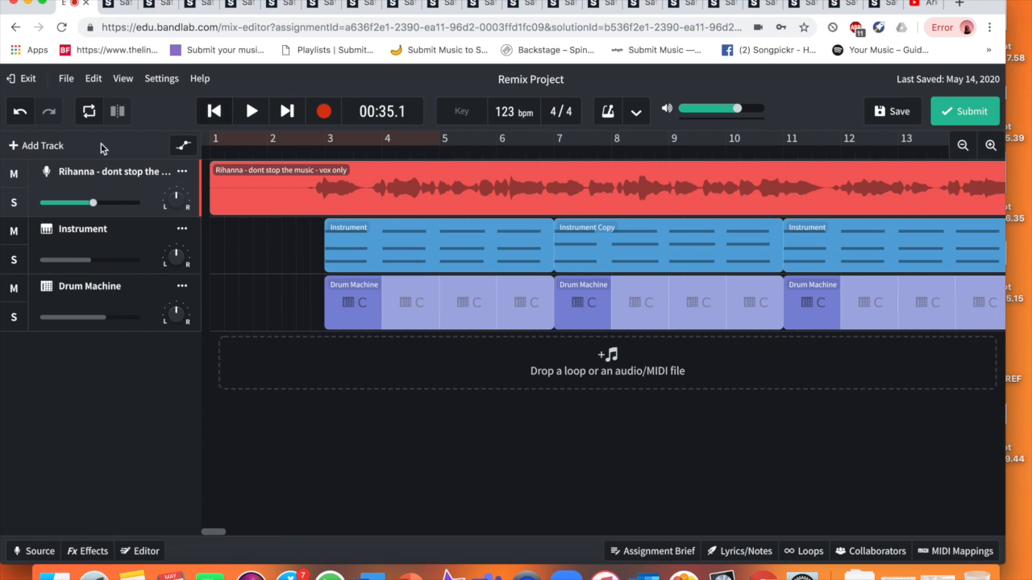
mouse_move(346, 130)
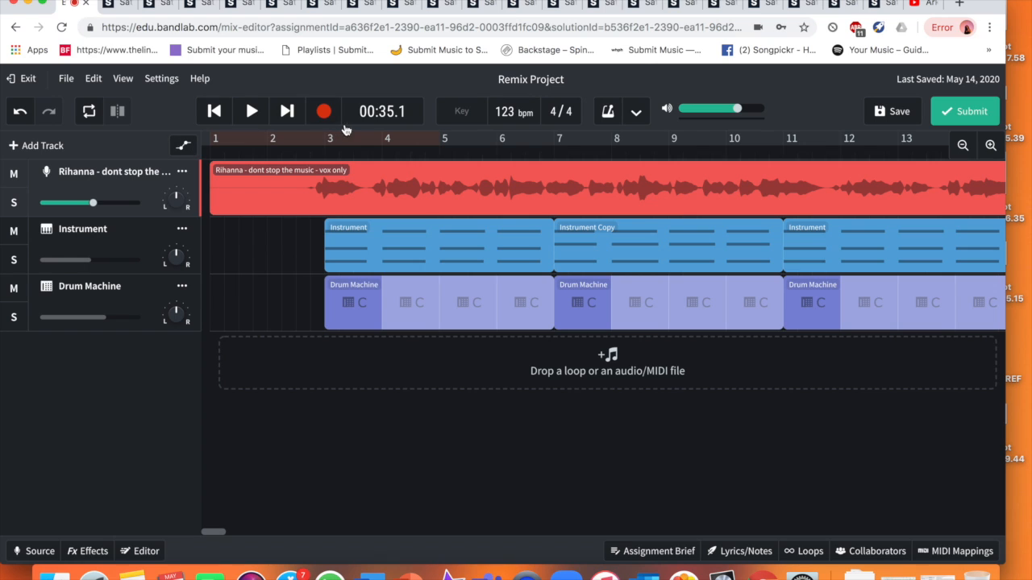
mouse_move(137, 188)
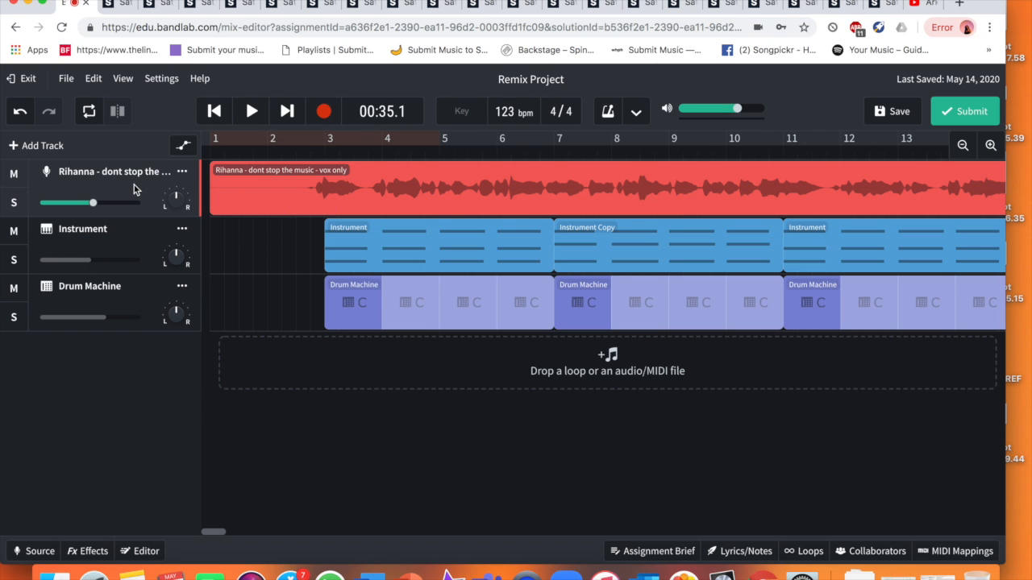
click(181, 171)
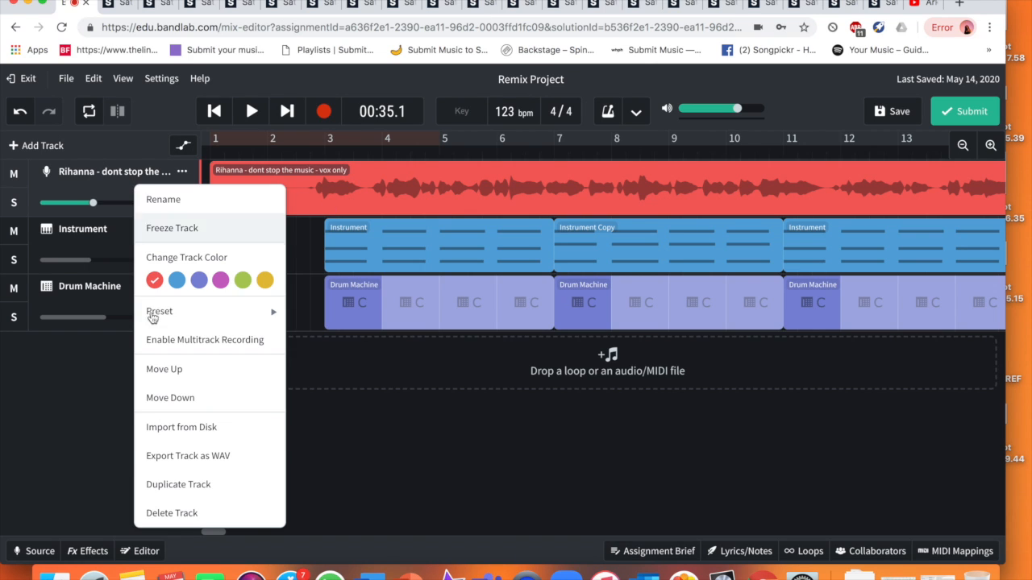
mouse_move(178, 484)
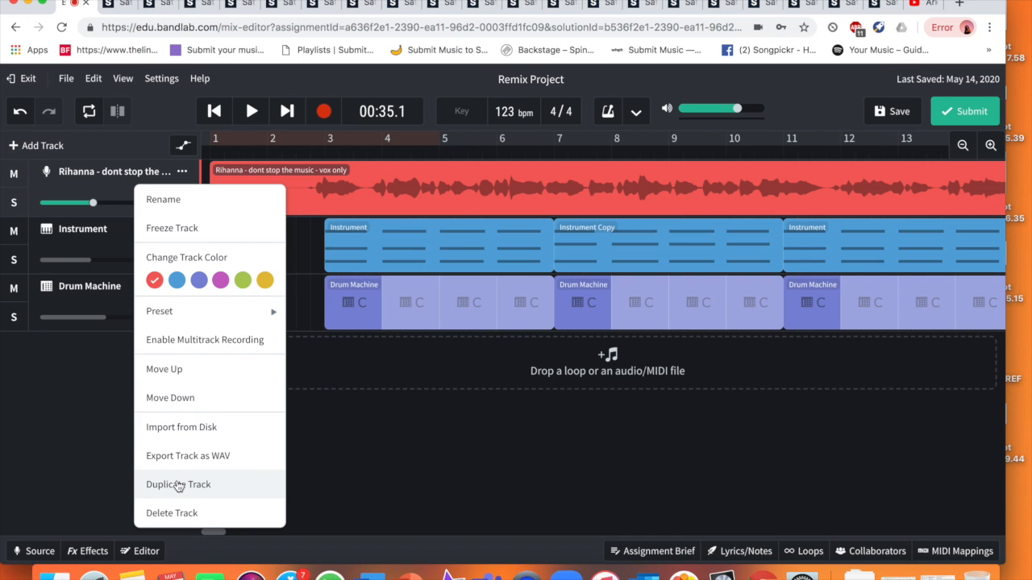
click(179, 485)
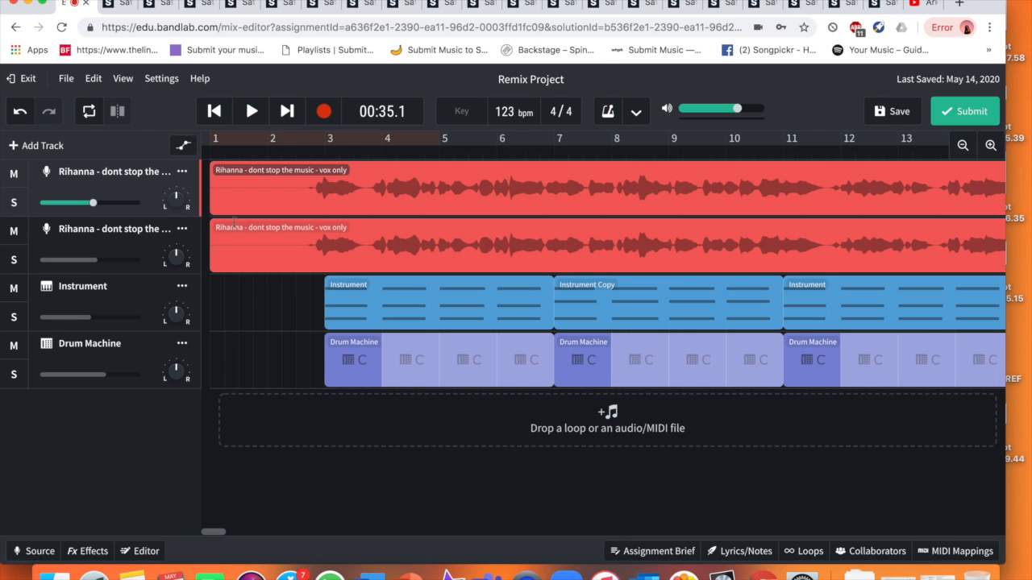
mouse_move(482, 245)
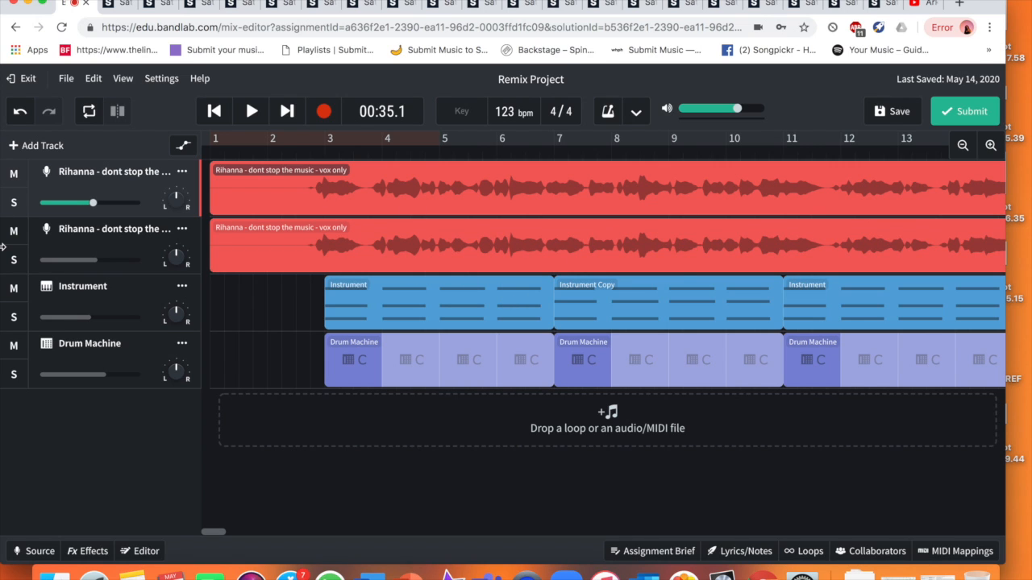
mouse_move(135, 196)
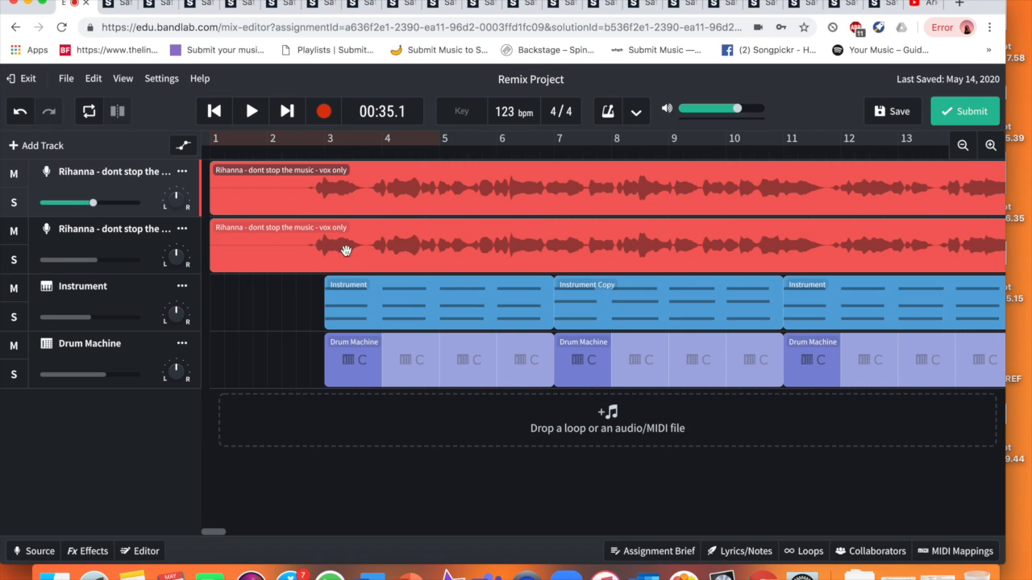
mouse_move(148, 214)
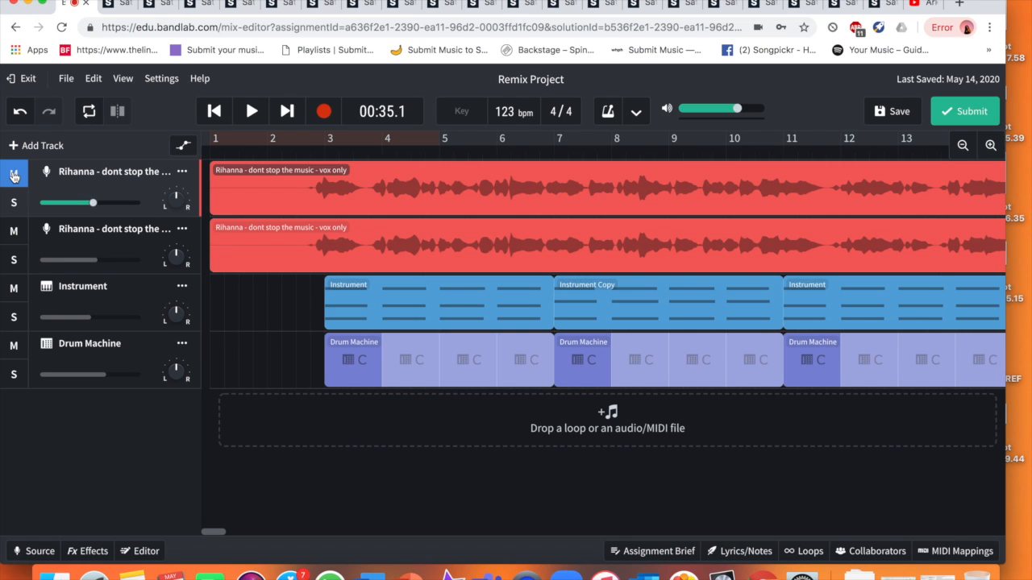
- Mute the top Rihanna vocal track and view the regions ending at bar 19
click(14, 173)
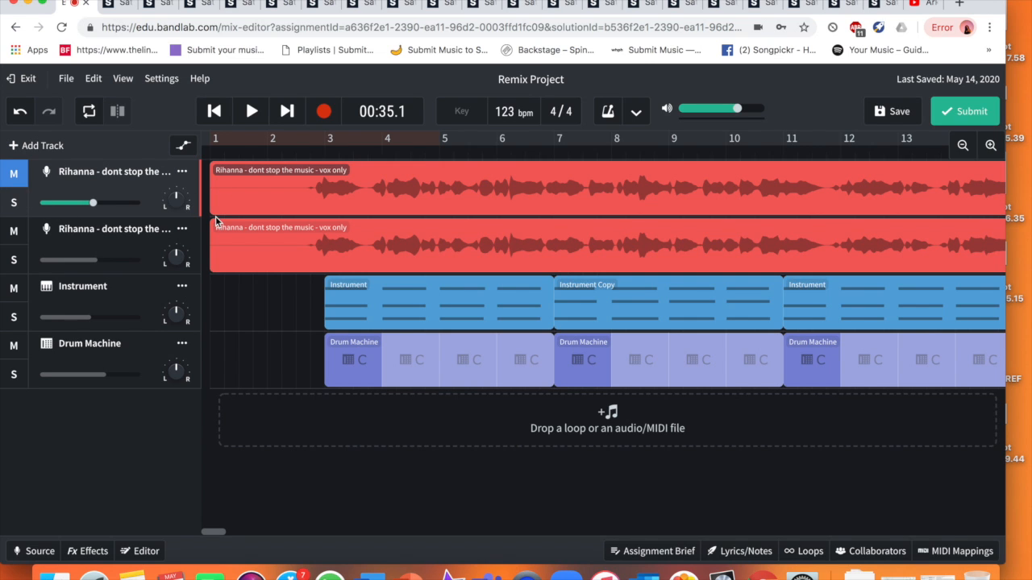
scroll(right, 3)
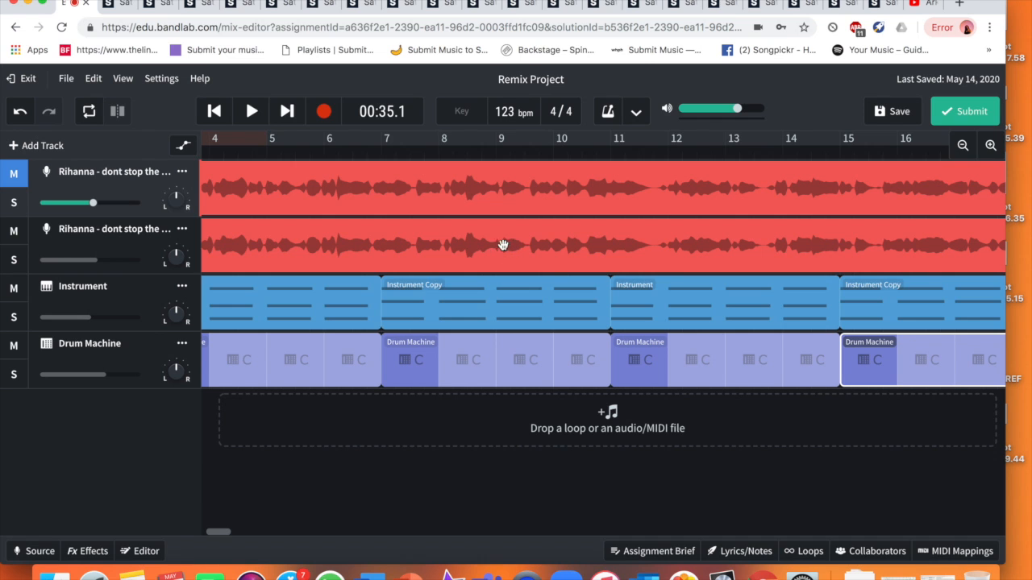
scroll(right, 3)
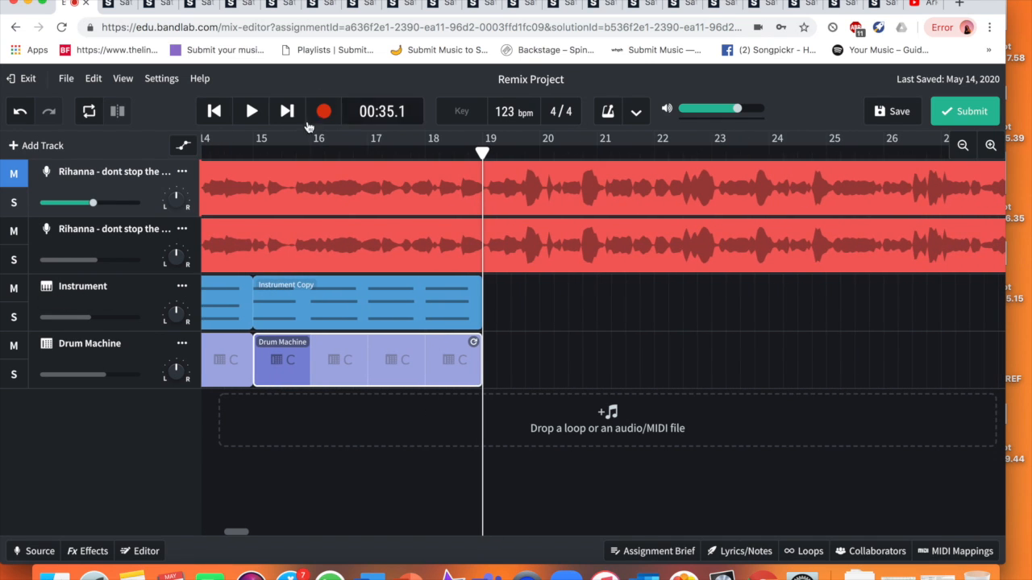
click(250, 111)
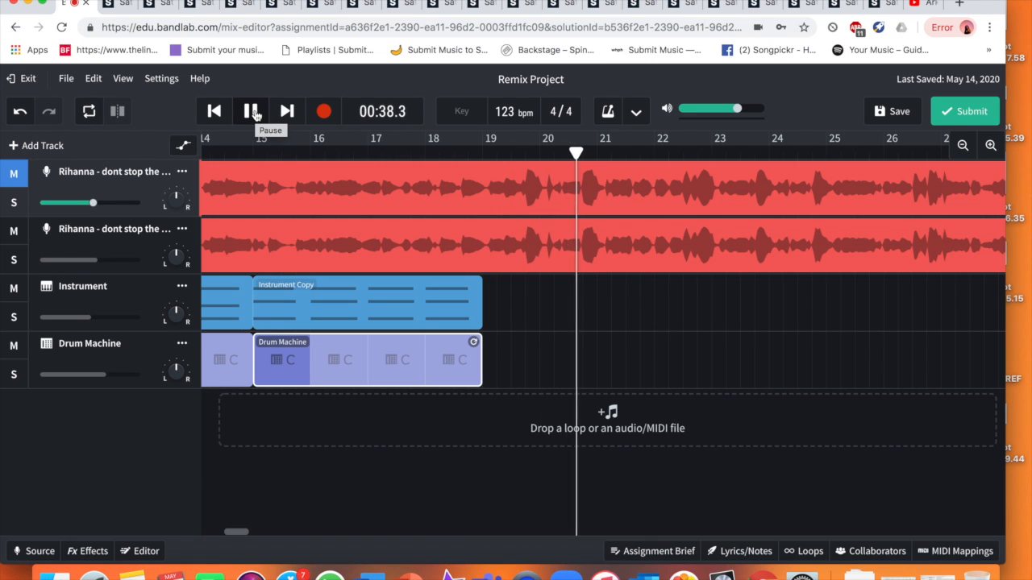
click(251, 111)
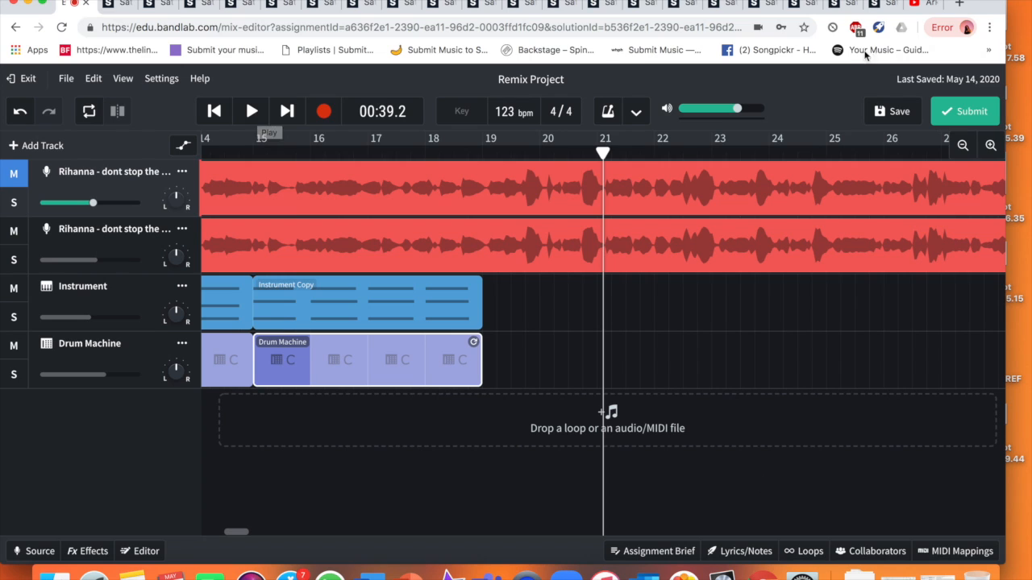
mouse_move(768, 211)
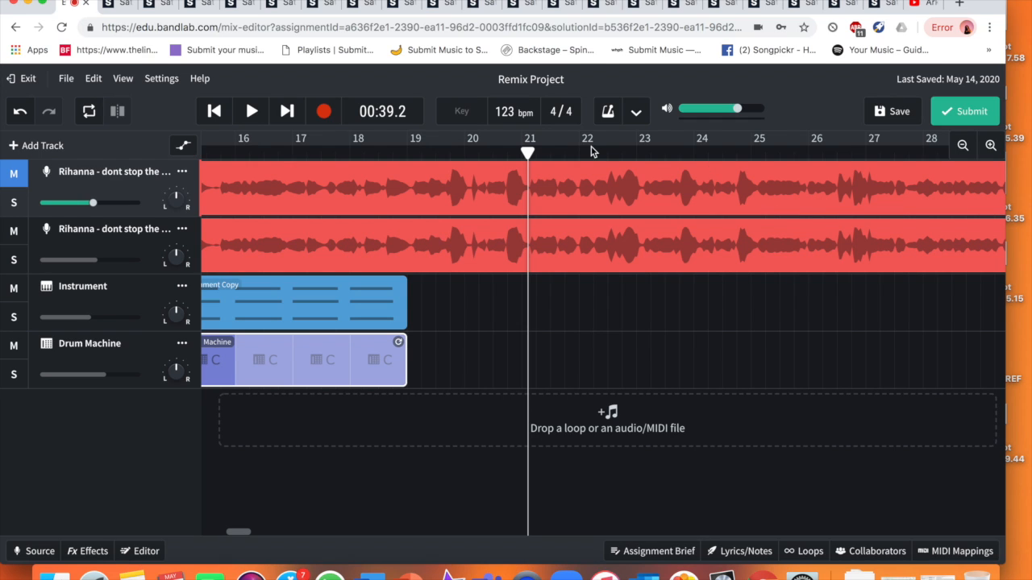
mouse_move(516, 161)
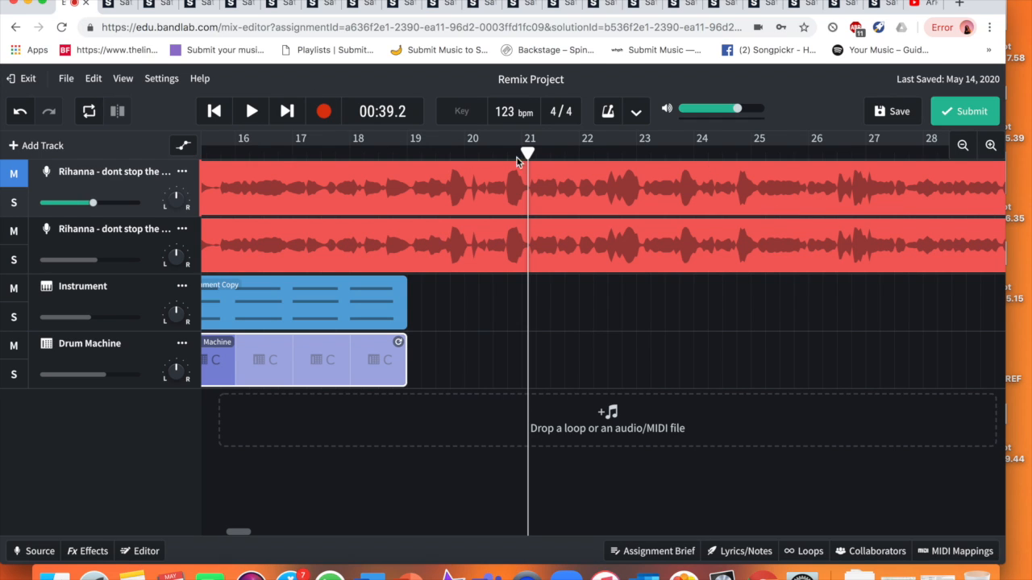
click(415, 153)
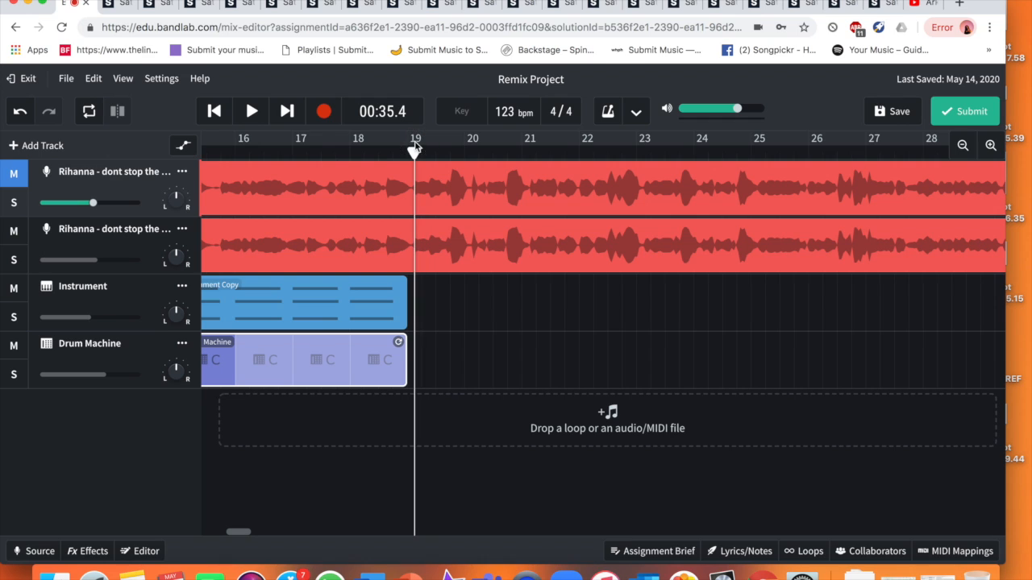
click(415, 152)
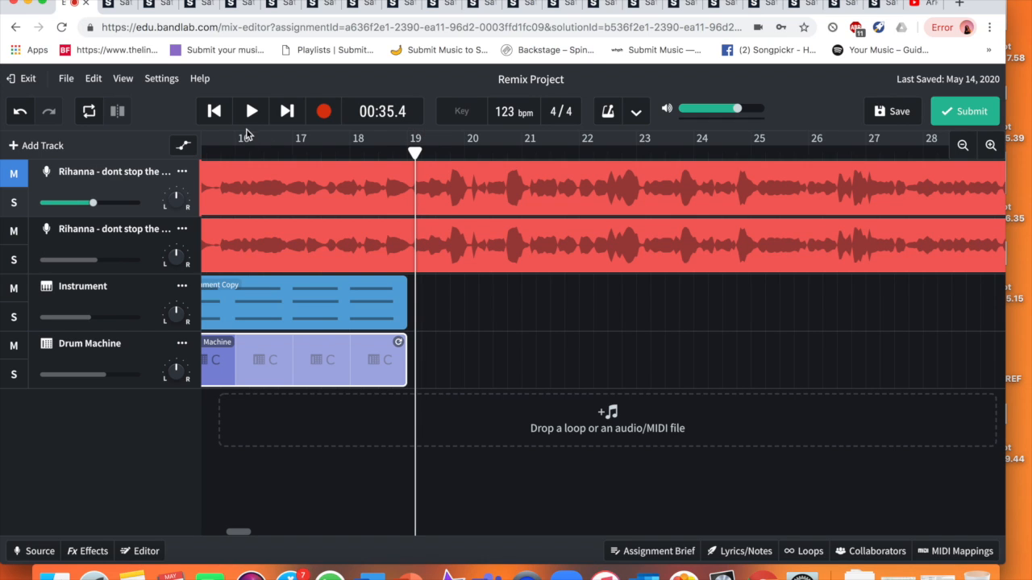
click(250, 110)
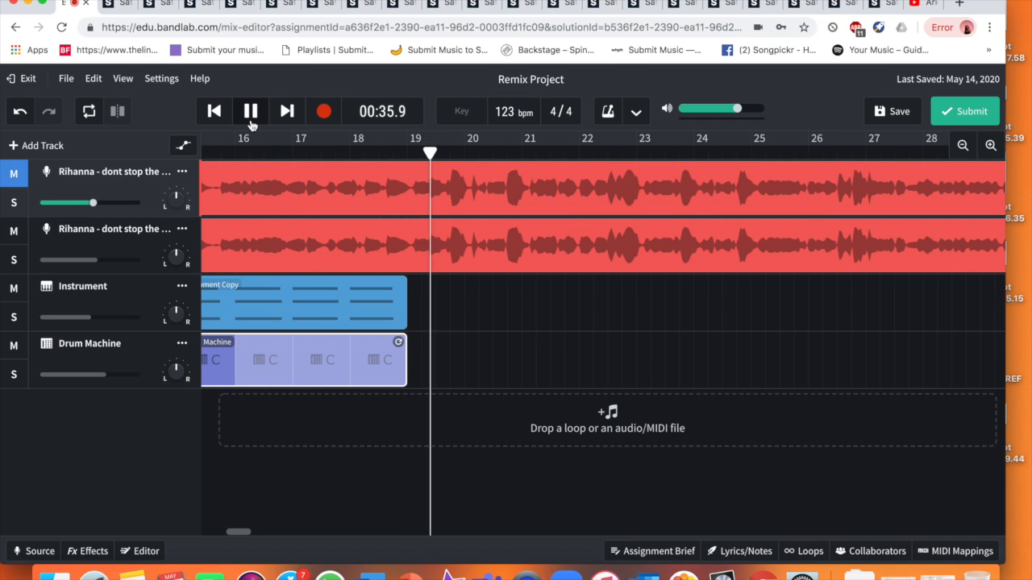
click(250, 111)
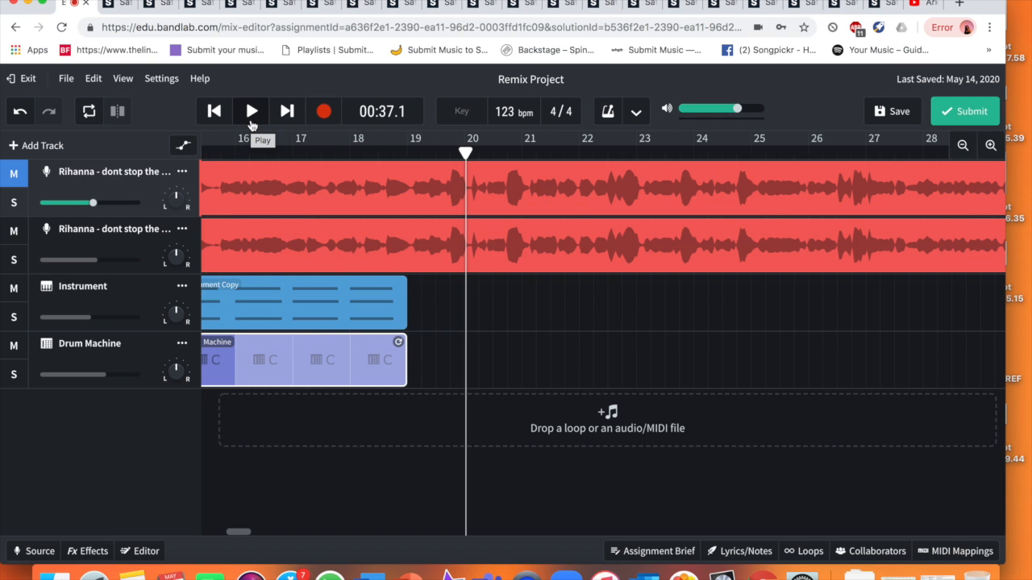
mouse_move(454, 182)
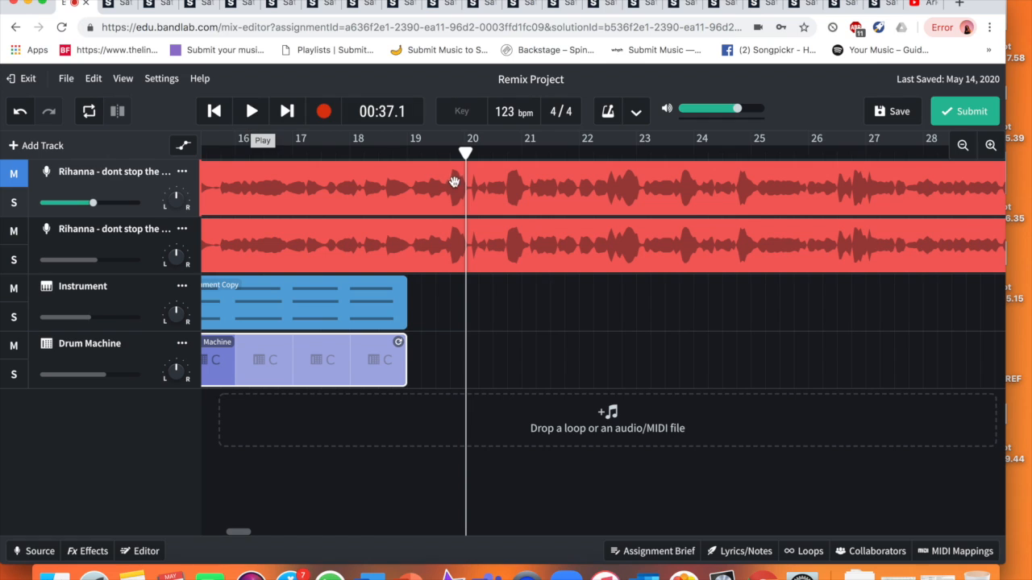
mouse_move(420, 258)
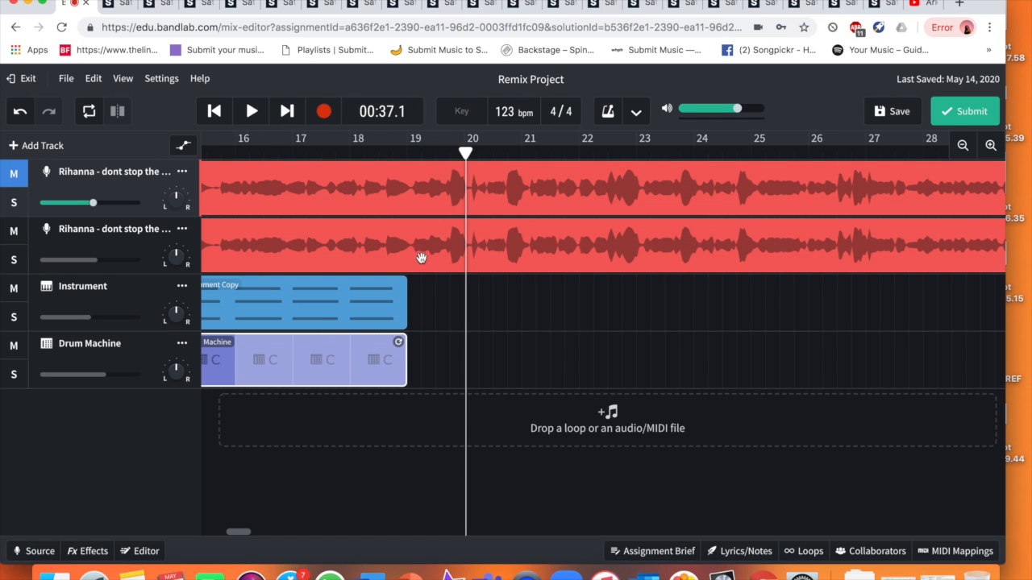
mouse_move(652, 165)
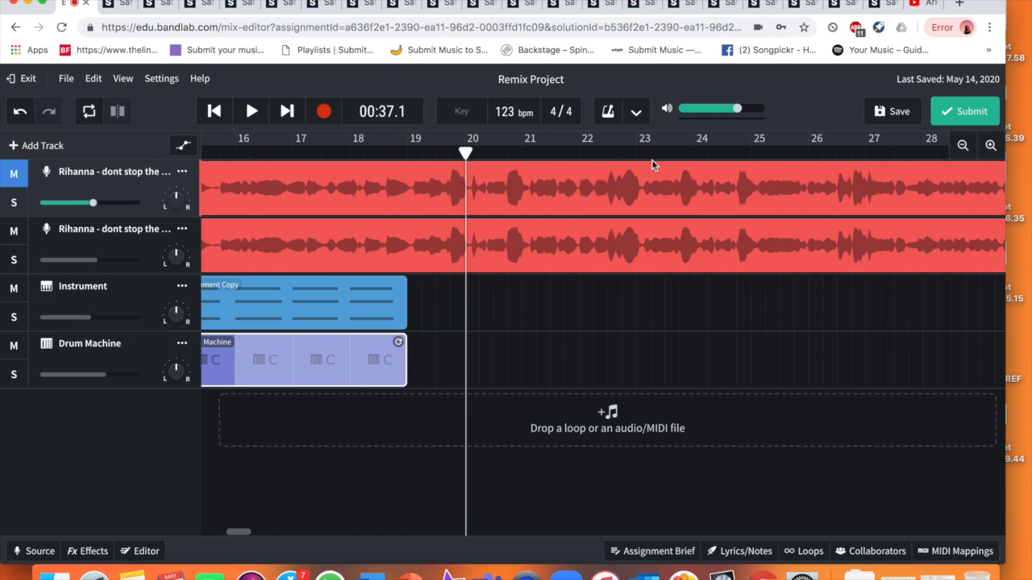
mouse_move(290, 134)
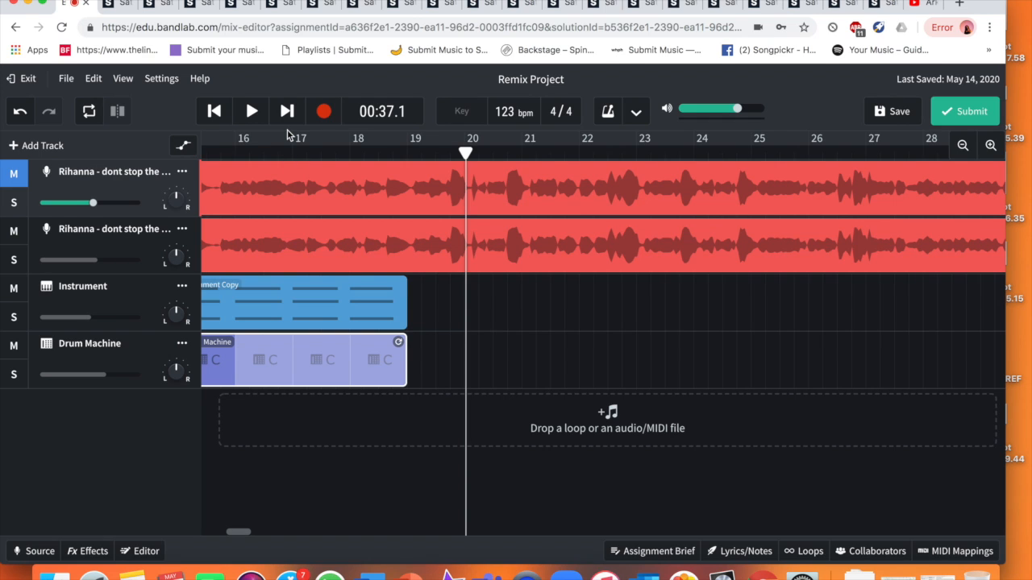
mouse_move(266, 121)
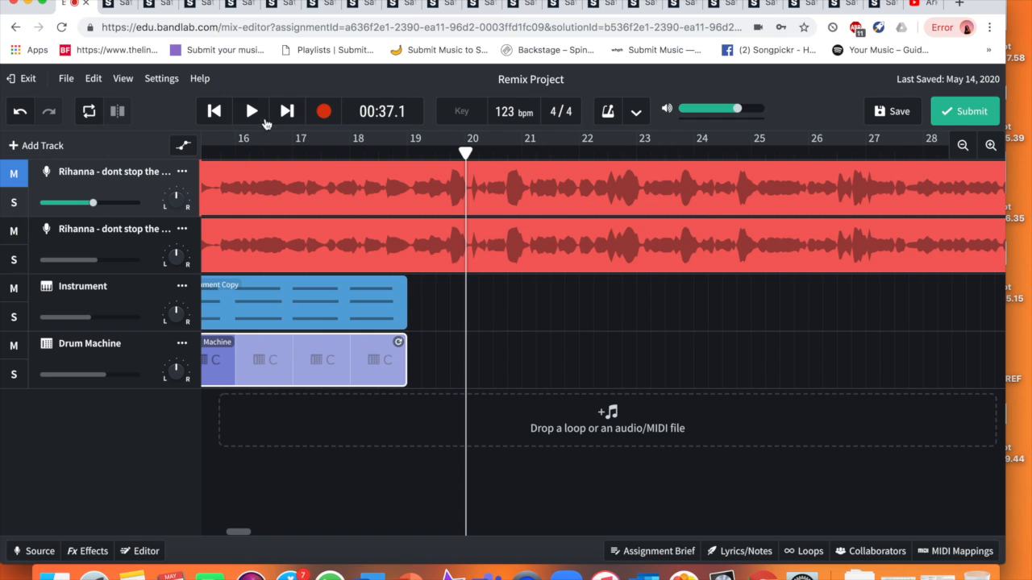
- Listen through the song, then replay from bar 35 and pause at the vocal entry
click(251, 110)
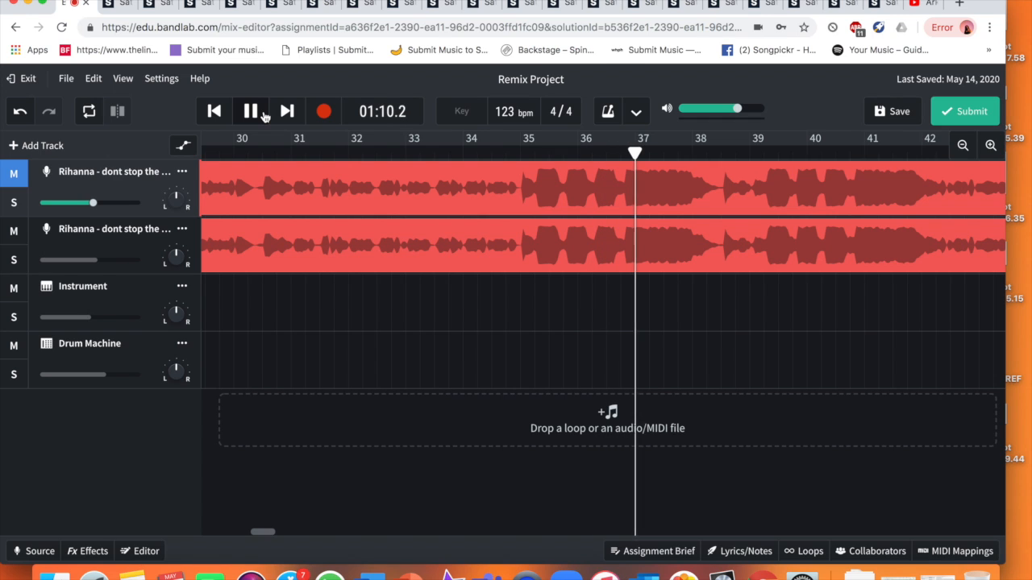
click(250, 111)
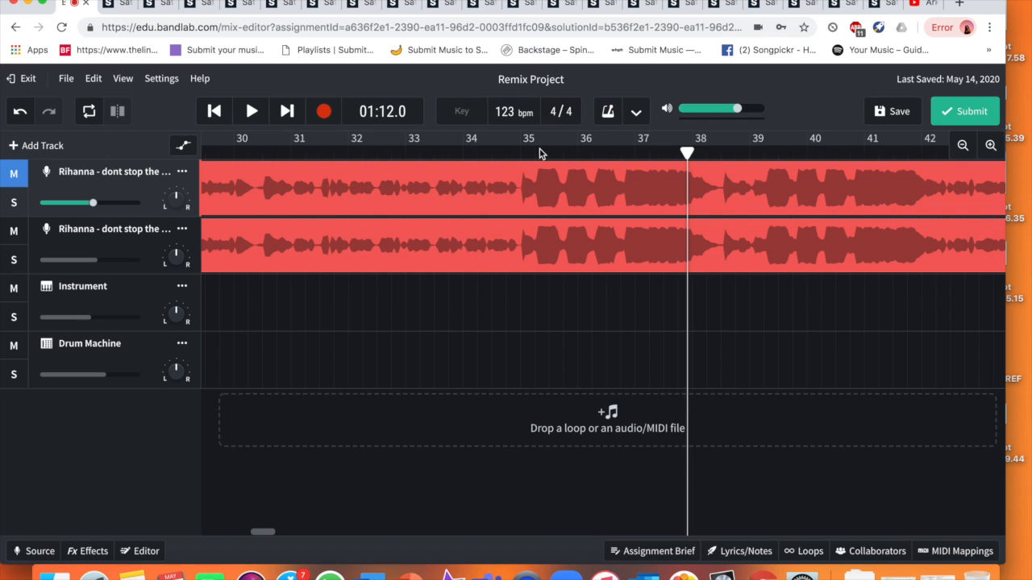
click(251, 111)
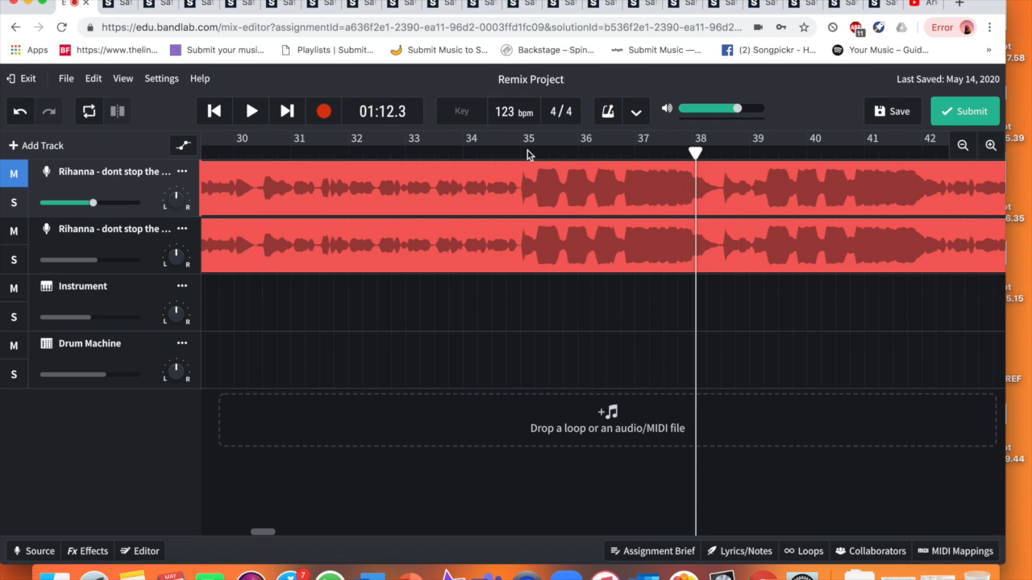
mouse_move(581, 180)
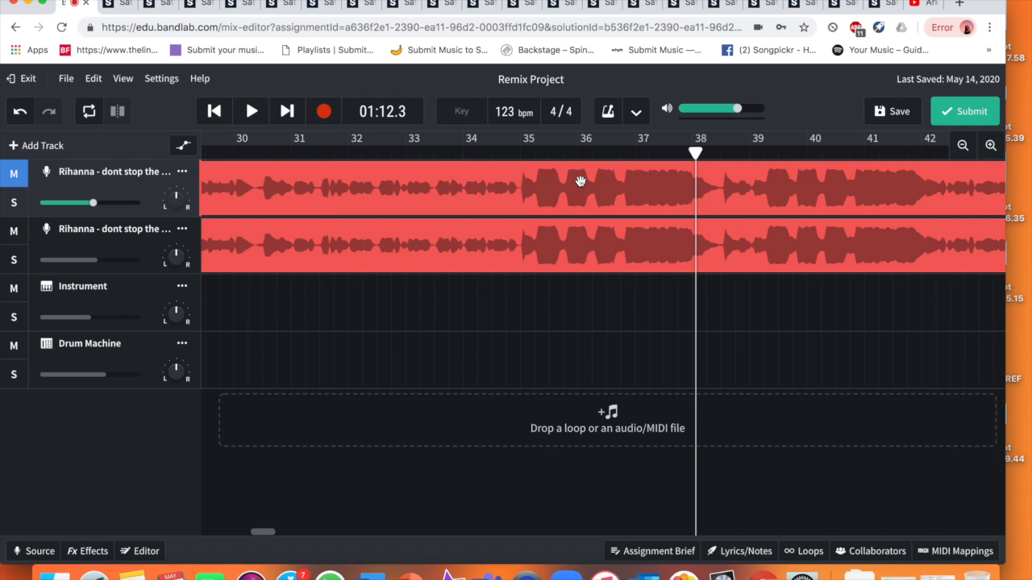
mouse_move(586, 191)
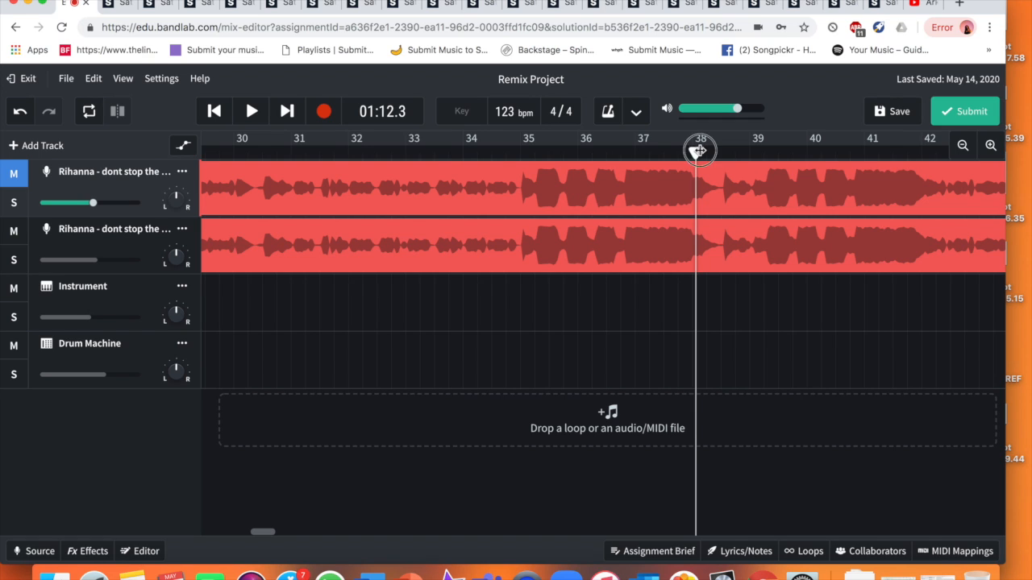
click(520, 153)
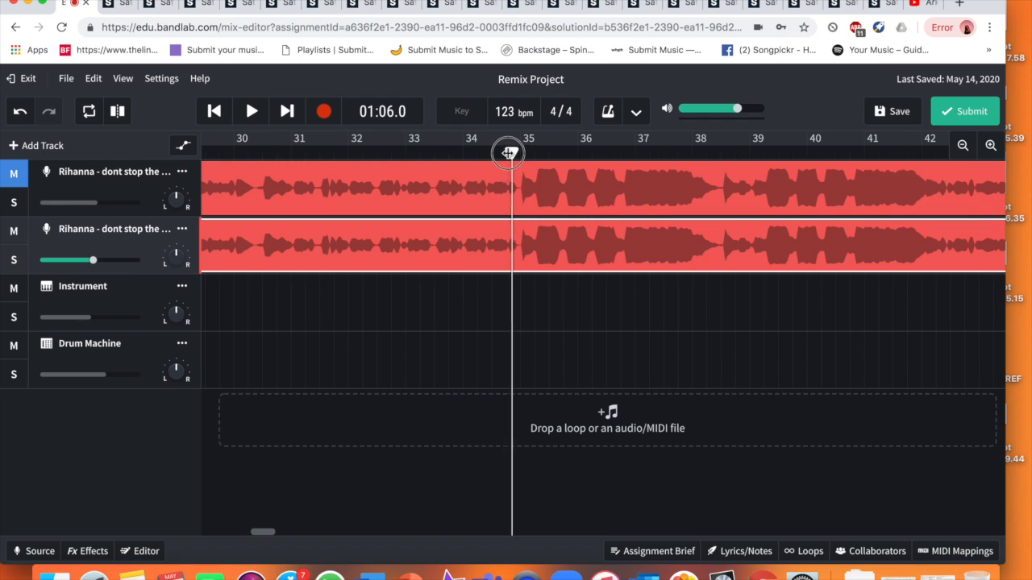
click(250, 110)
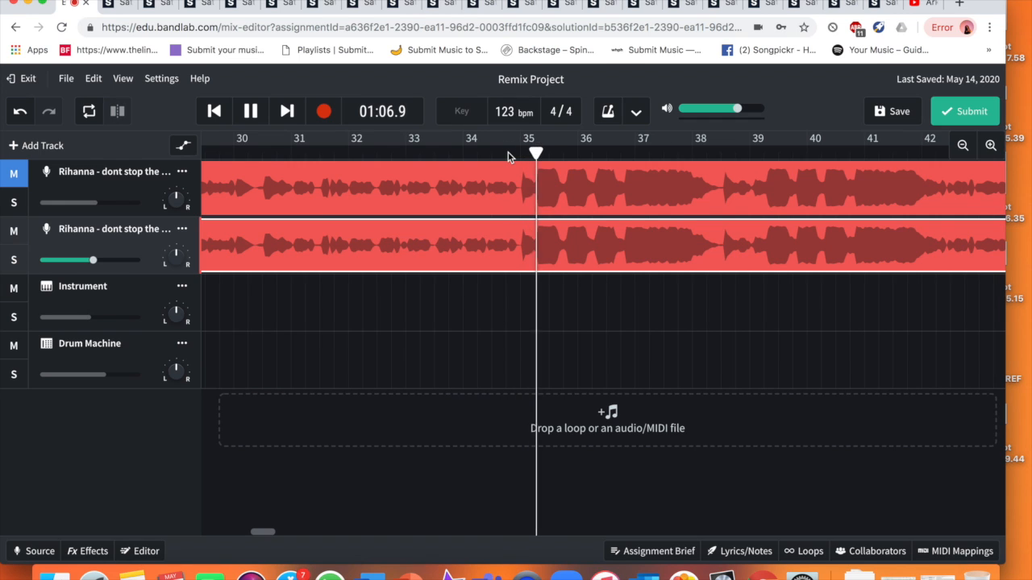
click(250, 110)
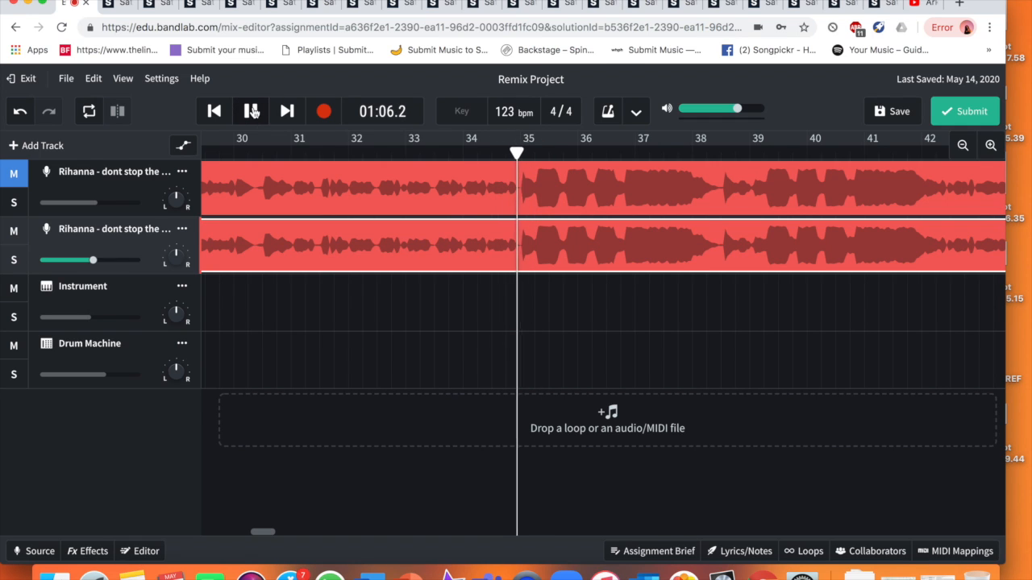
click(250, 111)
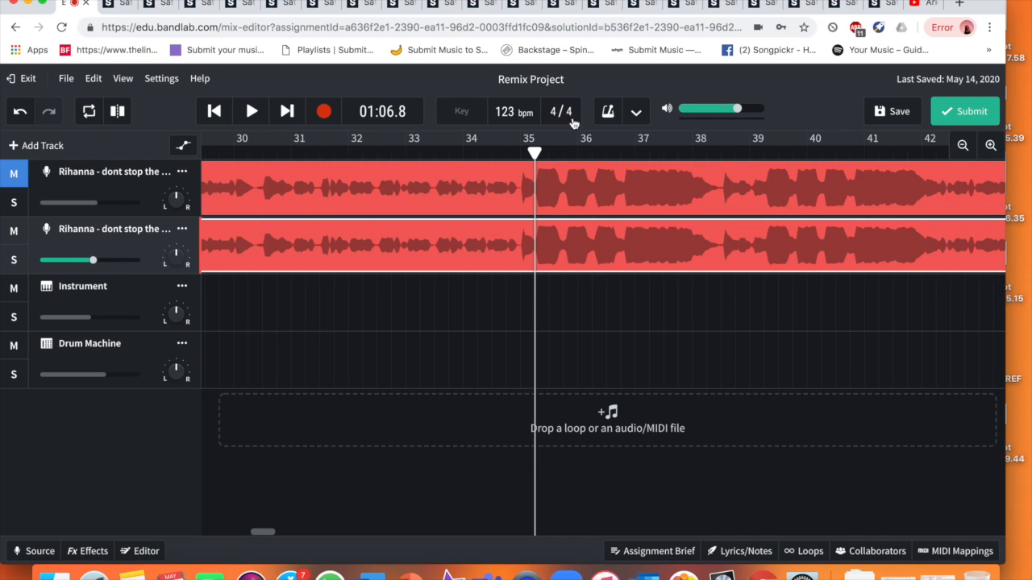
mouse_move(91, 78)
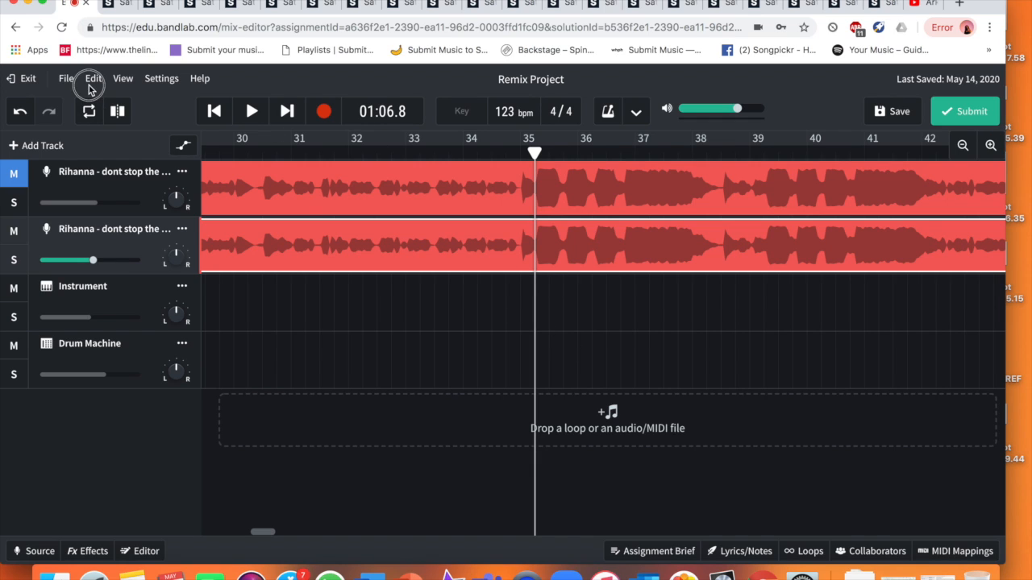
- Slice the duplicate vocal clip at bar 35 and play past the cut to 1:13
click(93, 78)
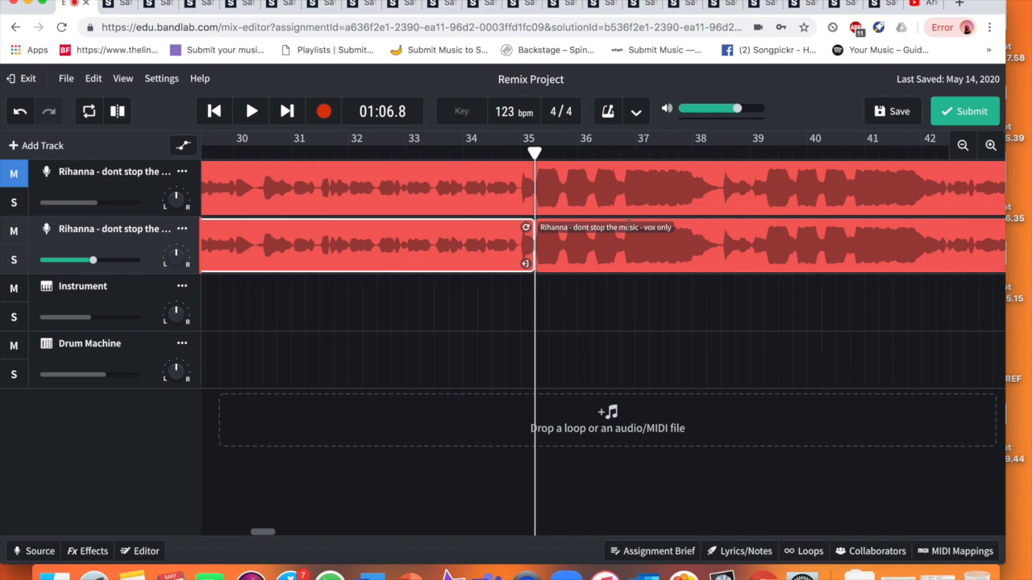
mouse_move(552, 199)
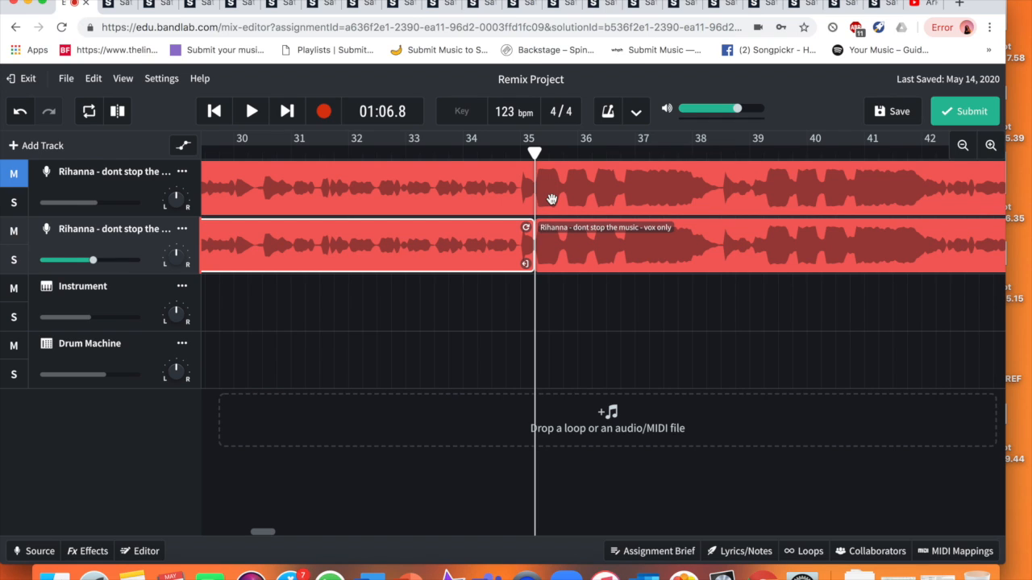
mouse_move(340, 146)
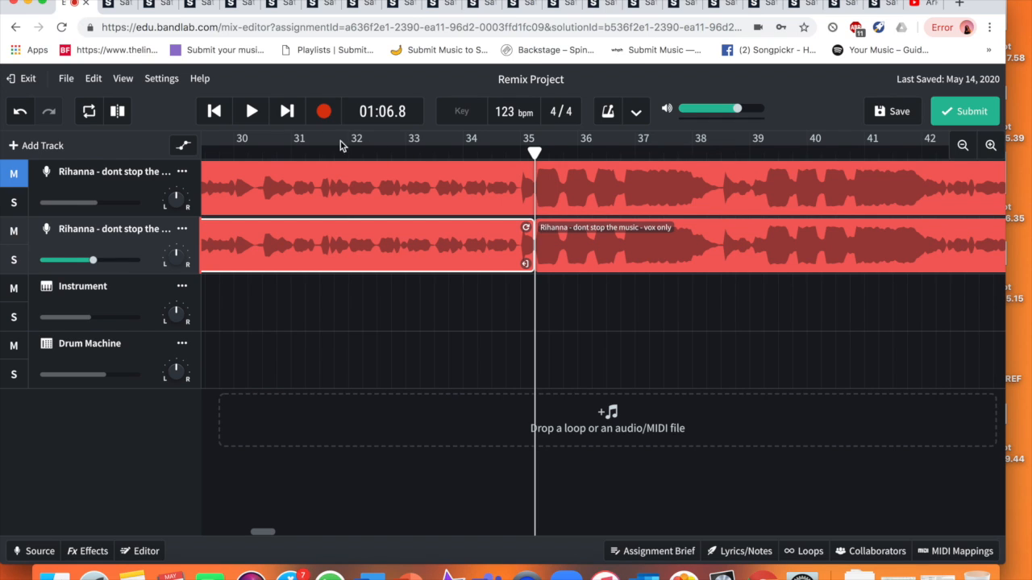
click(251, 112)
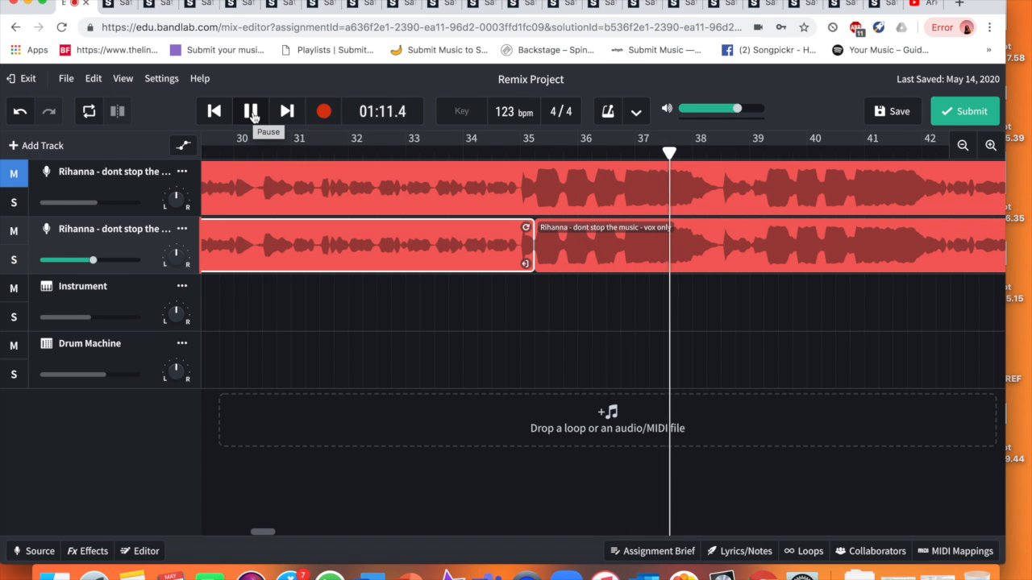
click(250, 110)
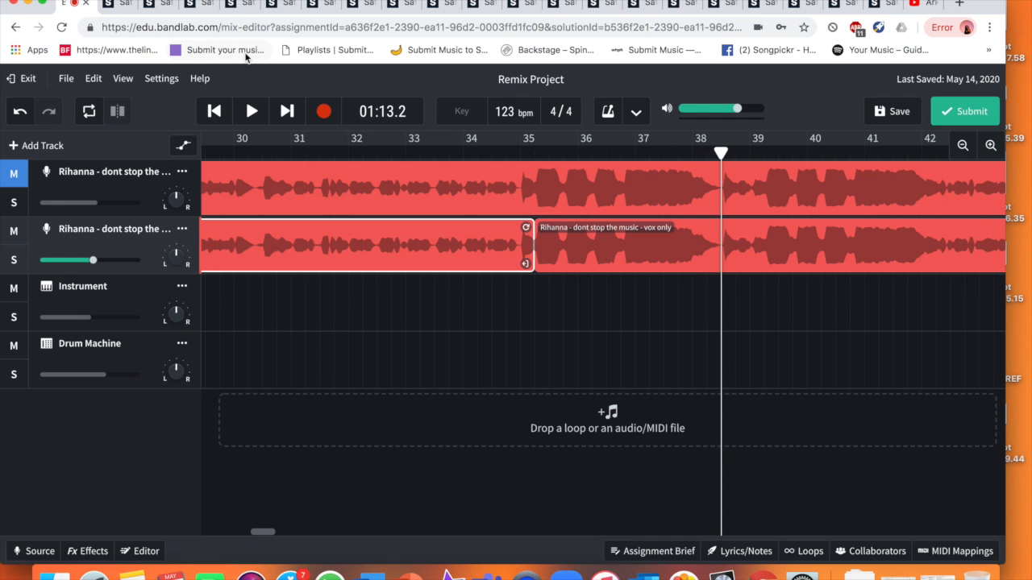
click(93, 78)
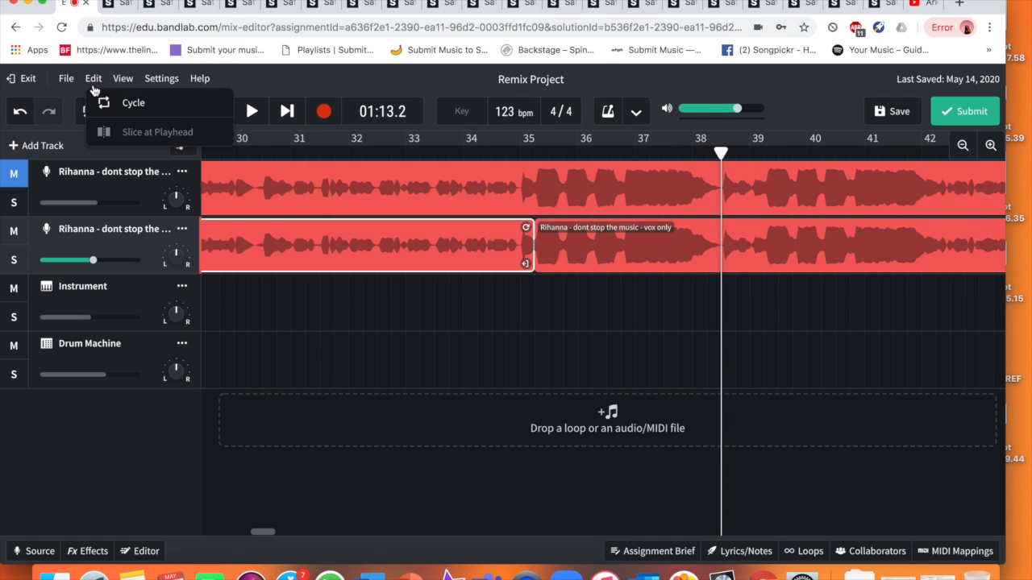
mouse_move(282, 115)
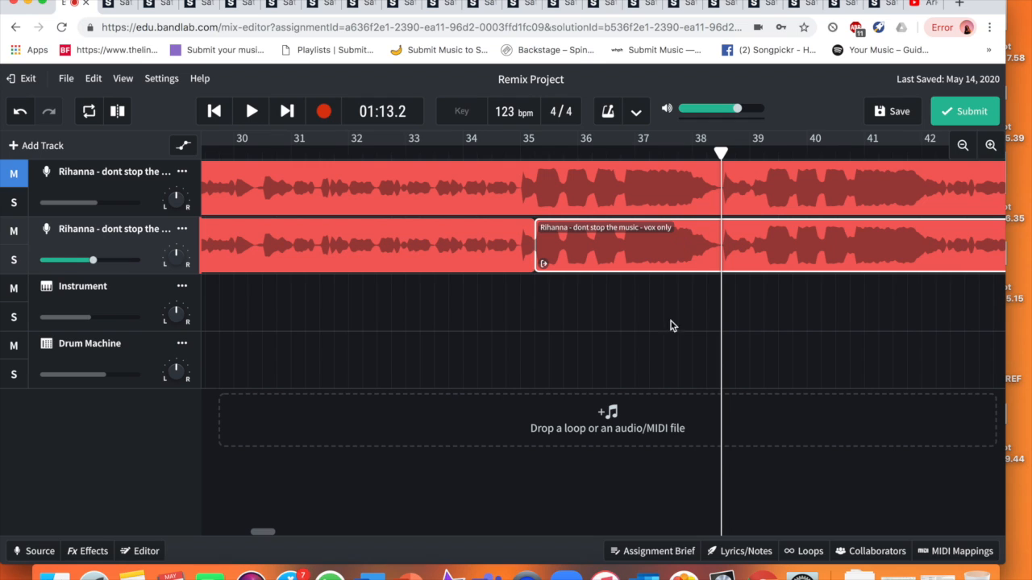
mouse_move(92, 88)
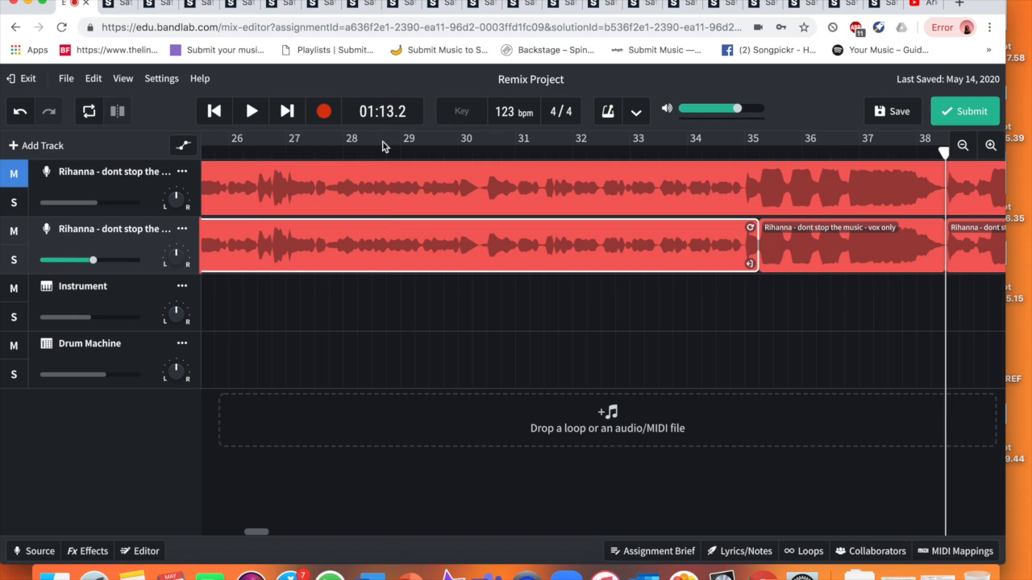
click(413, 138)
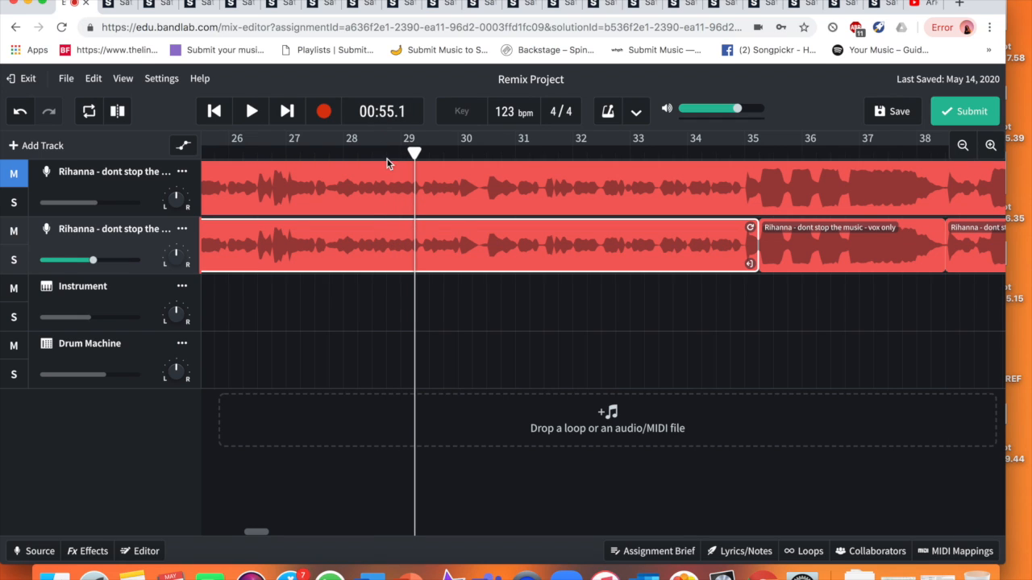
mouse_move(516, 181)
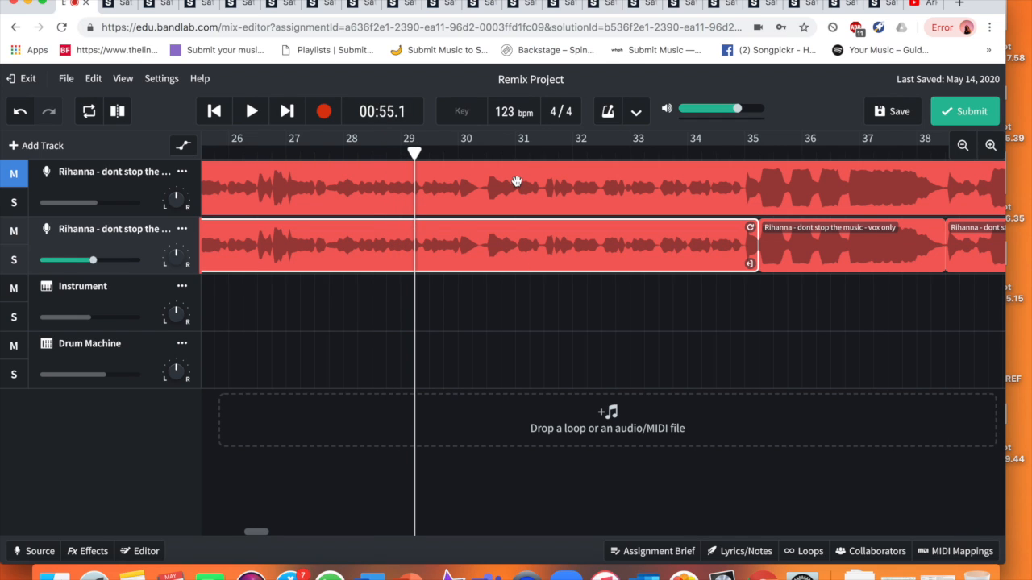
mouse_move(511, 253)
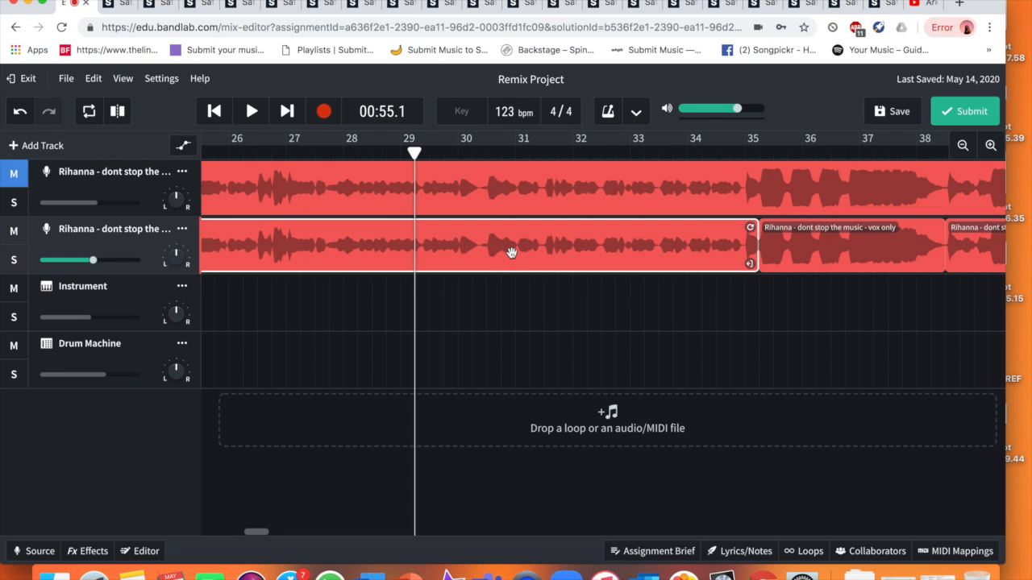
scroll(right, 3)
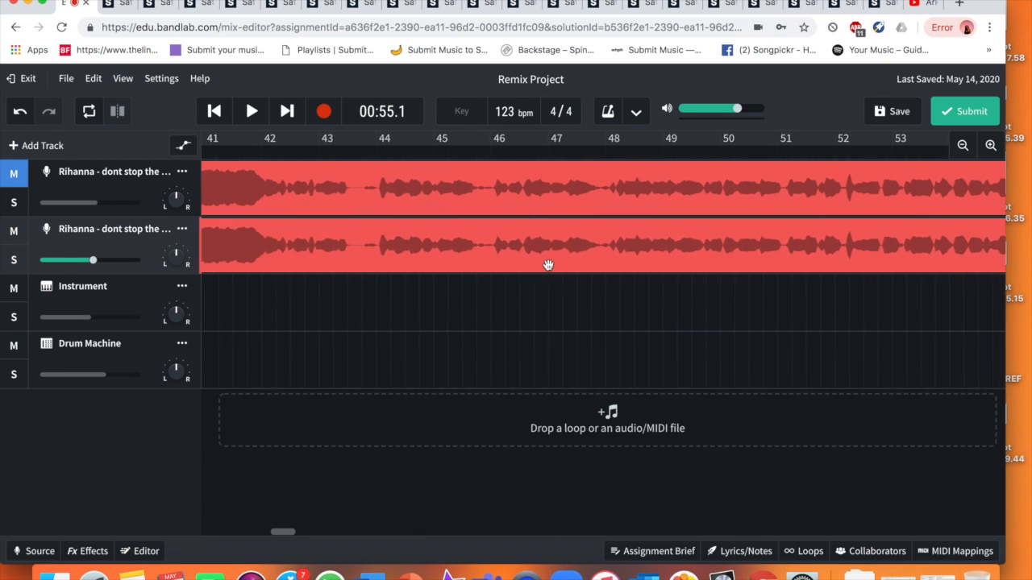
scroll(left, 3)
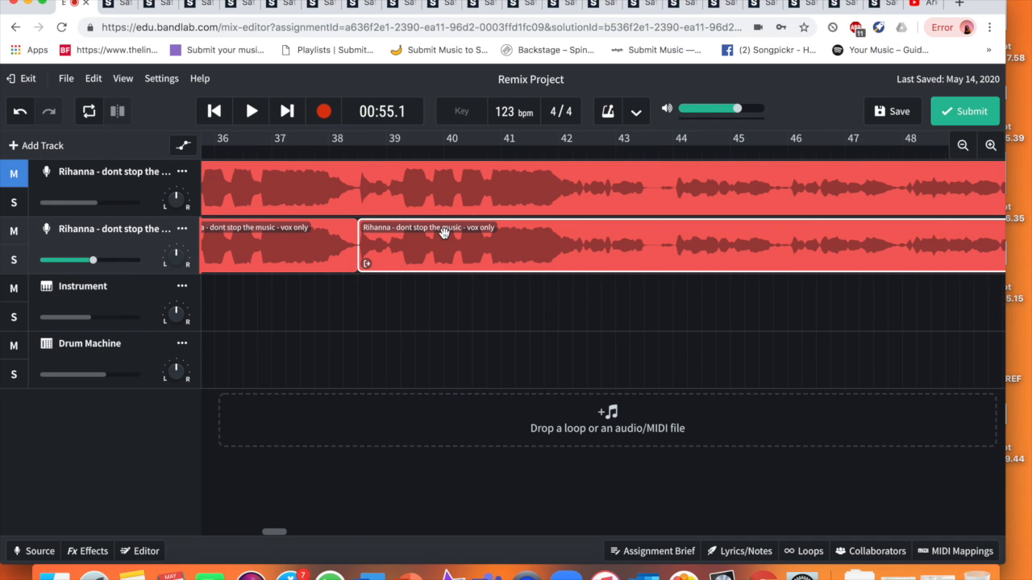
scroll(right, 3)
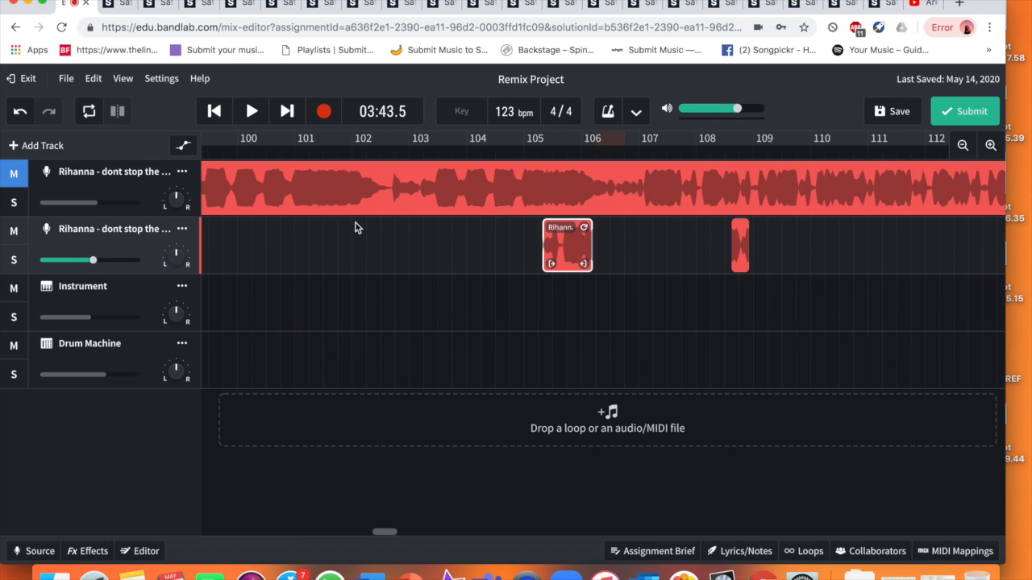
scroll(left, 3)
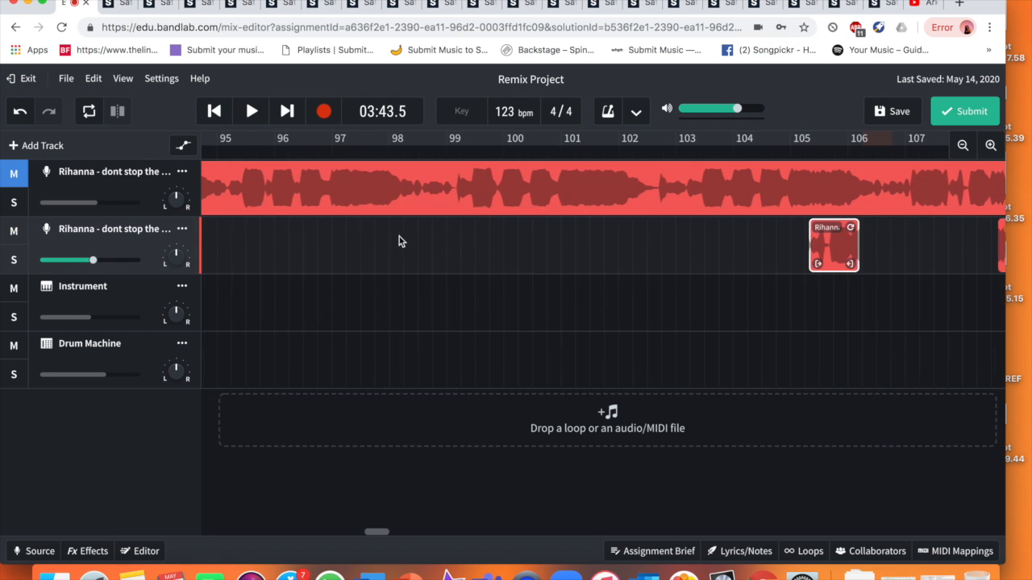
scroll(left, 3)
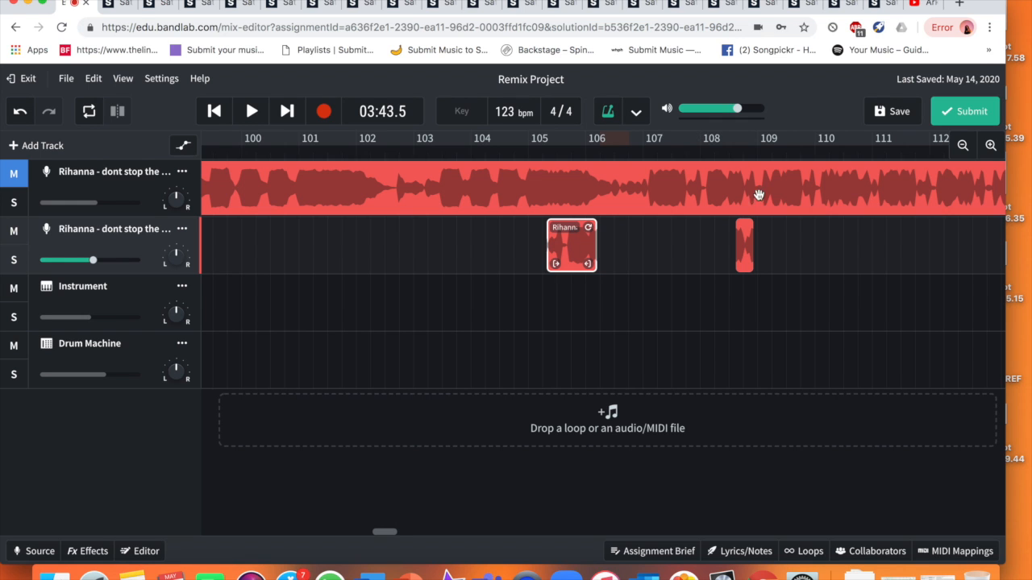
- Play the vocals from around bar 107 to find slice points
click(251, 110)
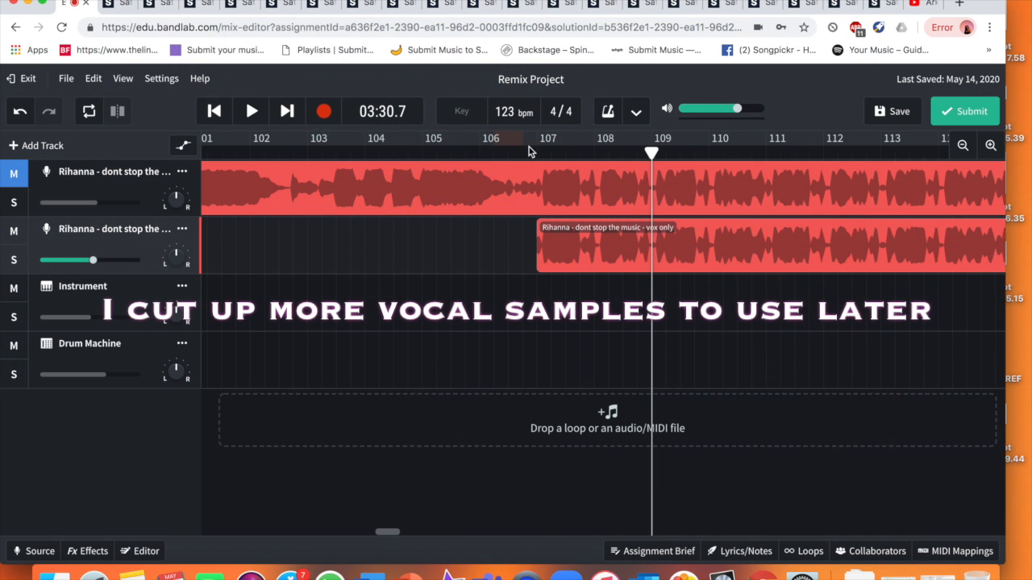
click(251, 111)
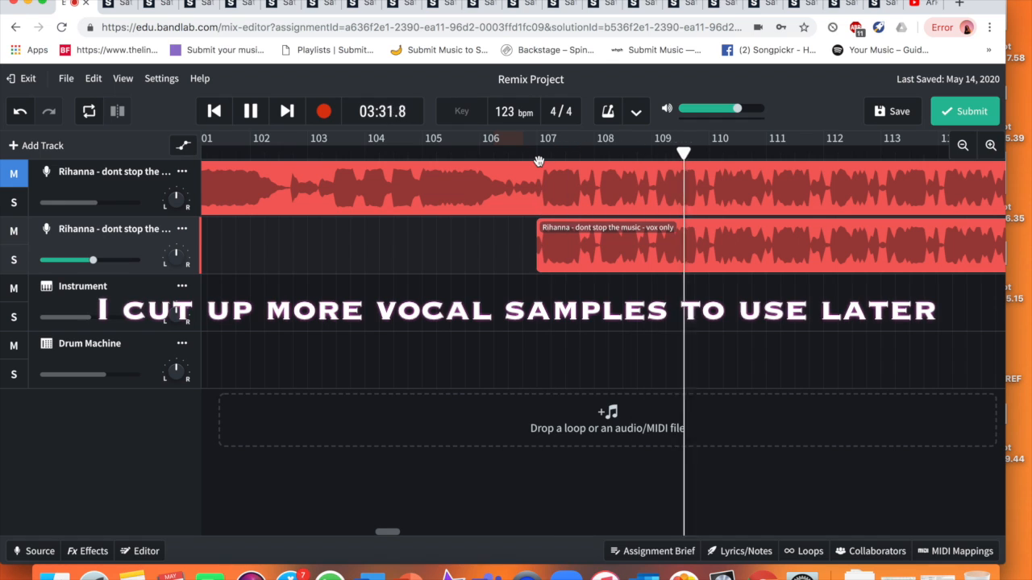
click(251, 112)
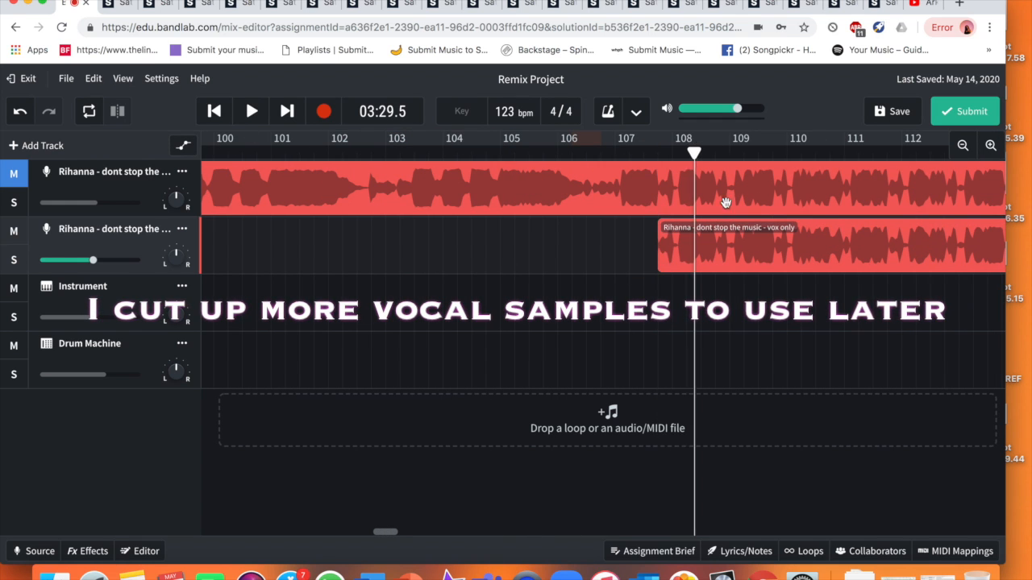
click(251, 111)
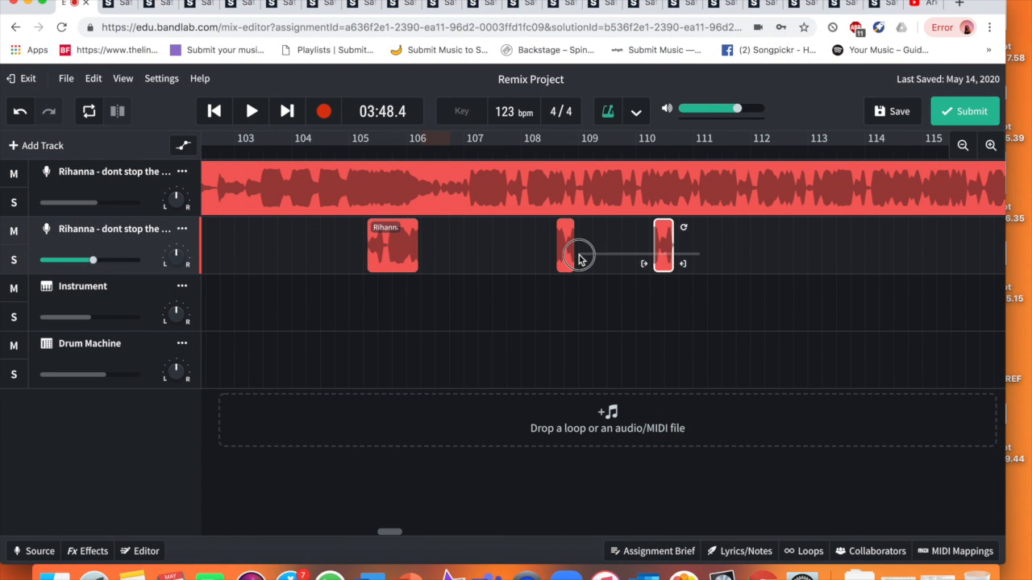
- Move a short vocal slice toward the start of the duplicate track
drag(564, 246, 307, 245)
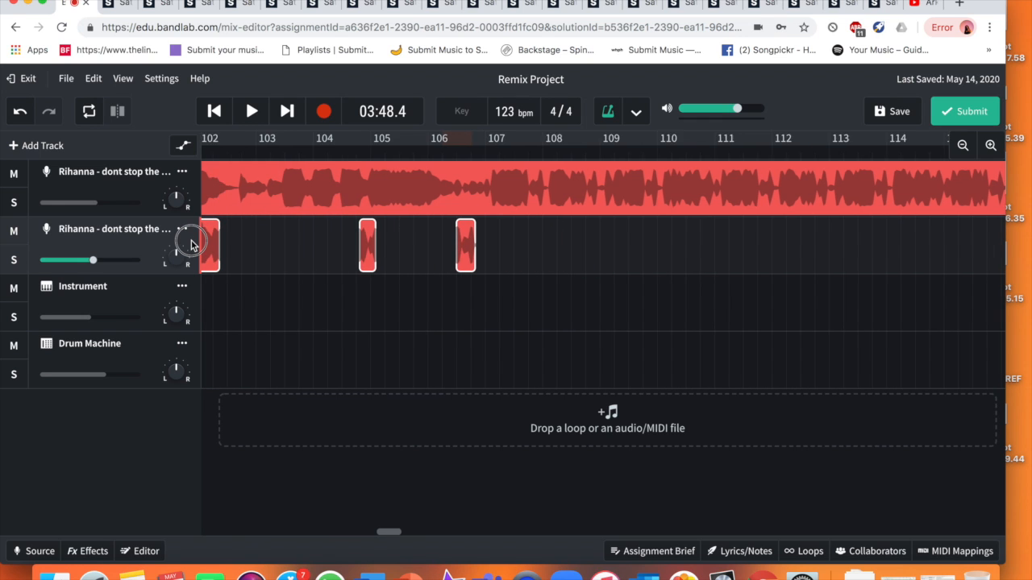
scroll(left, 3)
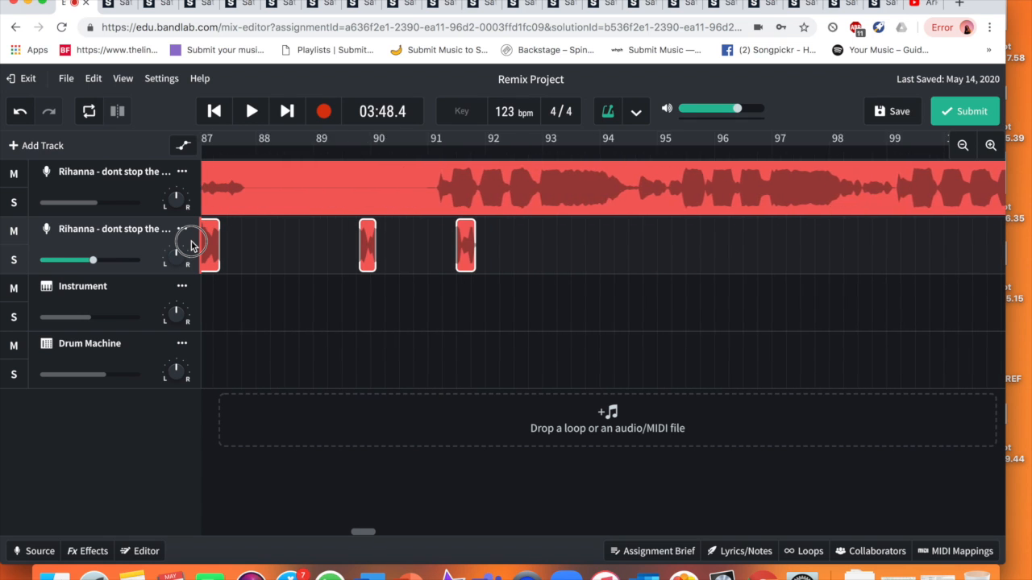
scroll(left, 3)
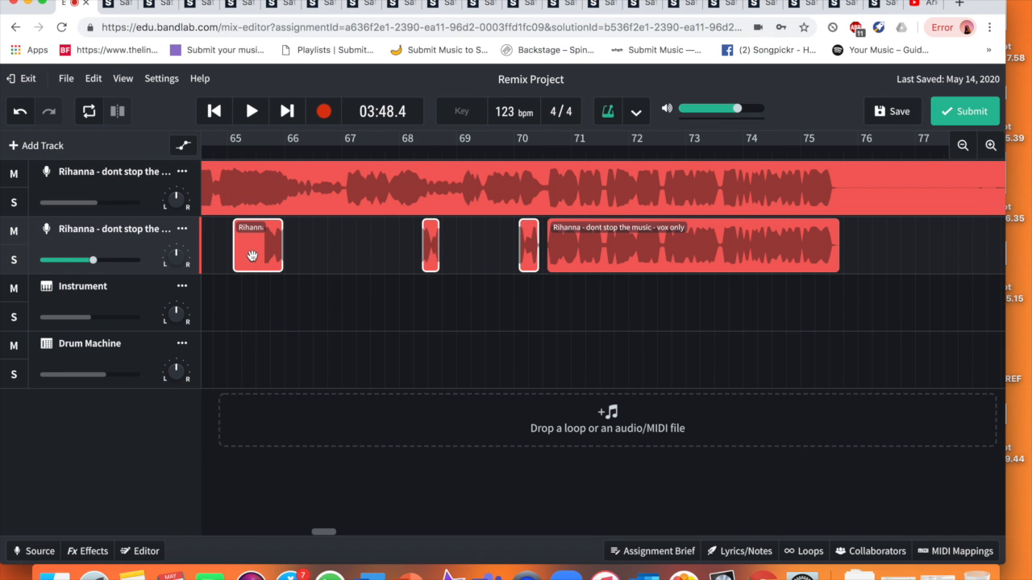
mouse_move(819, 236)
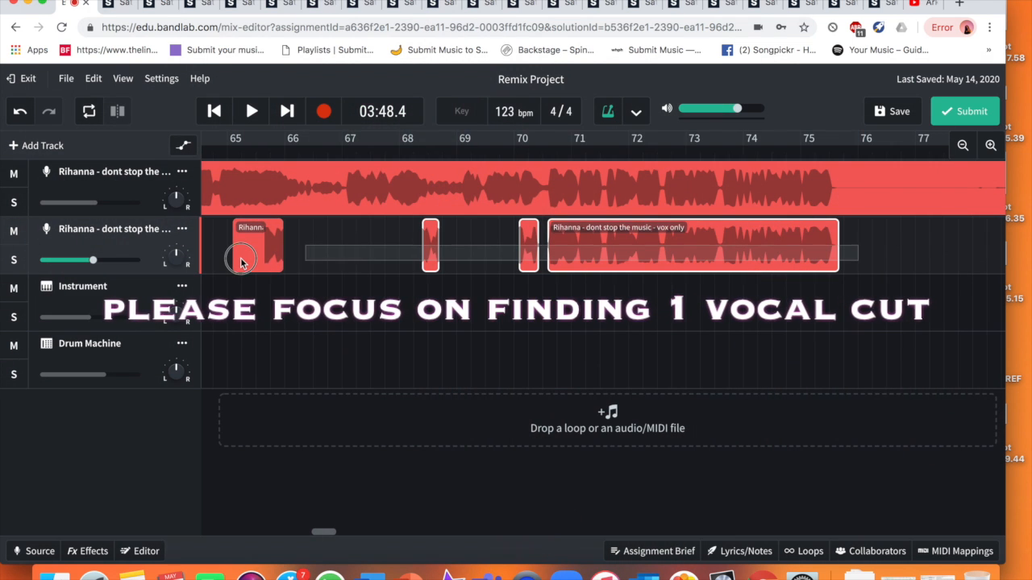
click(258, 246)
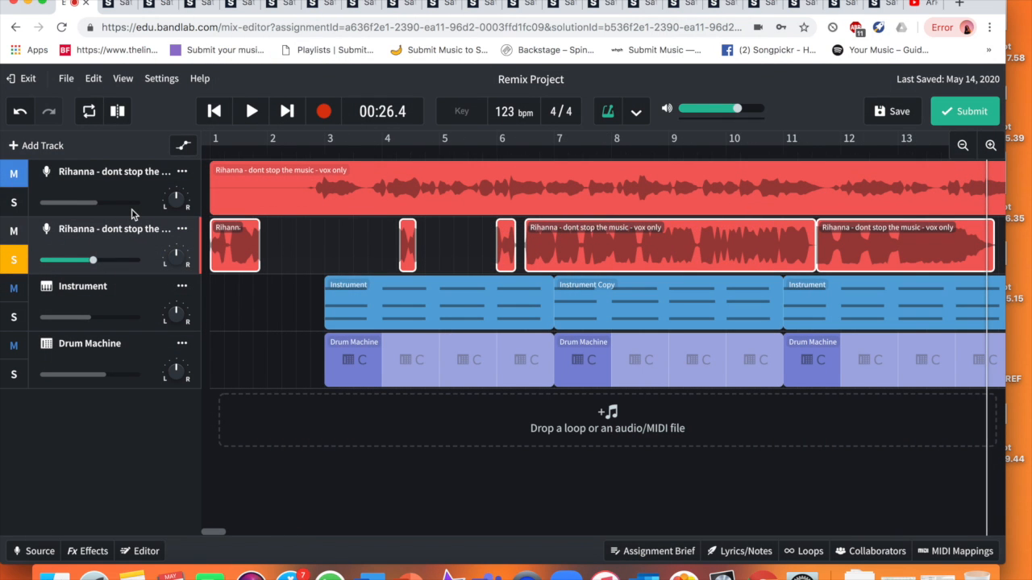
- Rename the second vocal track to 'sample cuts' and move the playhead to bar 4
double_click(114, 228)
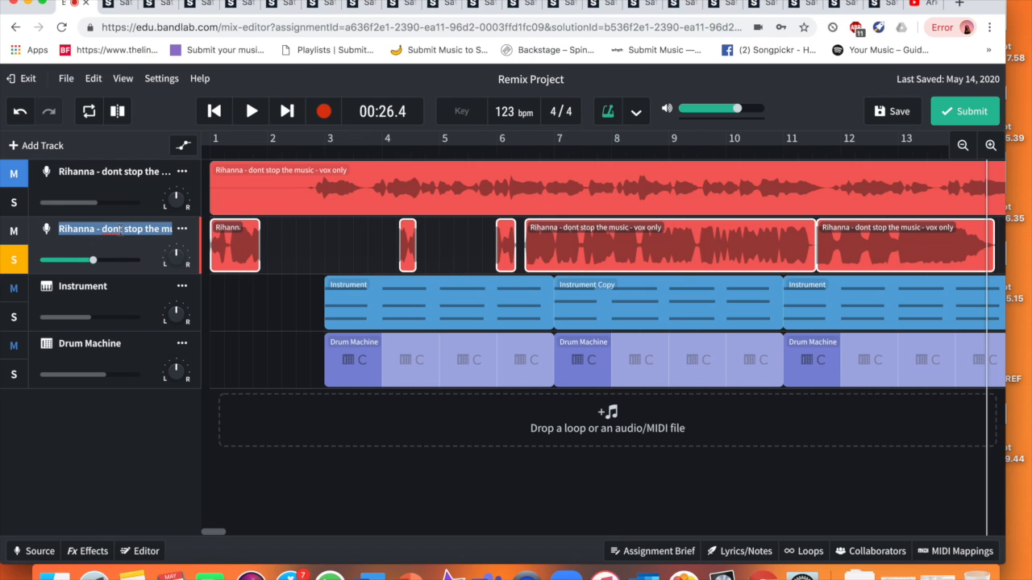
text(sample cuts)
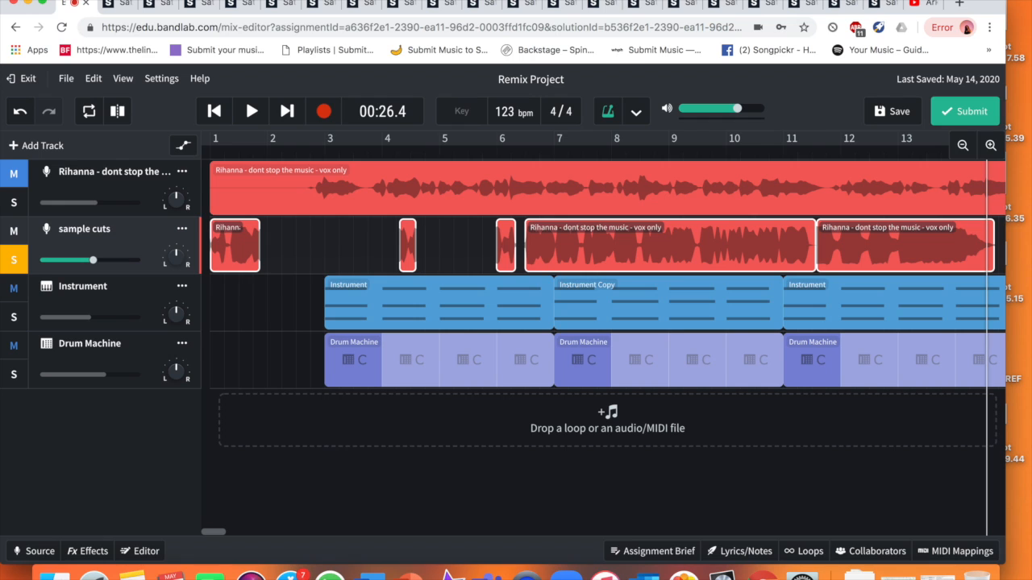
mouse_move(164, 273)
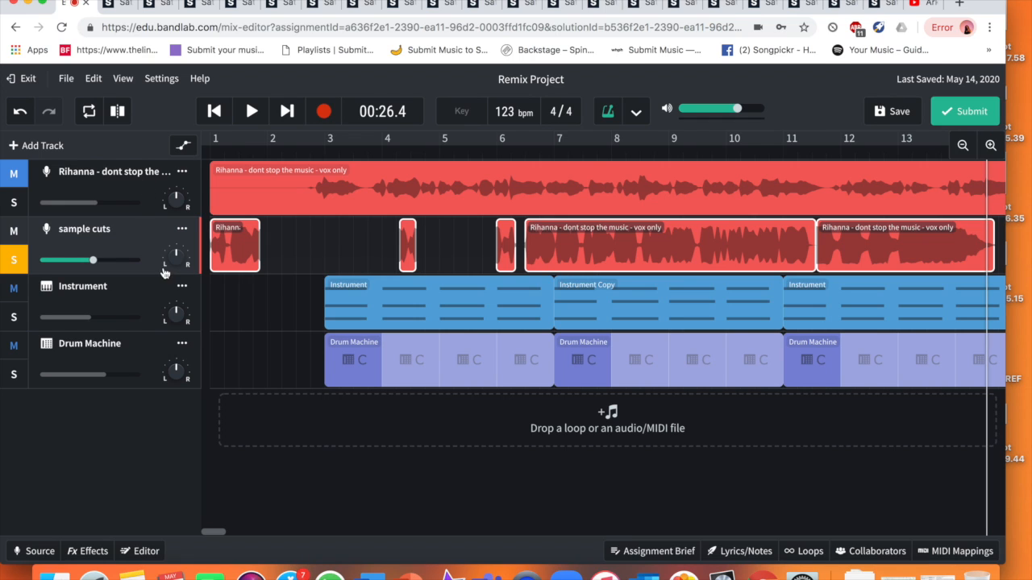
mouse_move(615, 95)
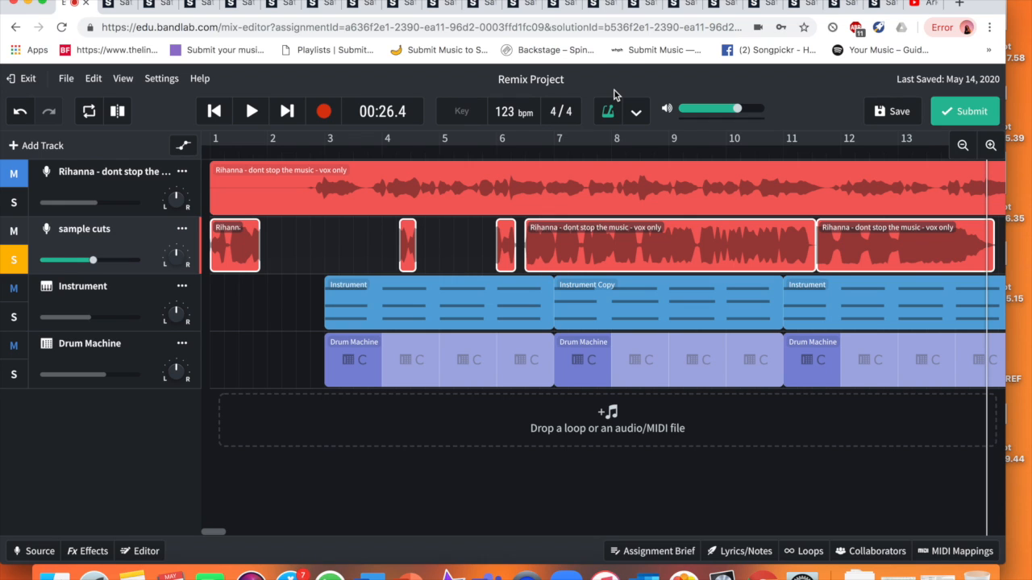
click(382, 152)
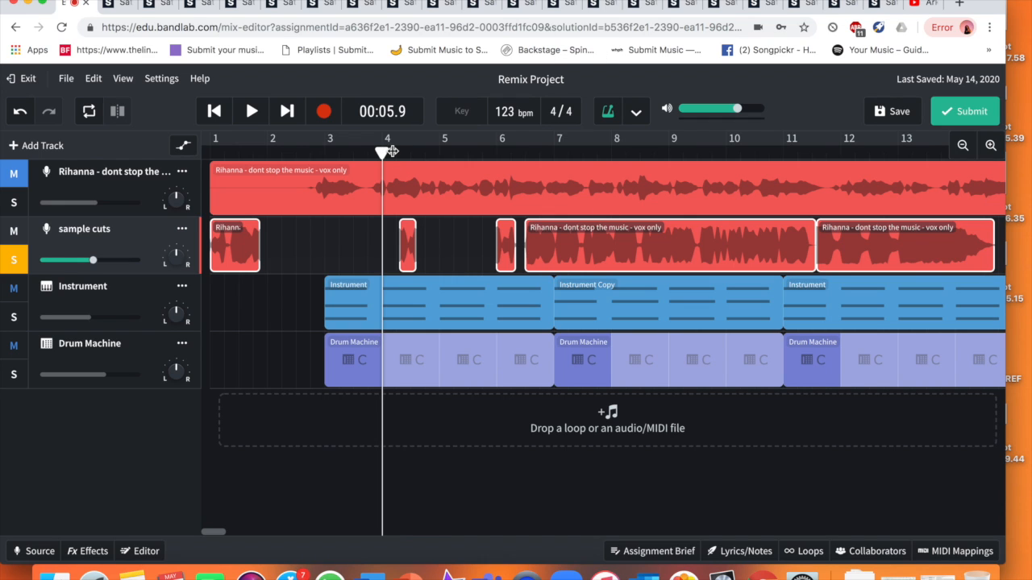
click(251, 110)
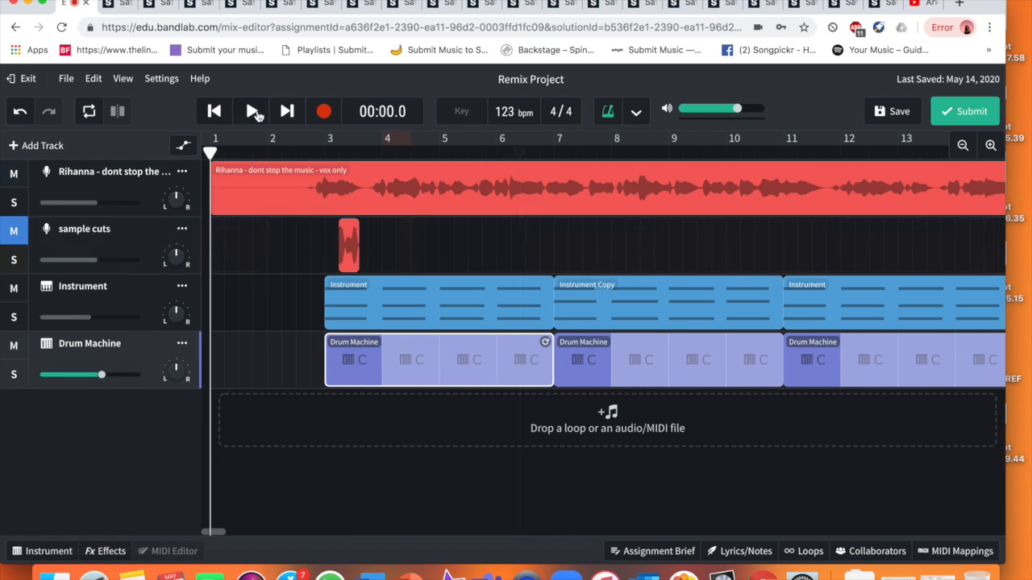
- Play the song from the beginning, then stop playback
click(251, 111)
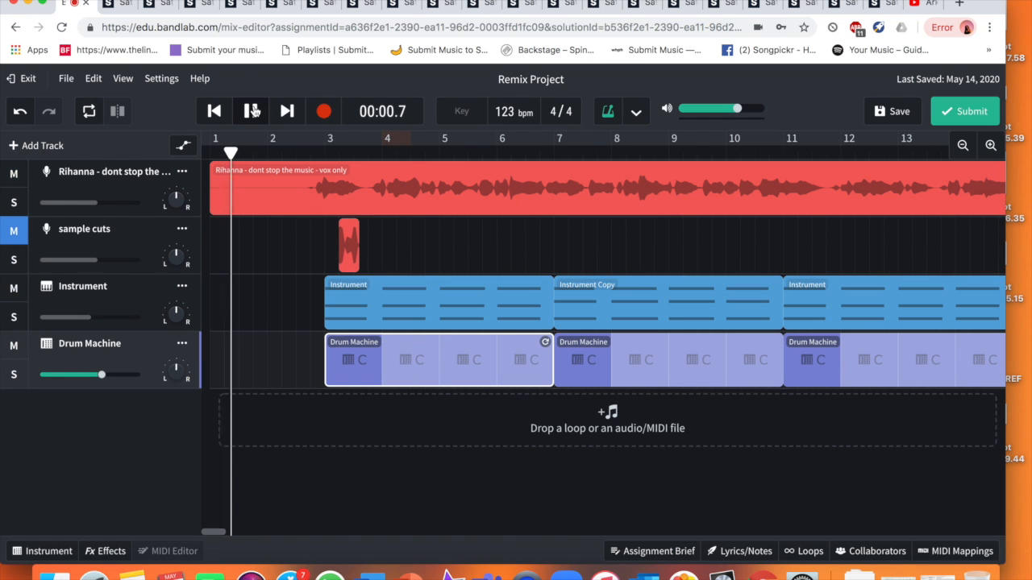
click(251, 111)
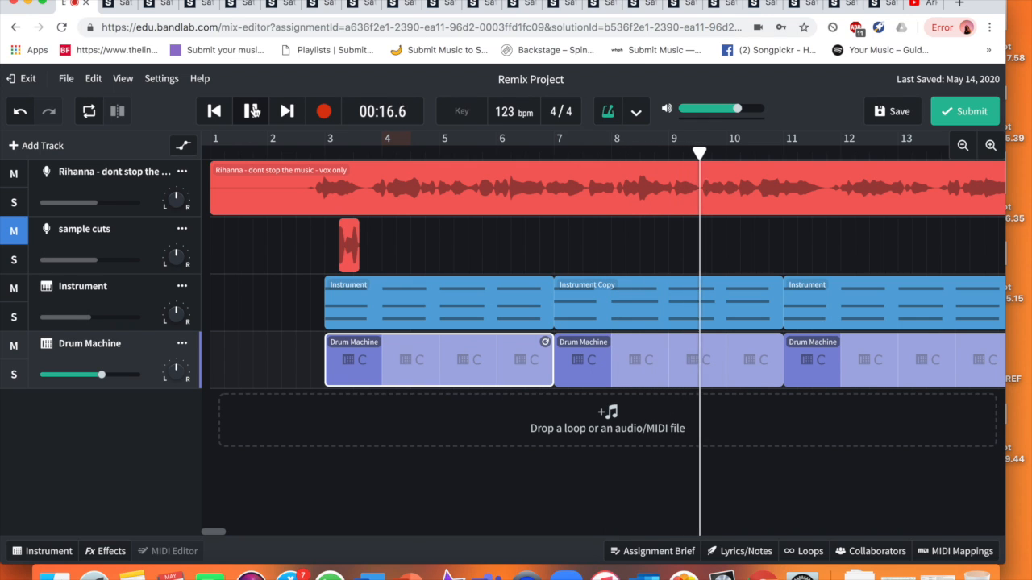
click(252, 111)
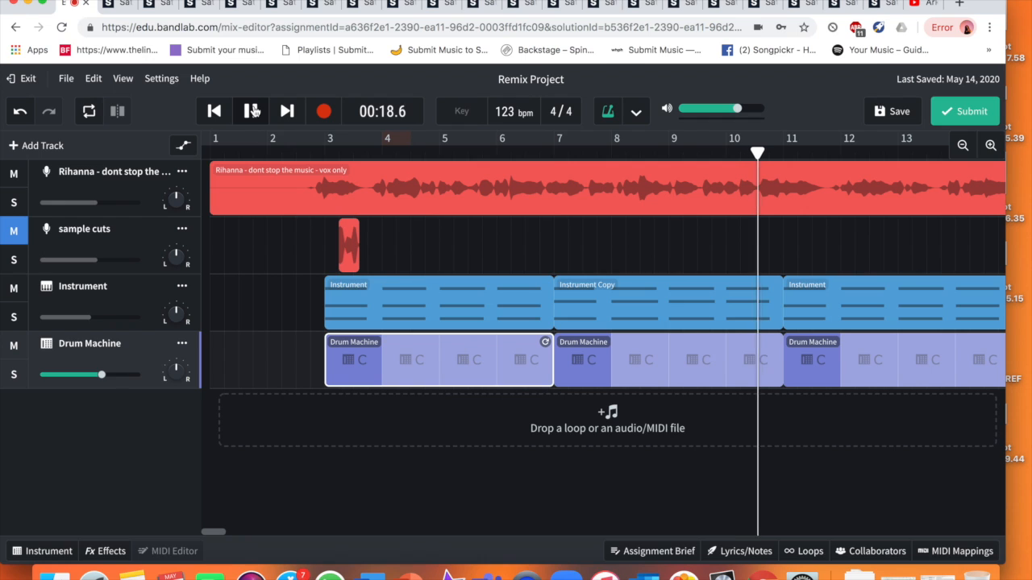
click(251, 111)
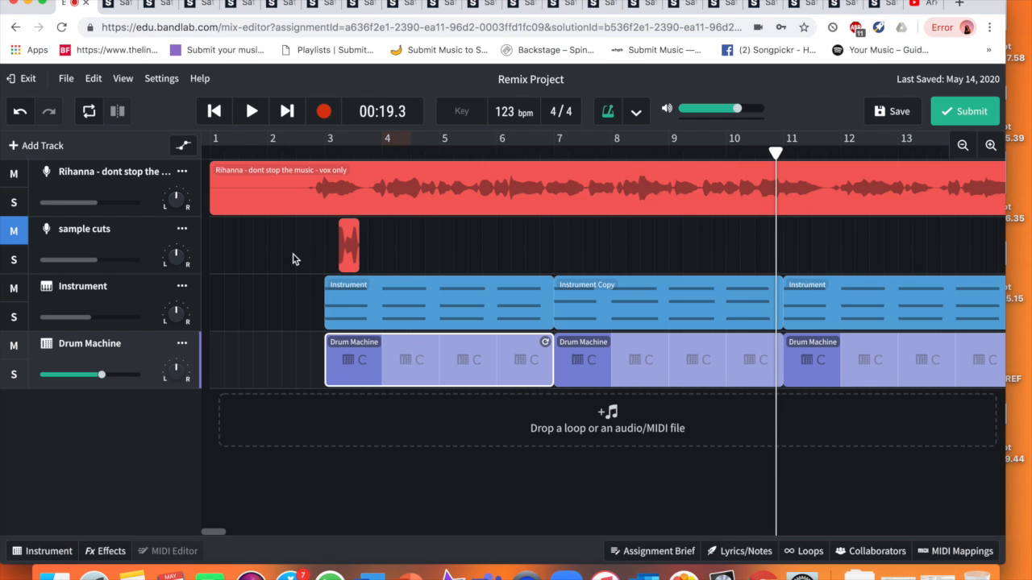
- Select the vocal slice, audition it from bar 3, then set the playhead to bar 5
click(348, 246)
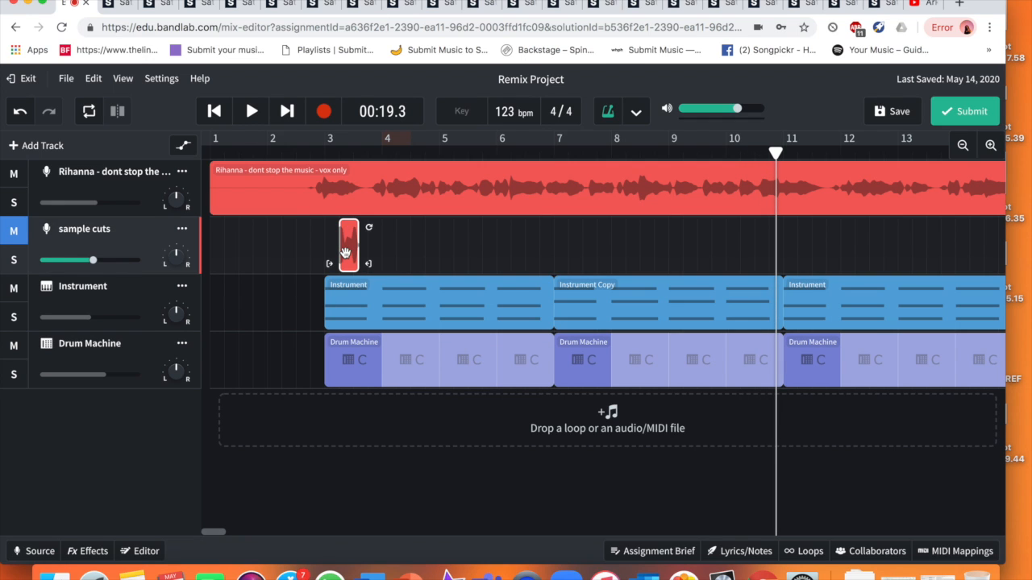
mouse_move(77, 339)
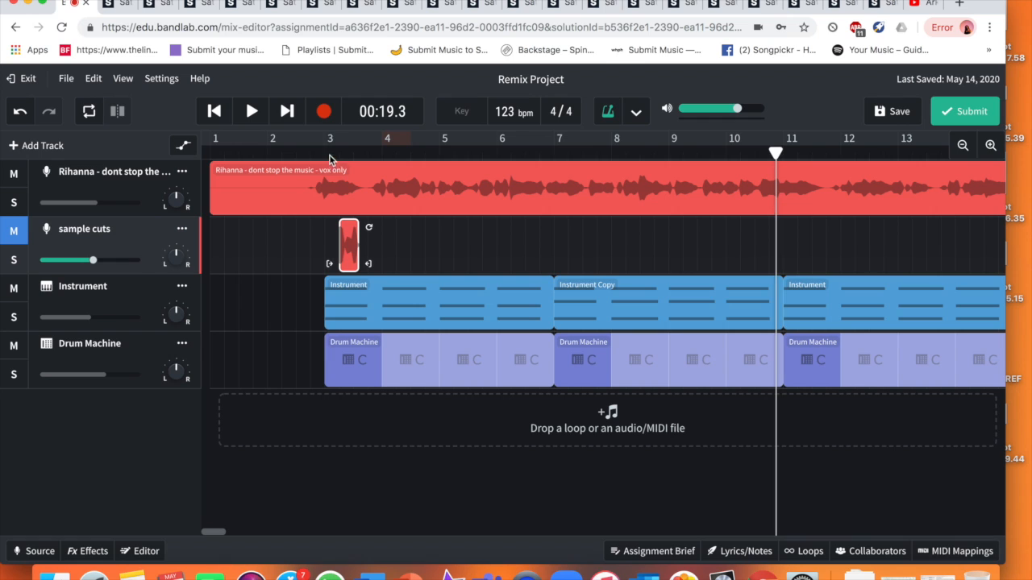
click(325, 150)
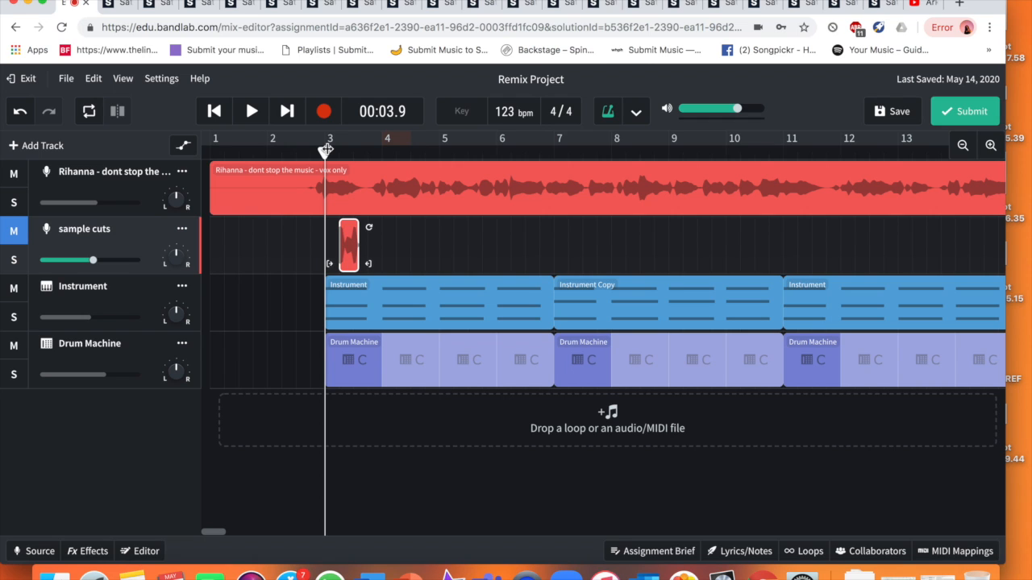
click(251, 110)
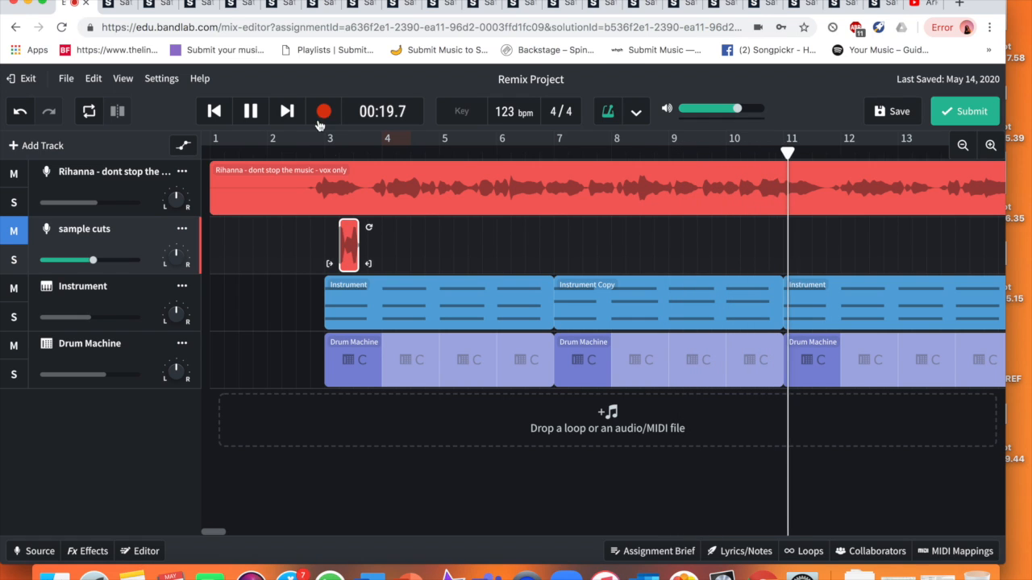
click(250, 110)
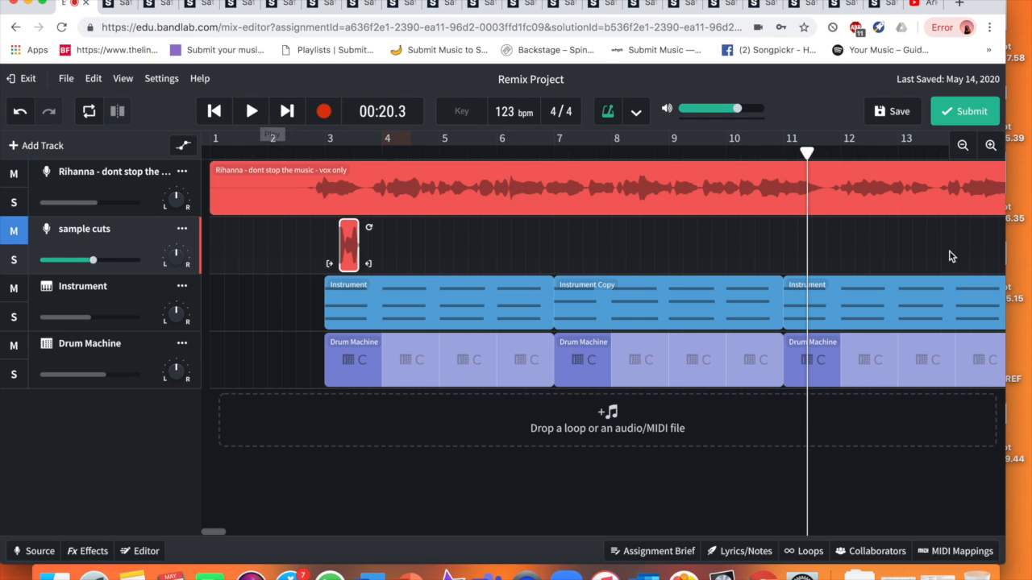
click(763, 184)
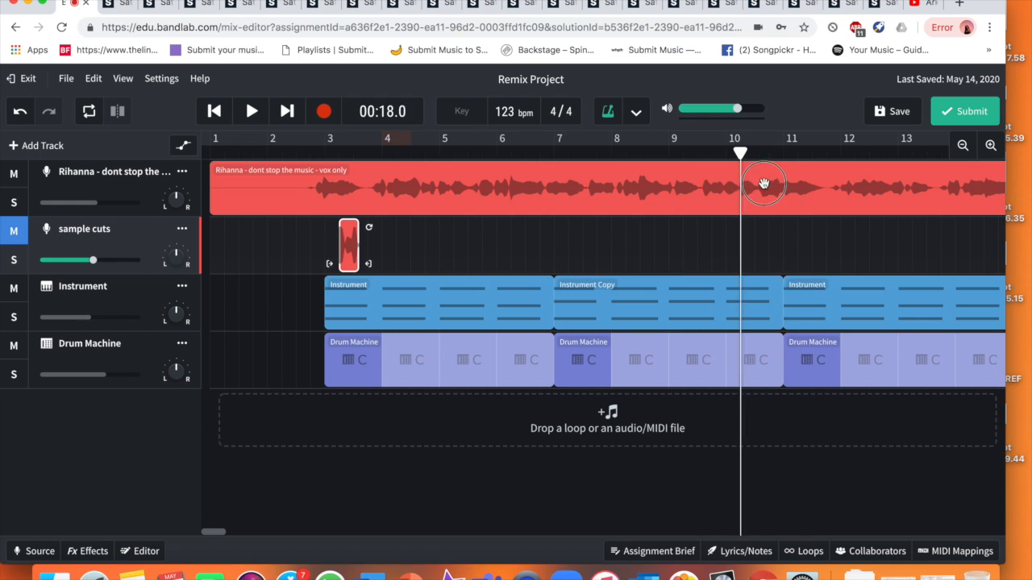
click(443, 153)
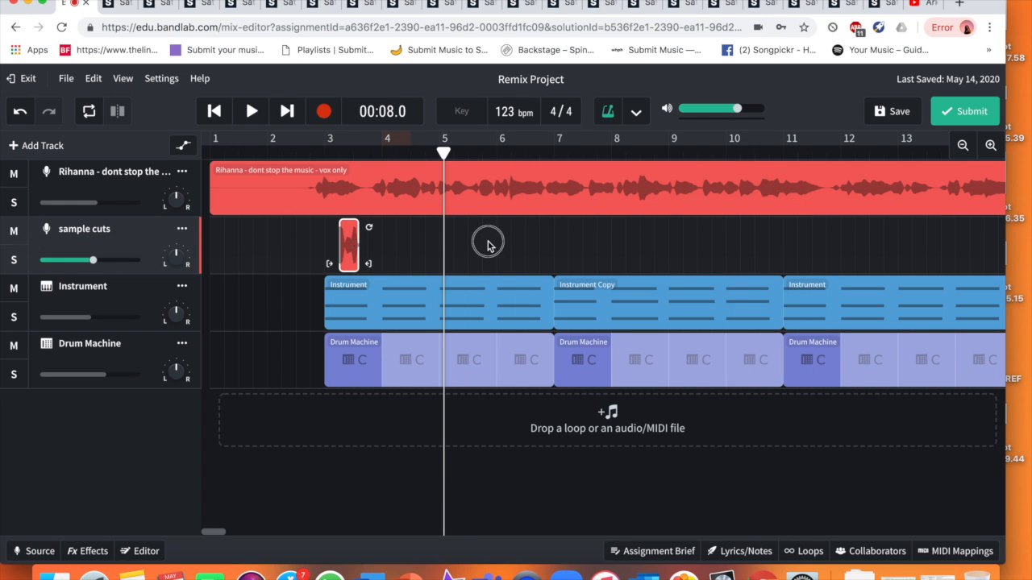
- Drag the vocal slice to just after bar 10 and play from bar 3 to hear it
drag(349, 242, 757, 242)
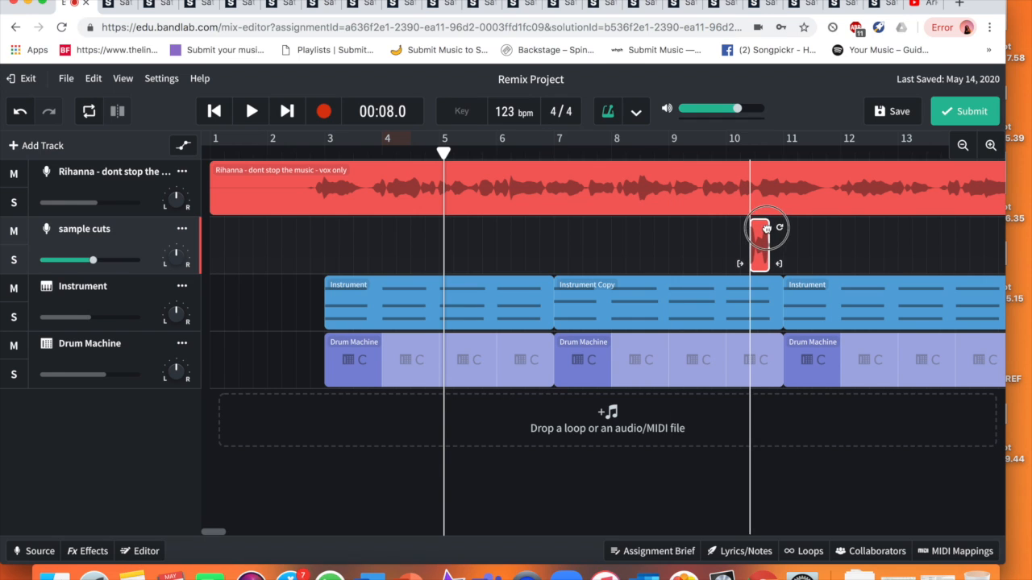
click(327, 153)
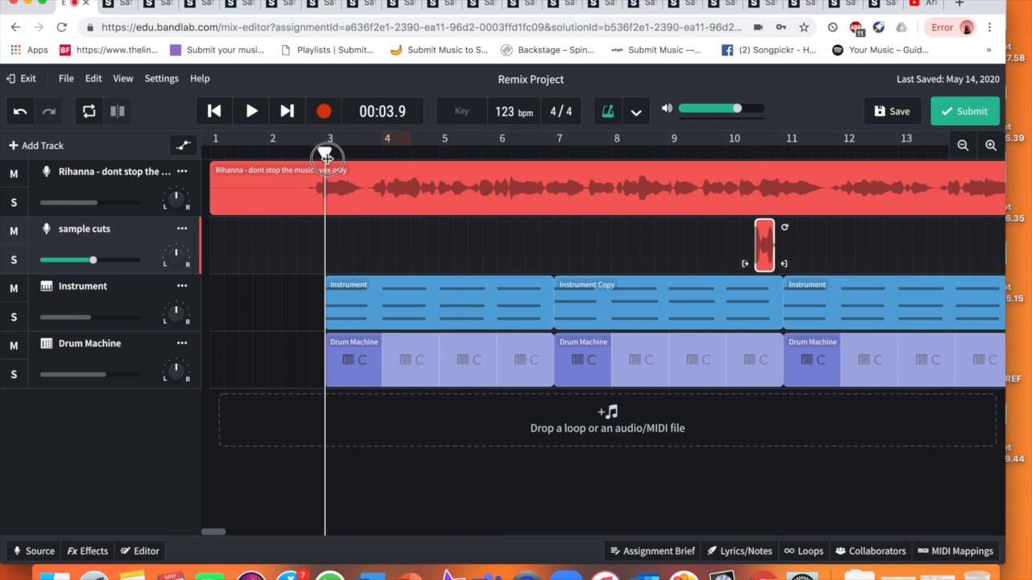
click(250, 110)
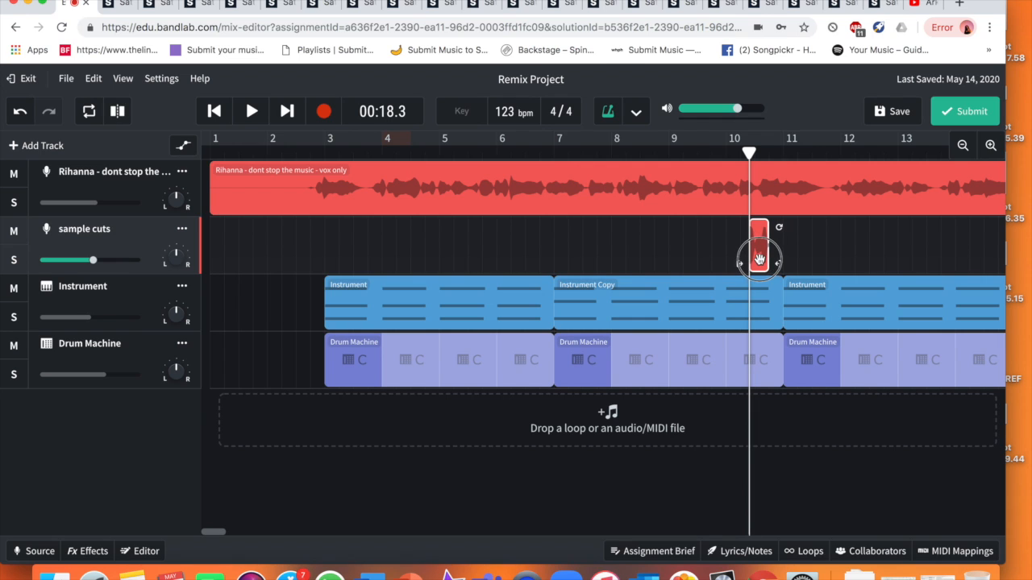
click(251, 111)
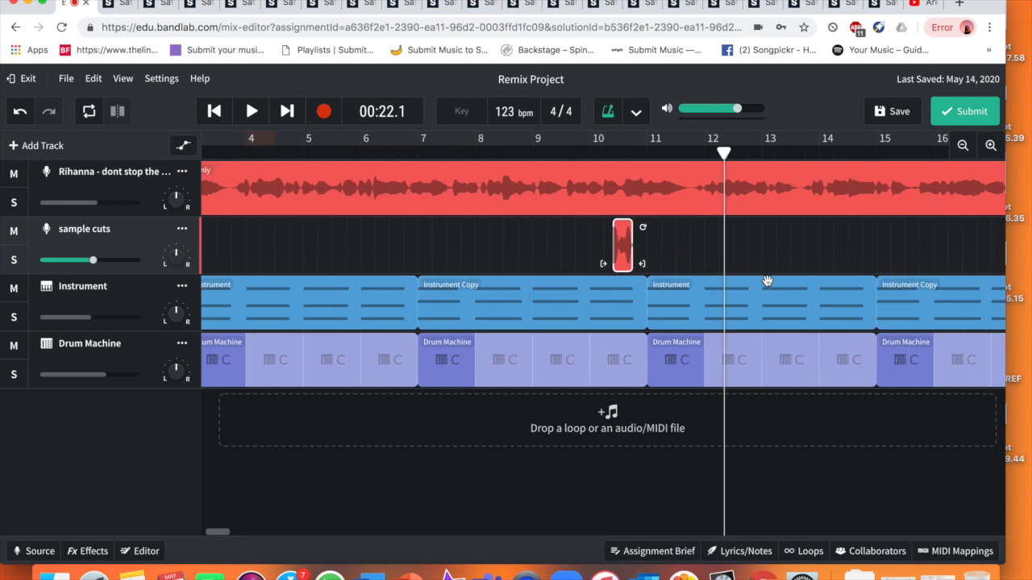
- Copy the vocal slice to just before bar 15 and play from bar 10 to check
scroll(right, 3)
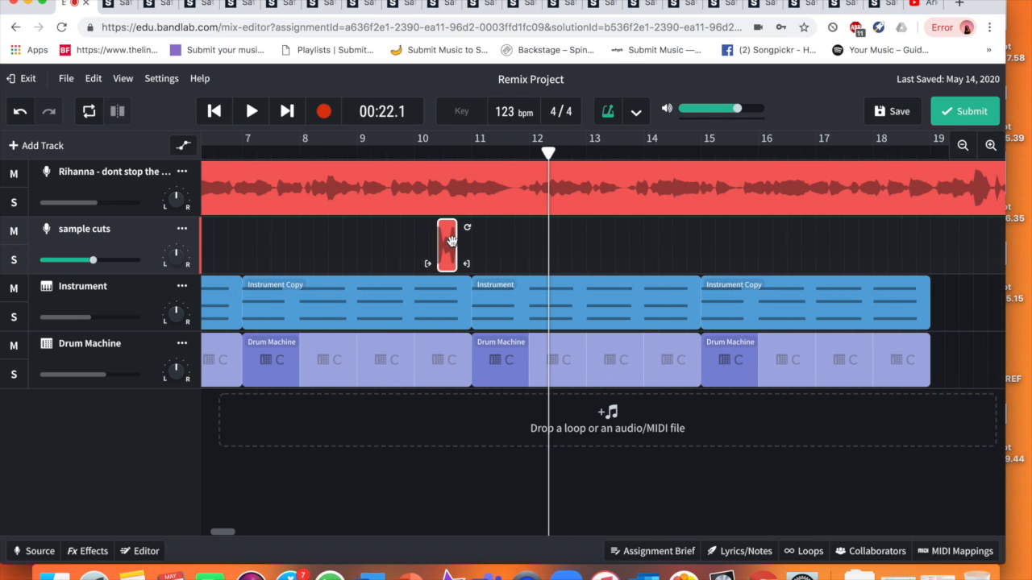
right_click(448, 246)
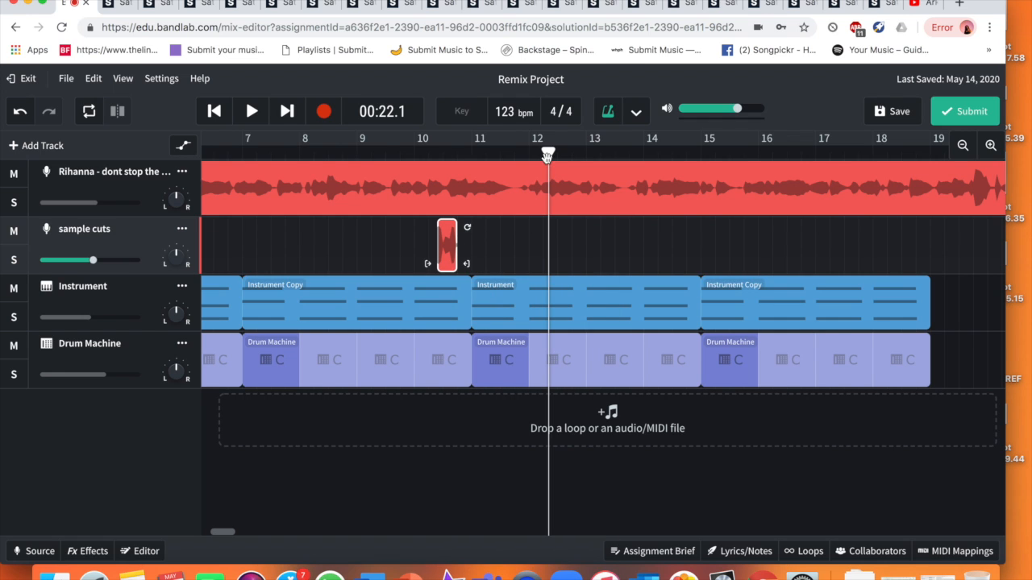
click(641, 153)
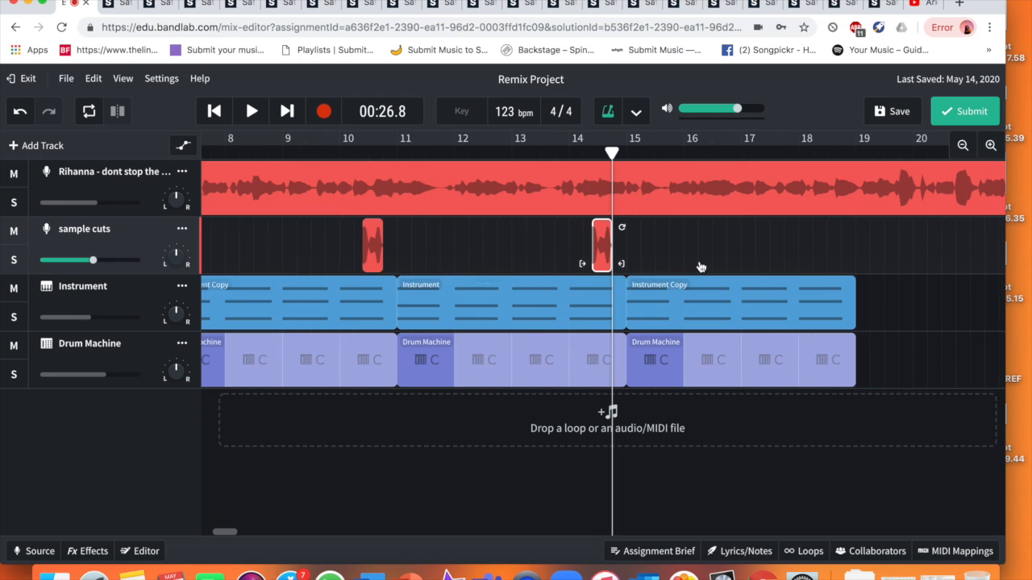
click(347, 151)
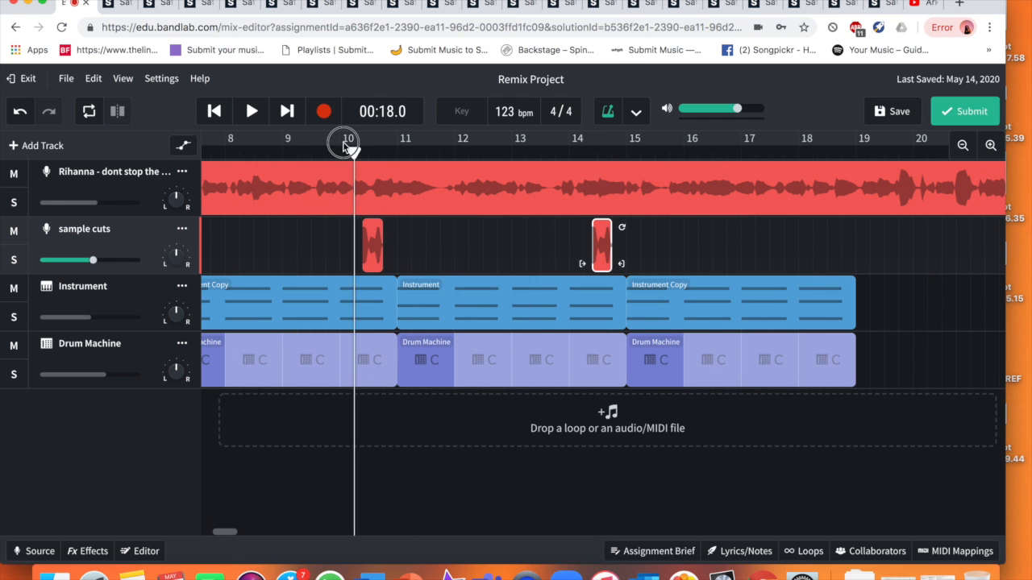
click(251, 111)
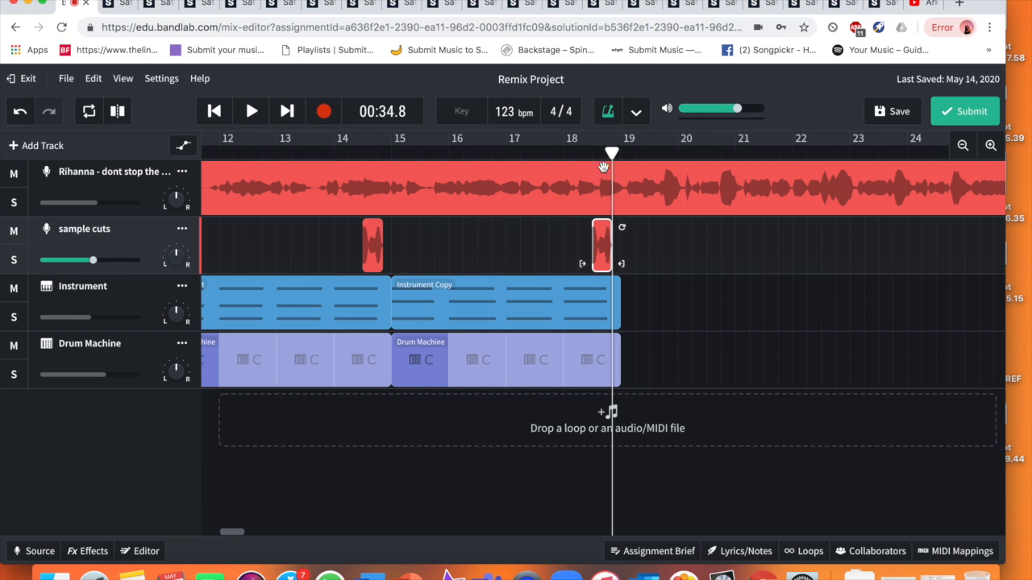
- Audition the later vocal copy around bars 16–18, replaying repeatedly to check its timing
click(554, 153)
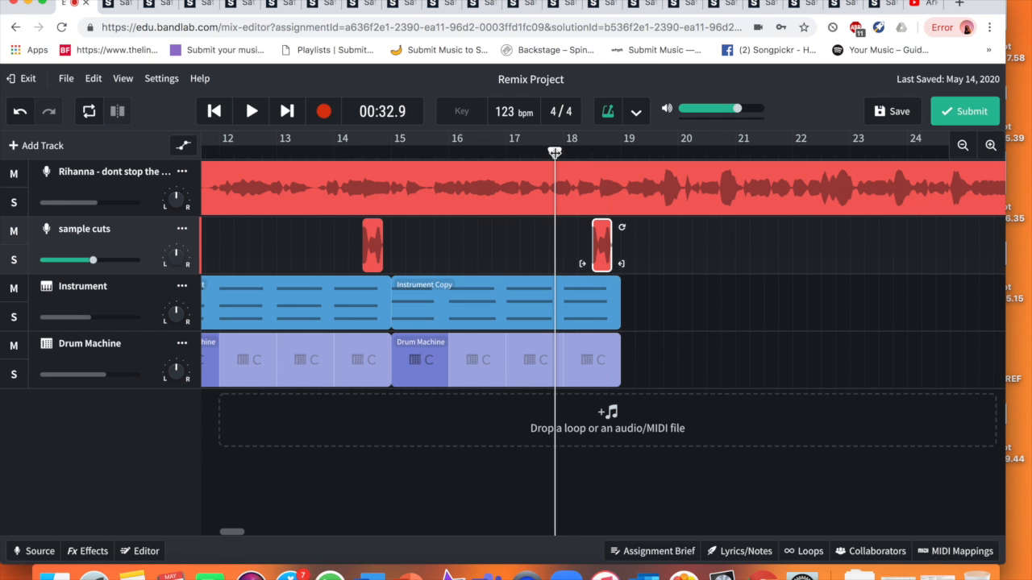
click(251, 110)
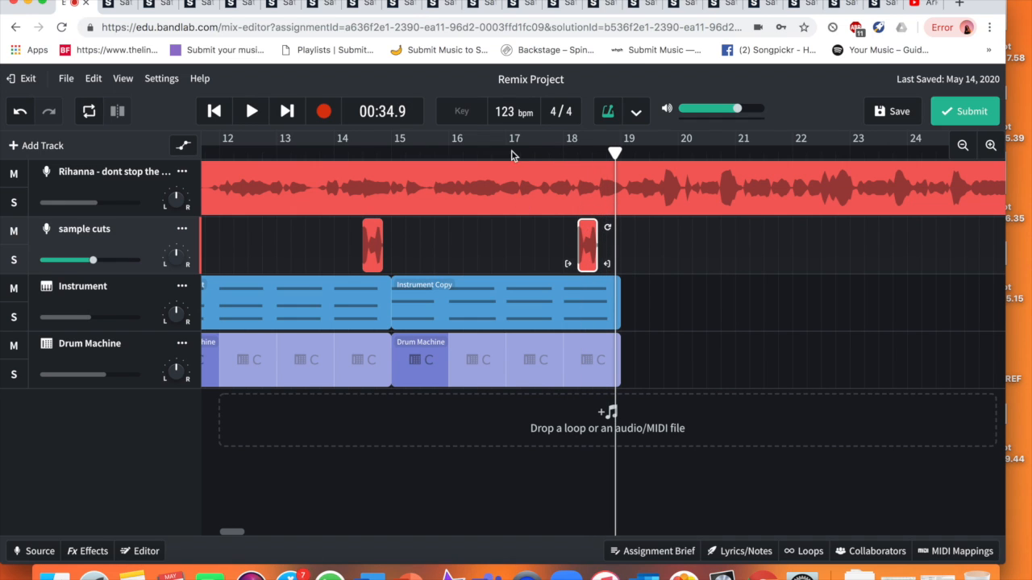
click(250, 111)
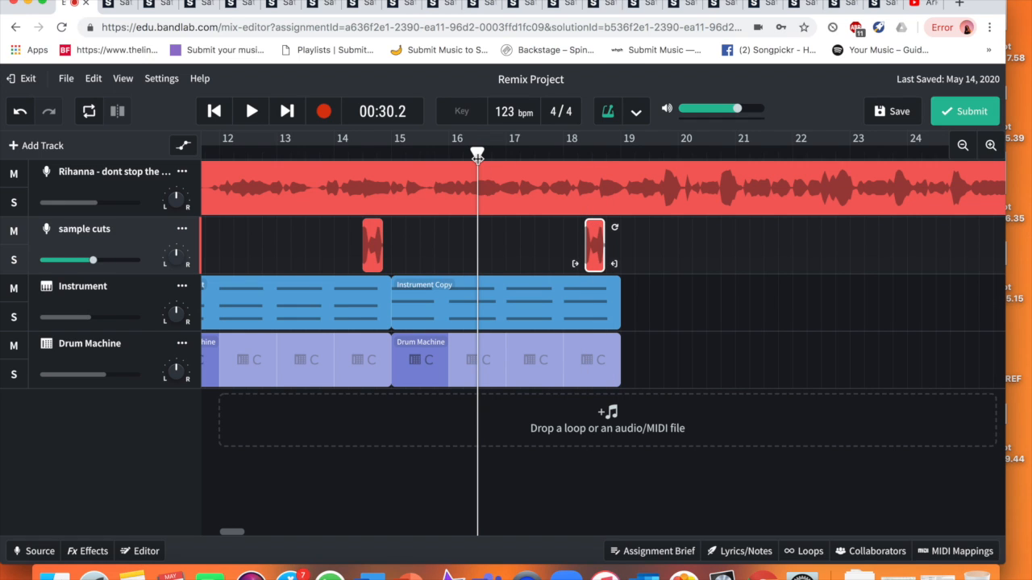
click(251, 110)
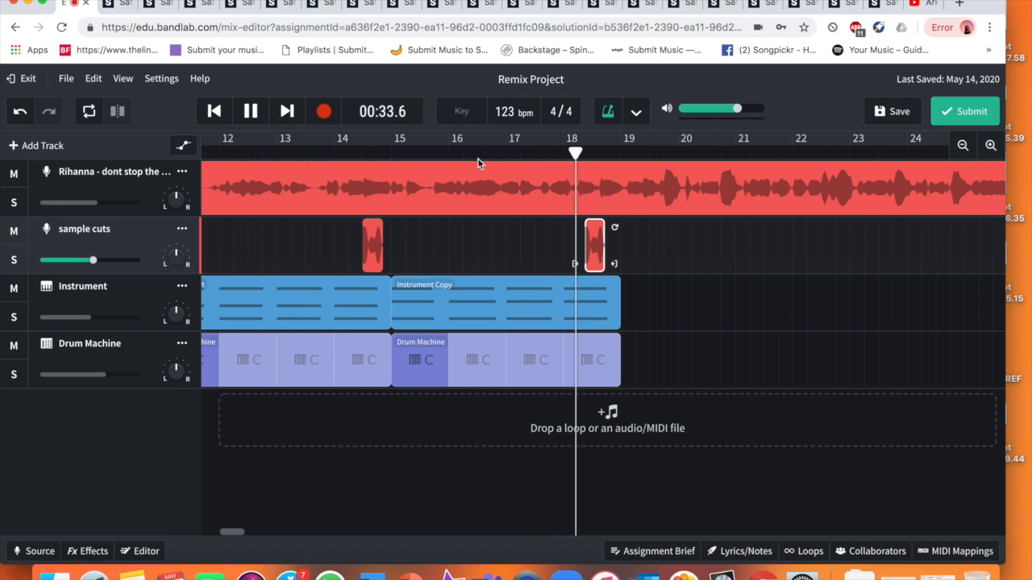
click(250, 110)
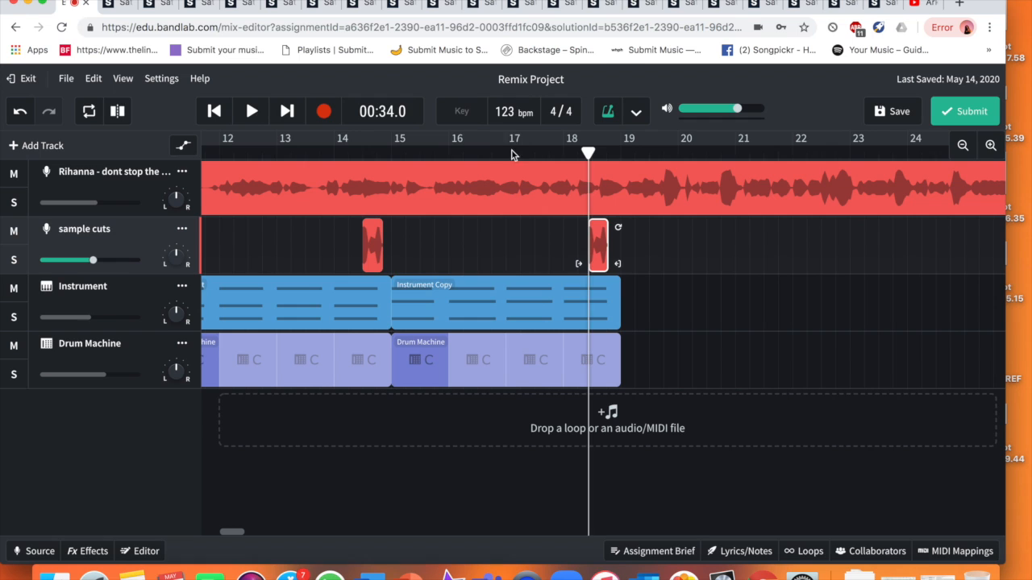
click(250, 111)
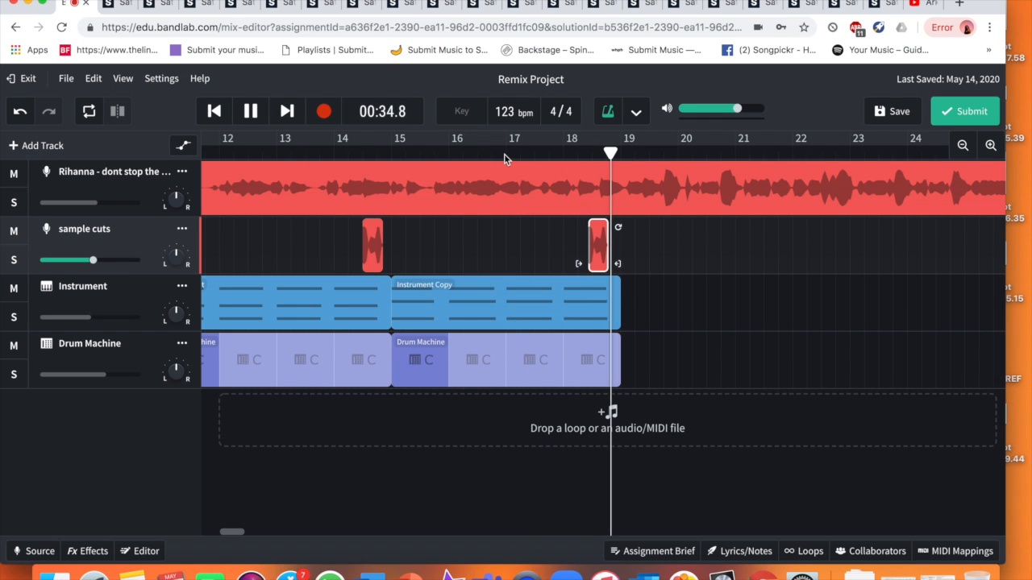
click(250, 111)
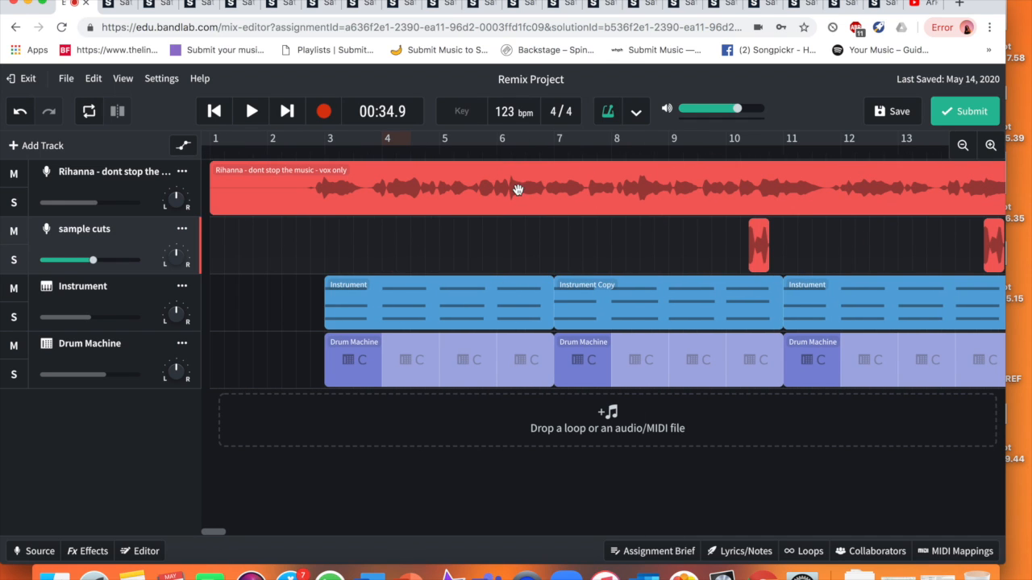
click(324, 149)
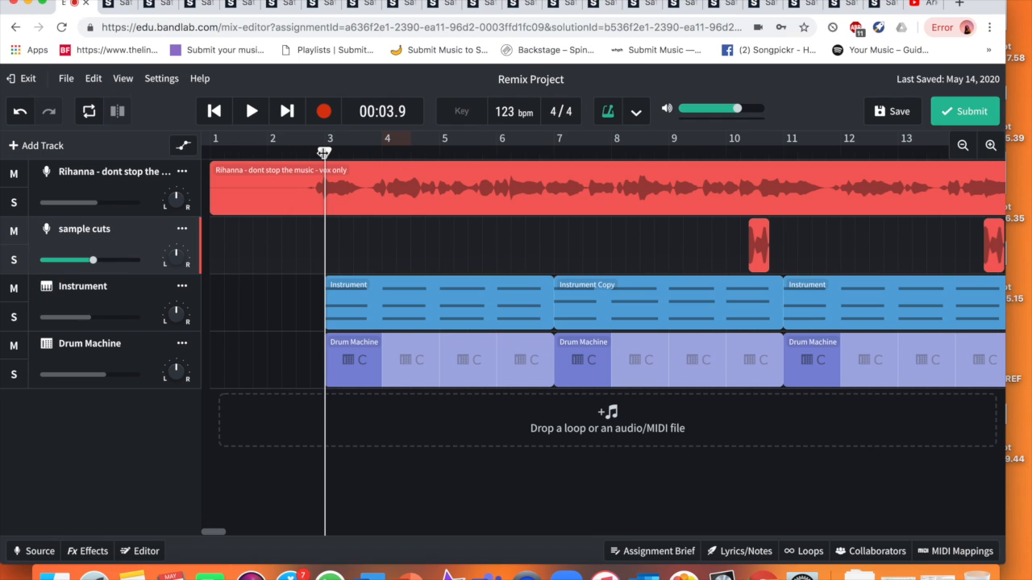
click(250, 111)
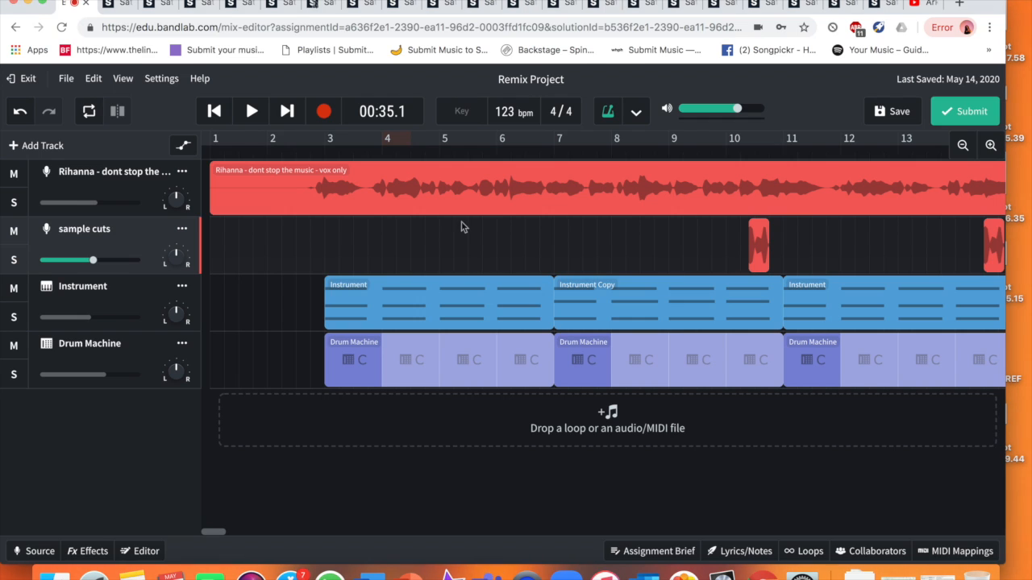
mouse_move(412, 243)
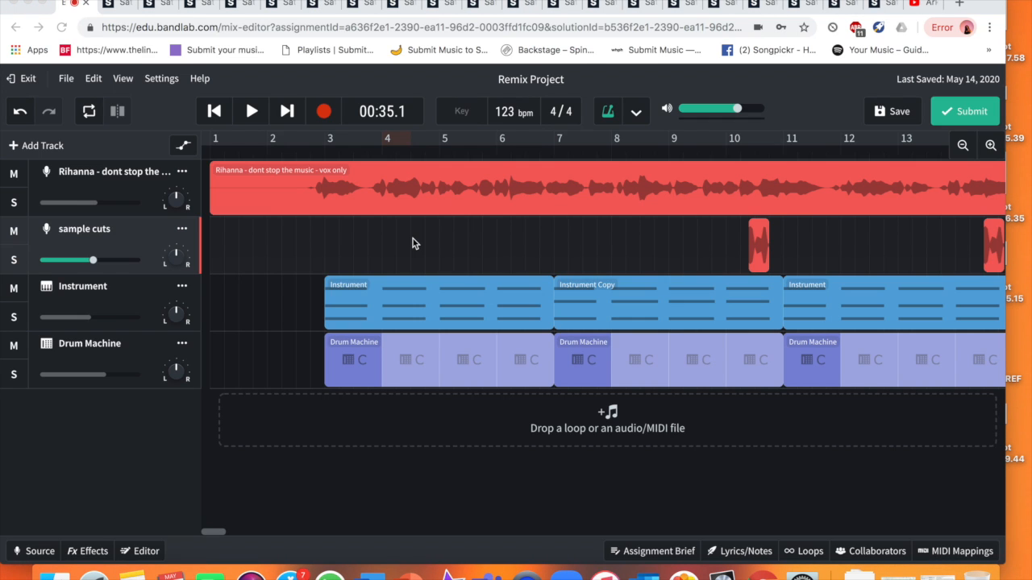
scroll(right, 3)
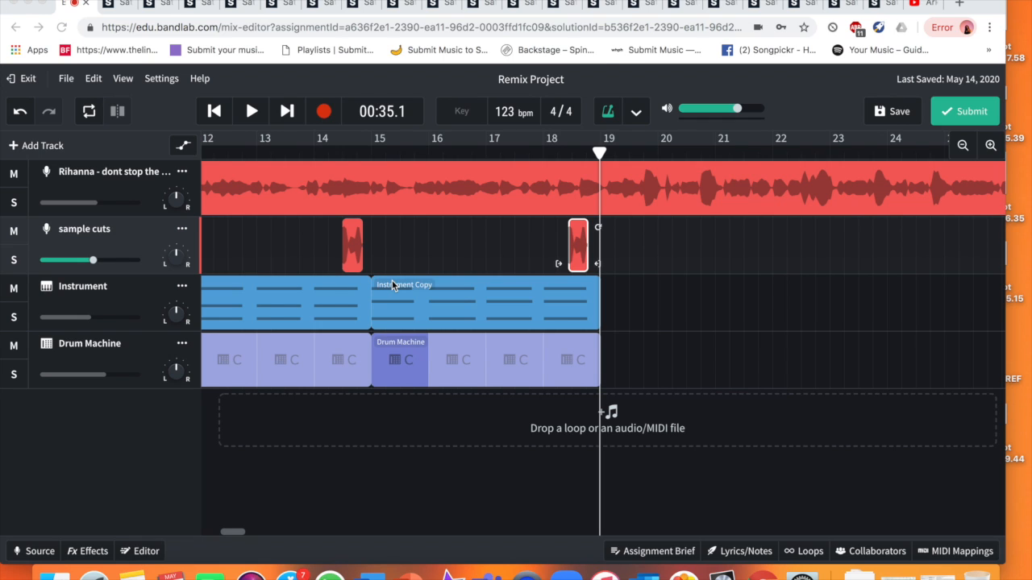
mouse_move(887, 111)
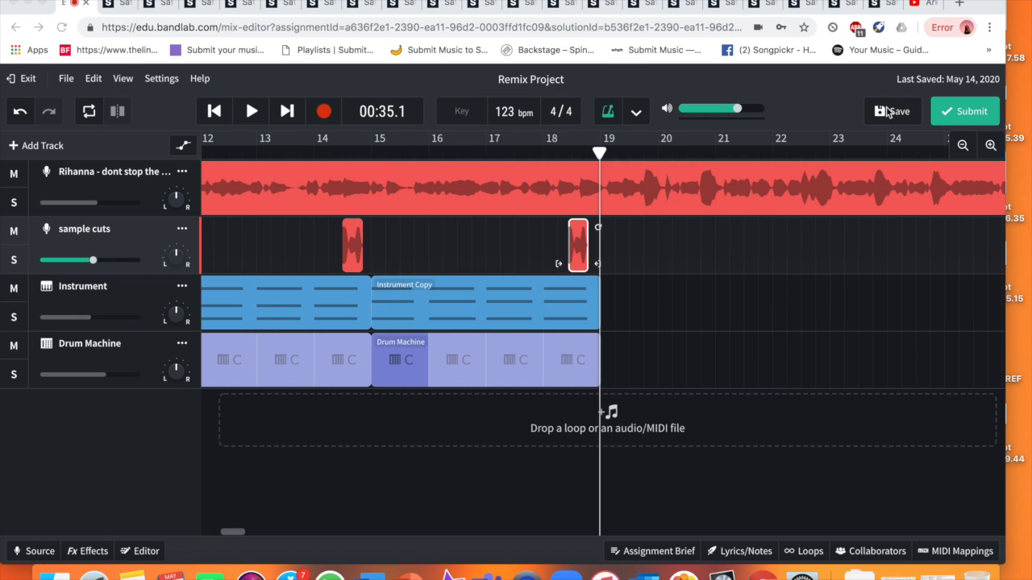
mouse_move(965, 111)
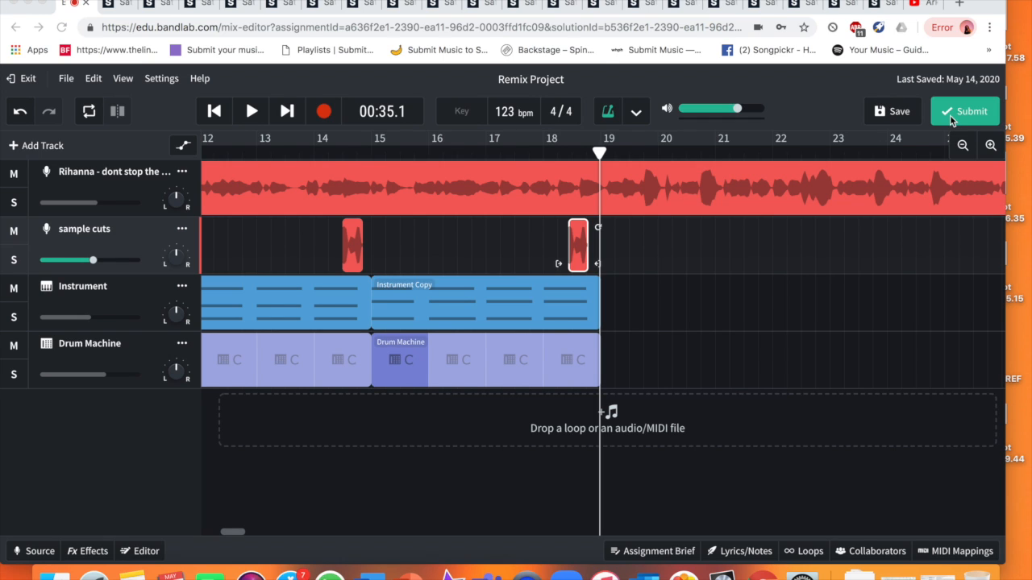